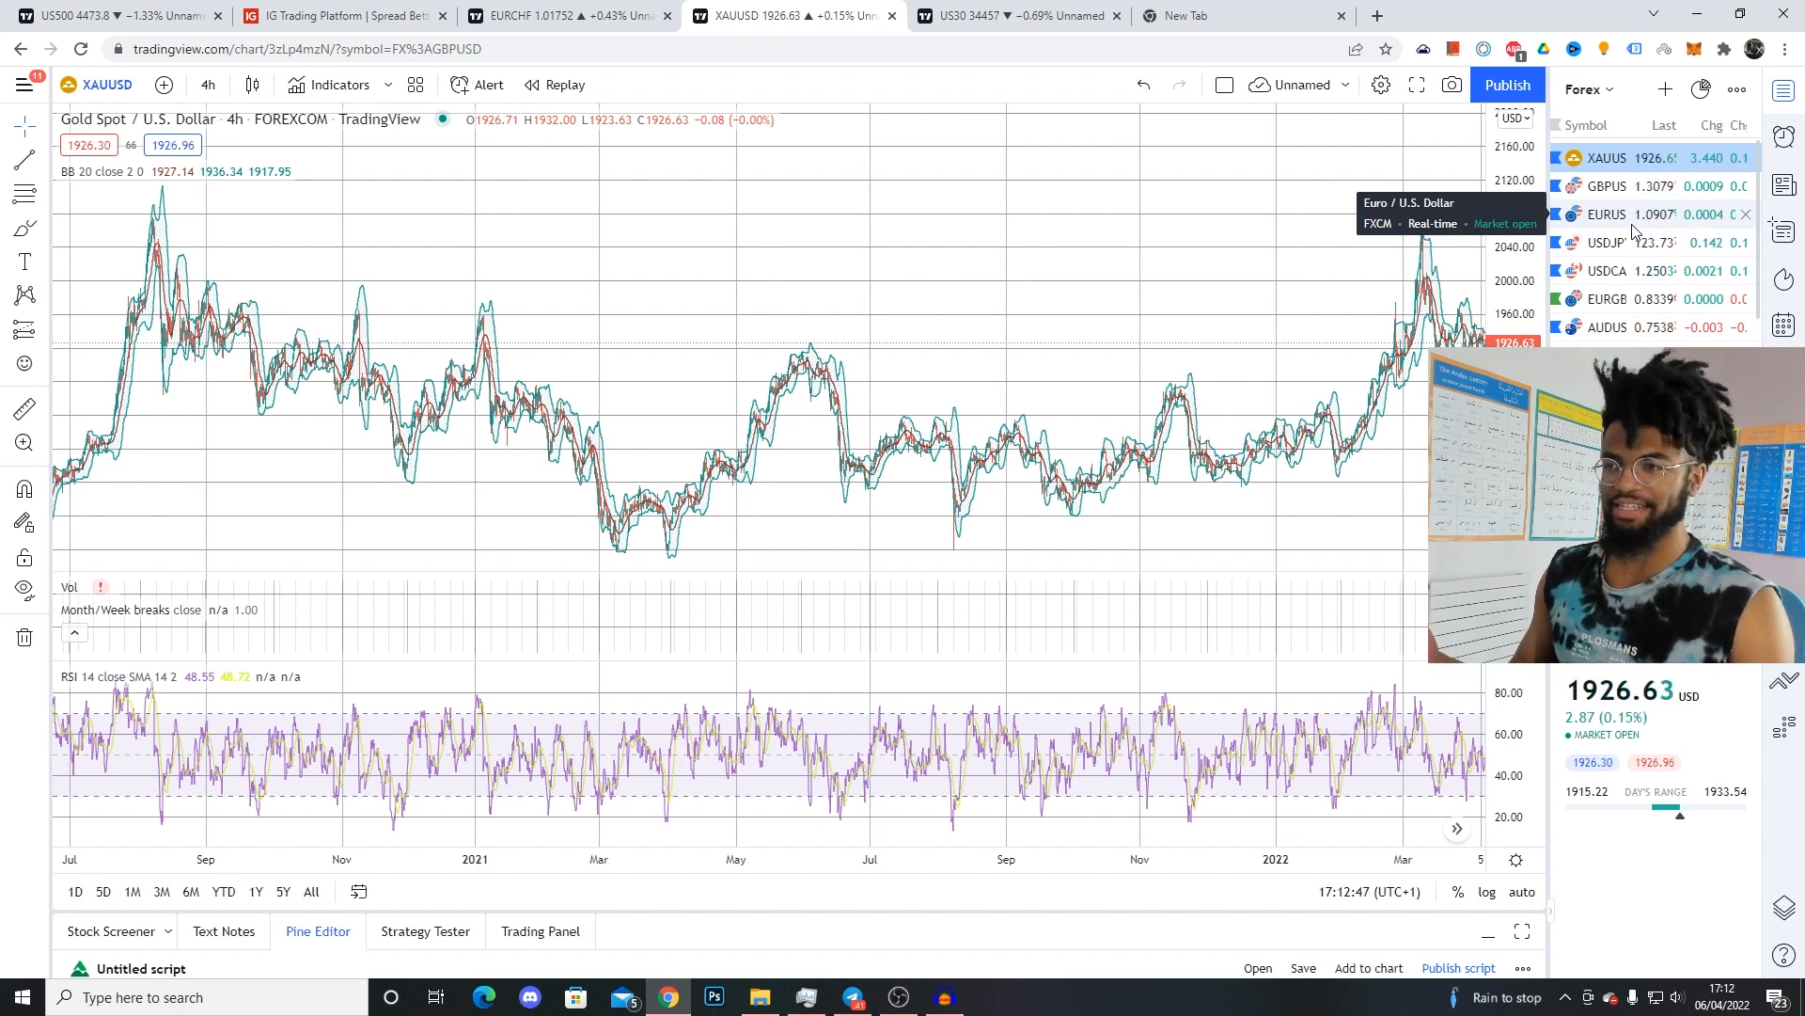
{"action": "mouse_move", "coordinate": [584, 357]}
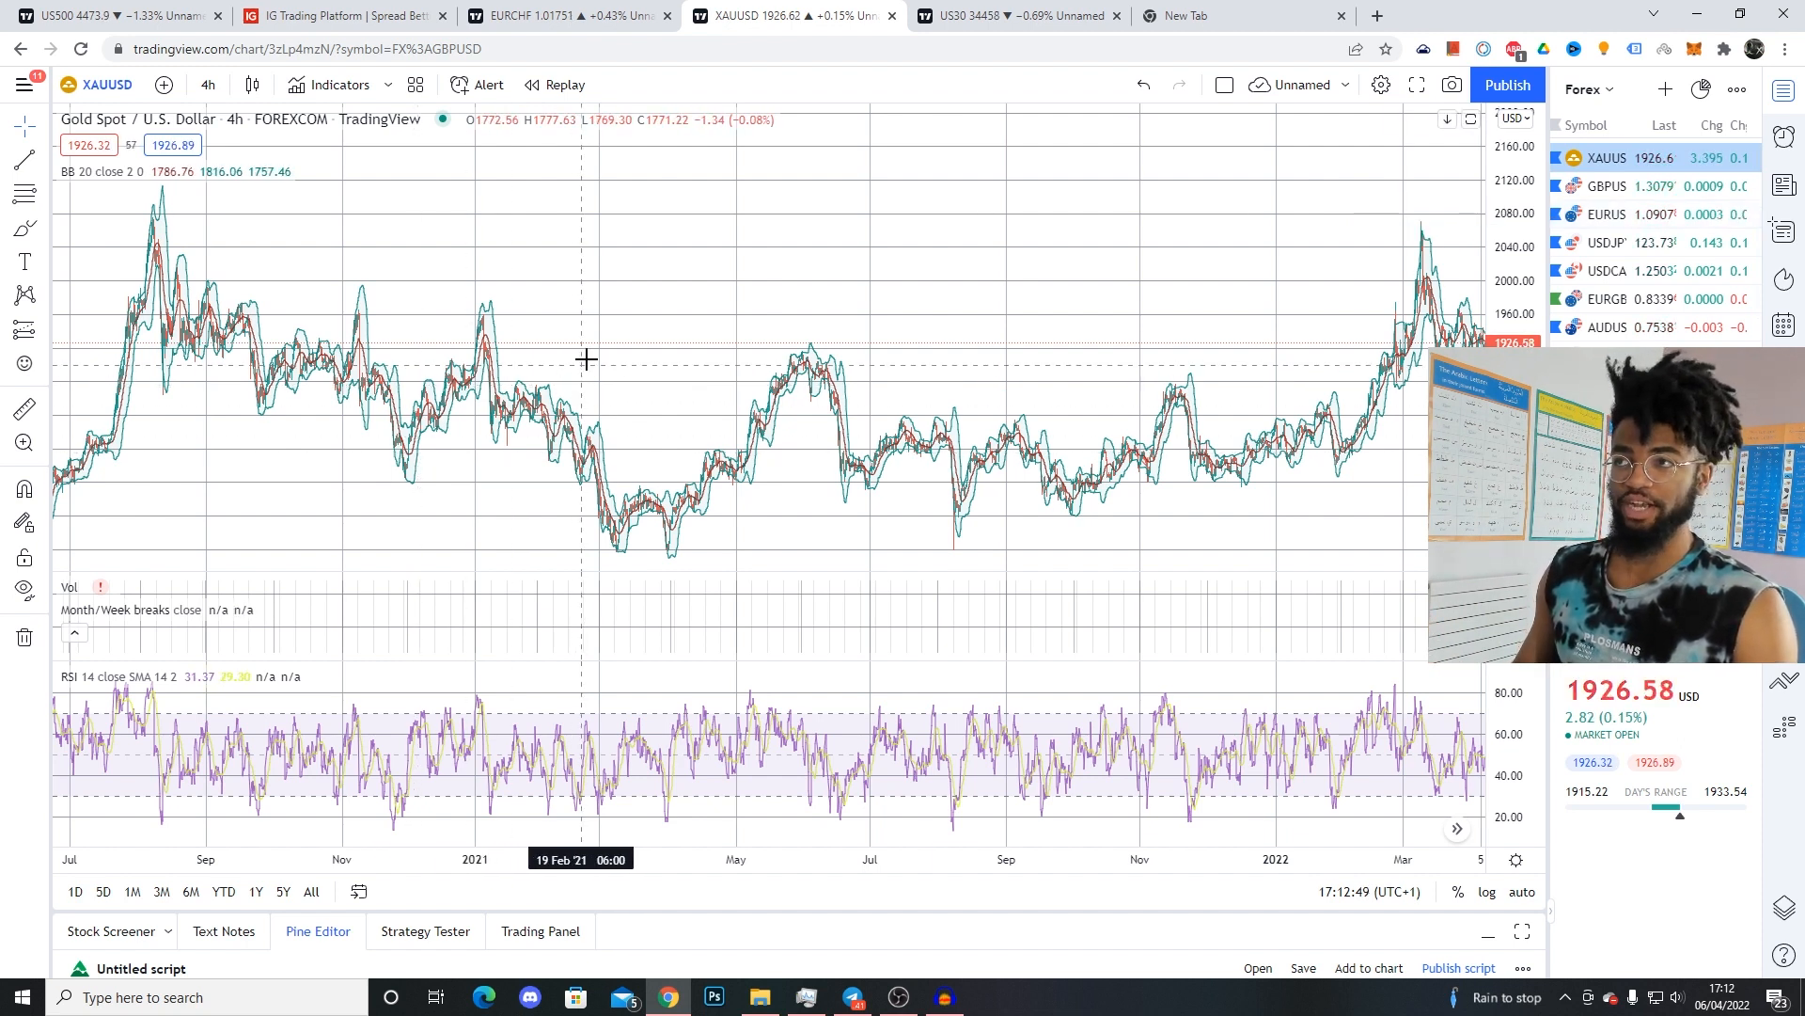
Step: Flip through the US30 and GBP/USD charts, then return to gold scrolled back to 2020
{"action": "left_click", "coordinate": [1010, 15]}
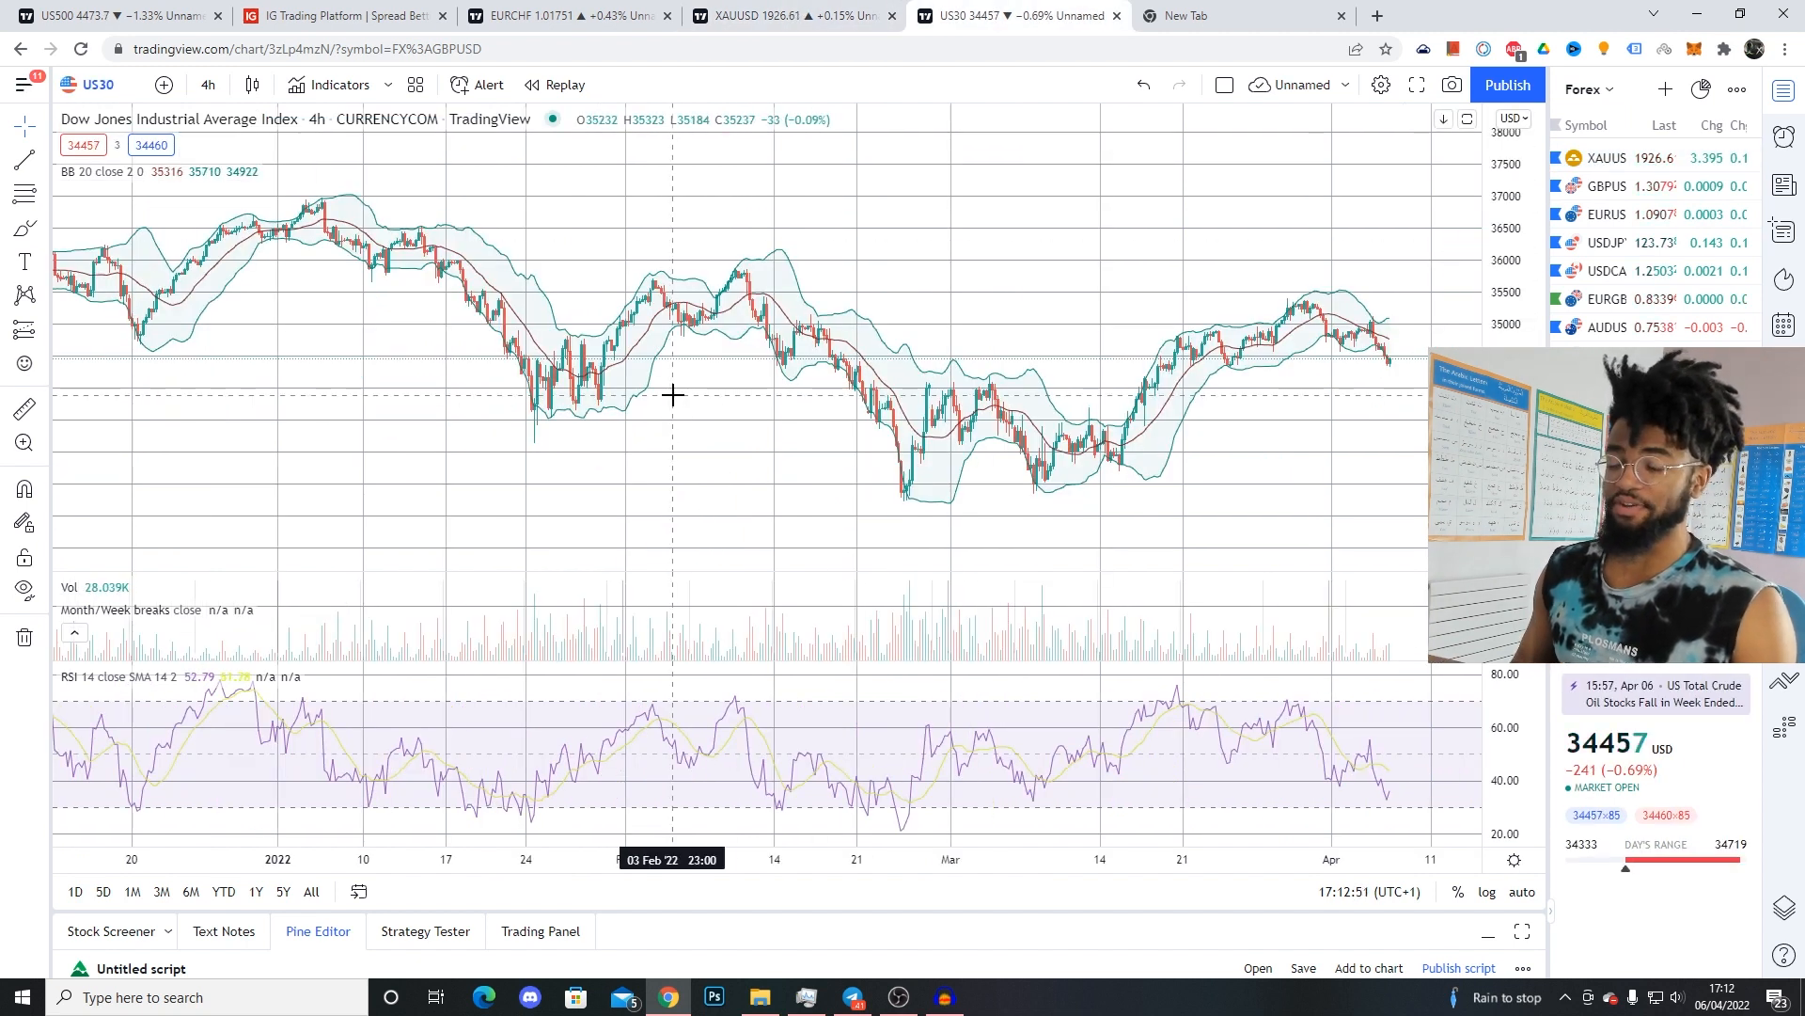
{"action": "mouse_move", "coordinate": [474, 293]}
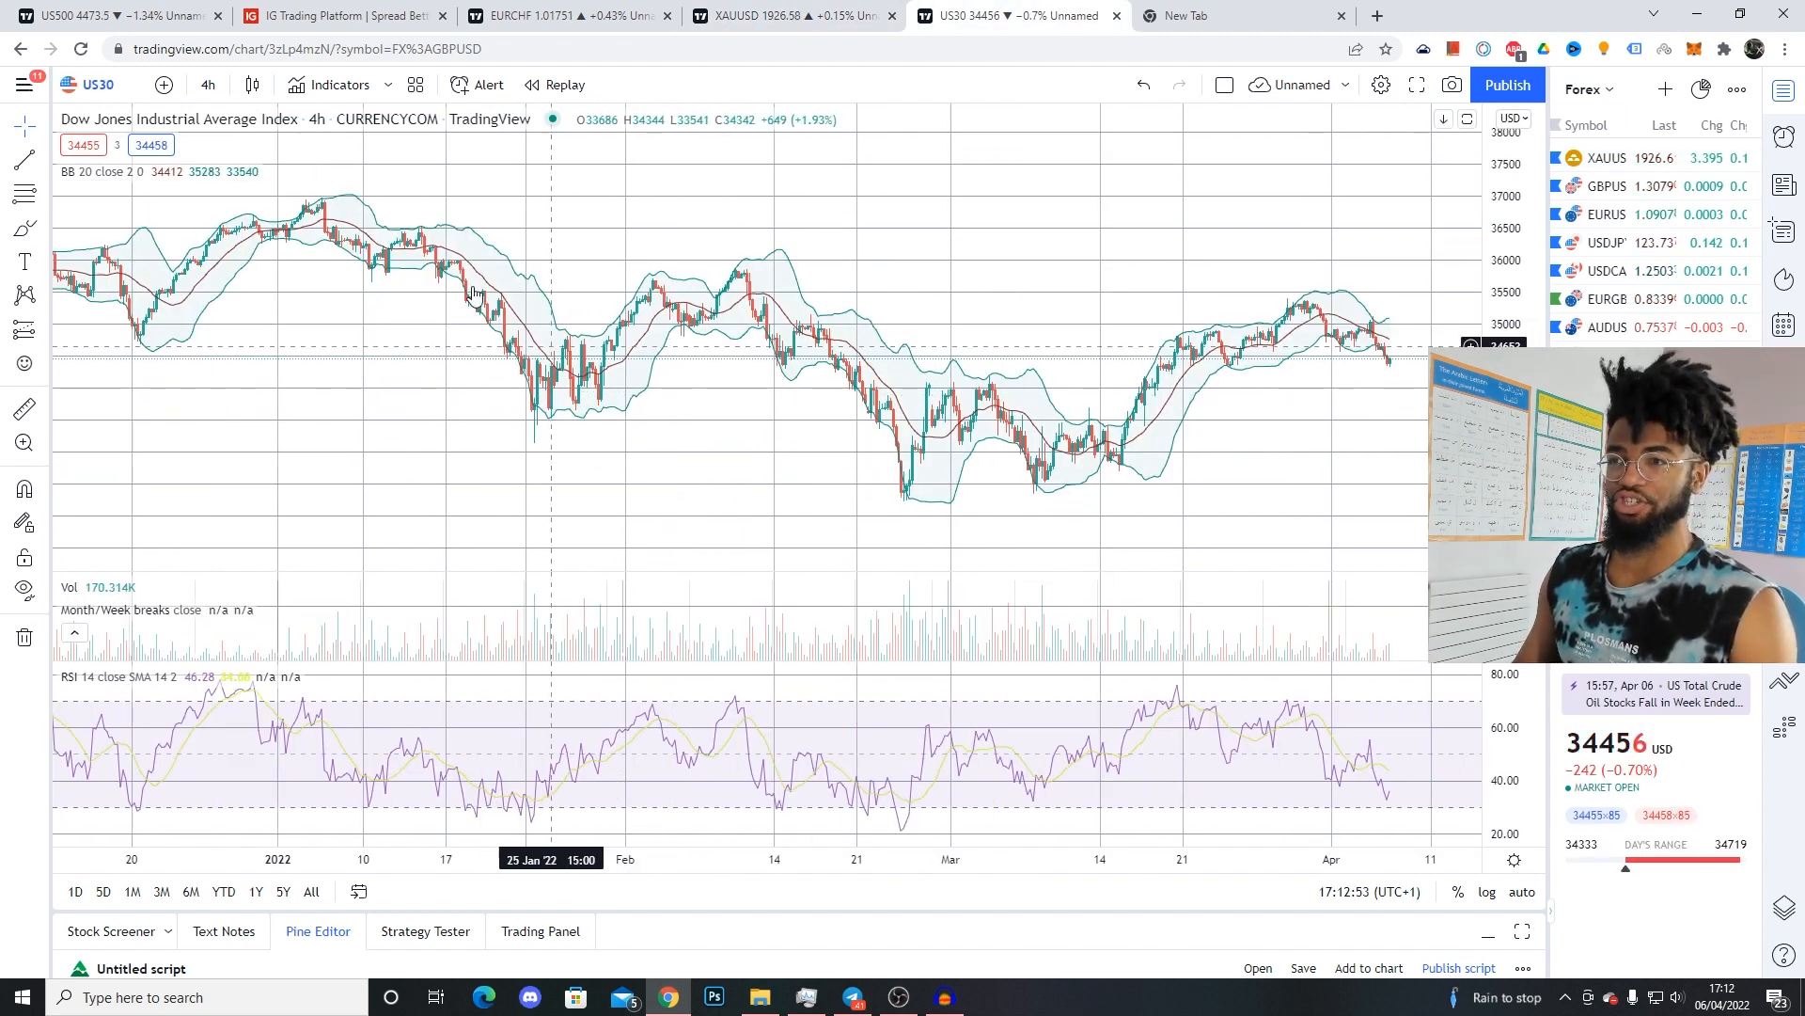
{"action": "mouse_move", "coordinate": [626, 261]}
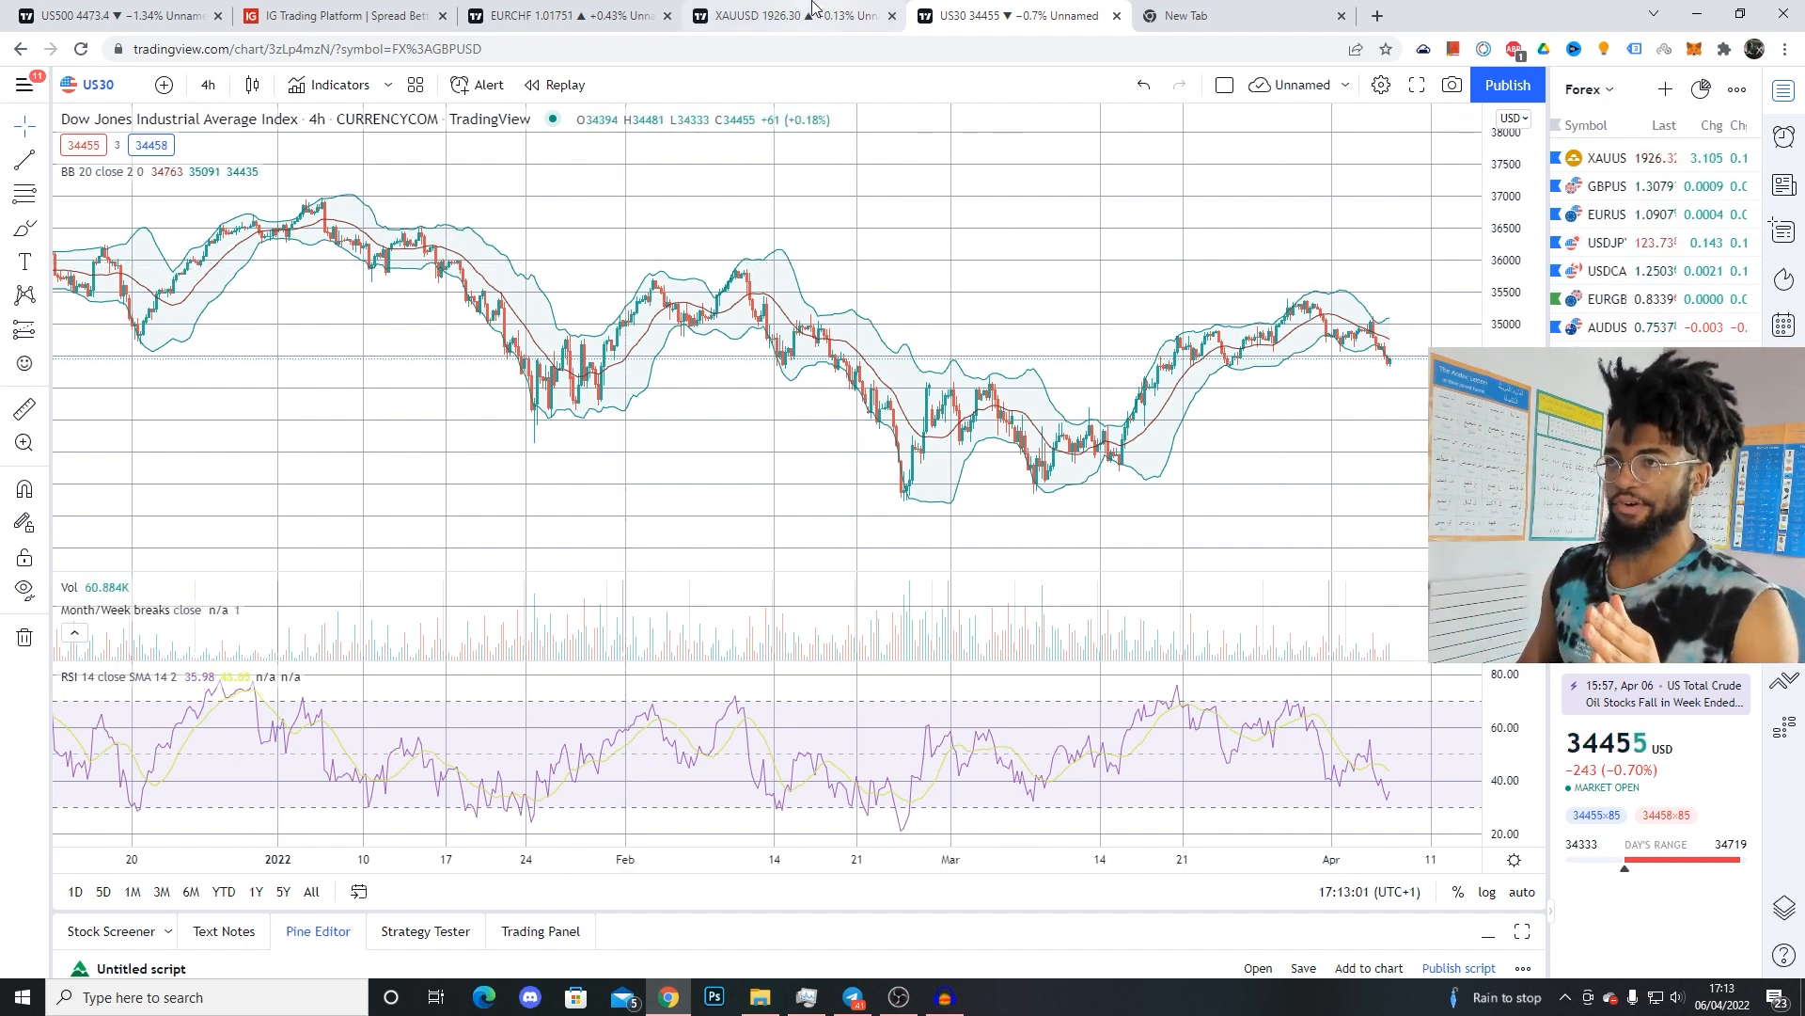
{"action": "left_click", "coordinate": [771, 15]}
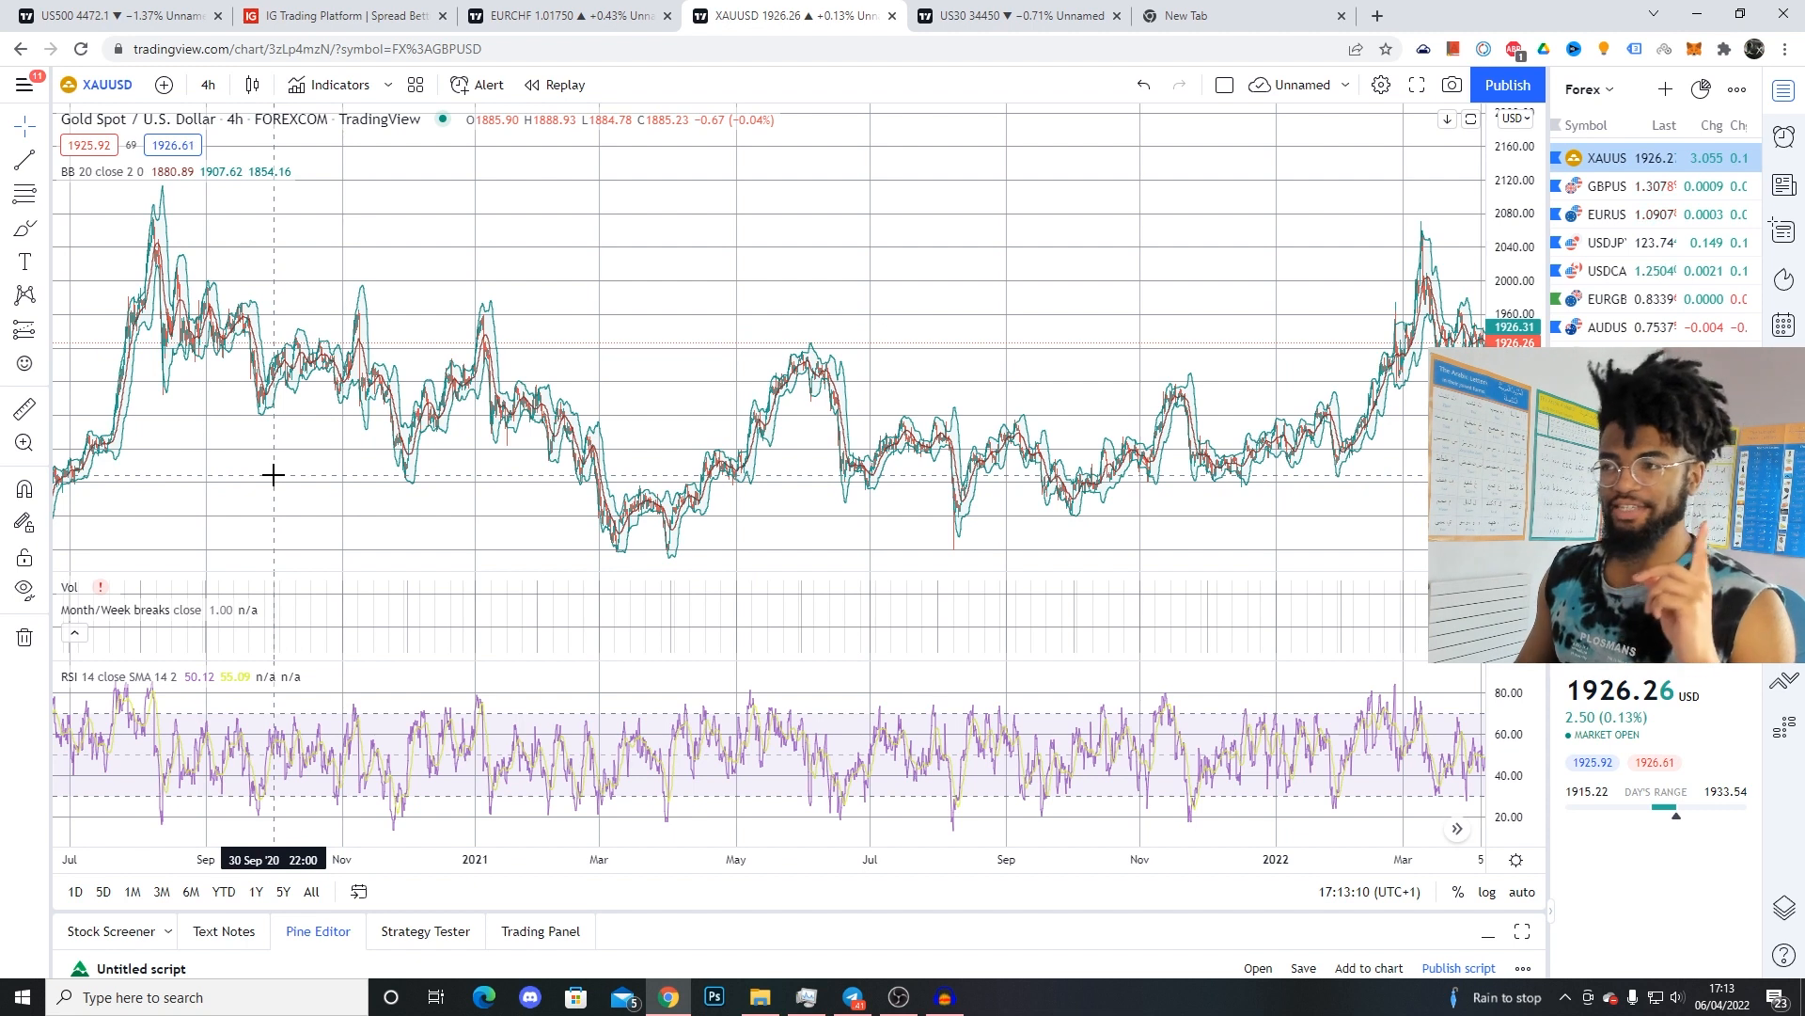
{"action": "left_click", "coordinate": [1606, 185]}
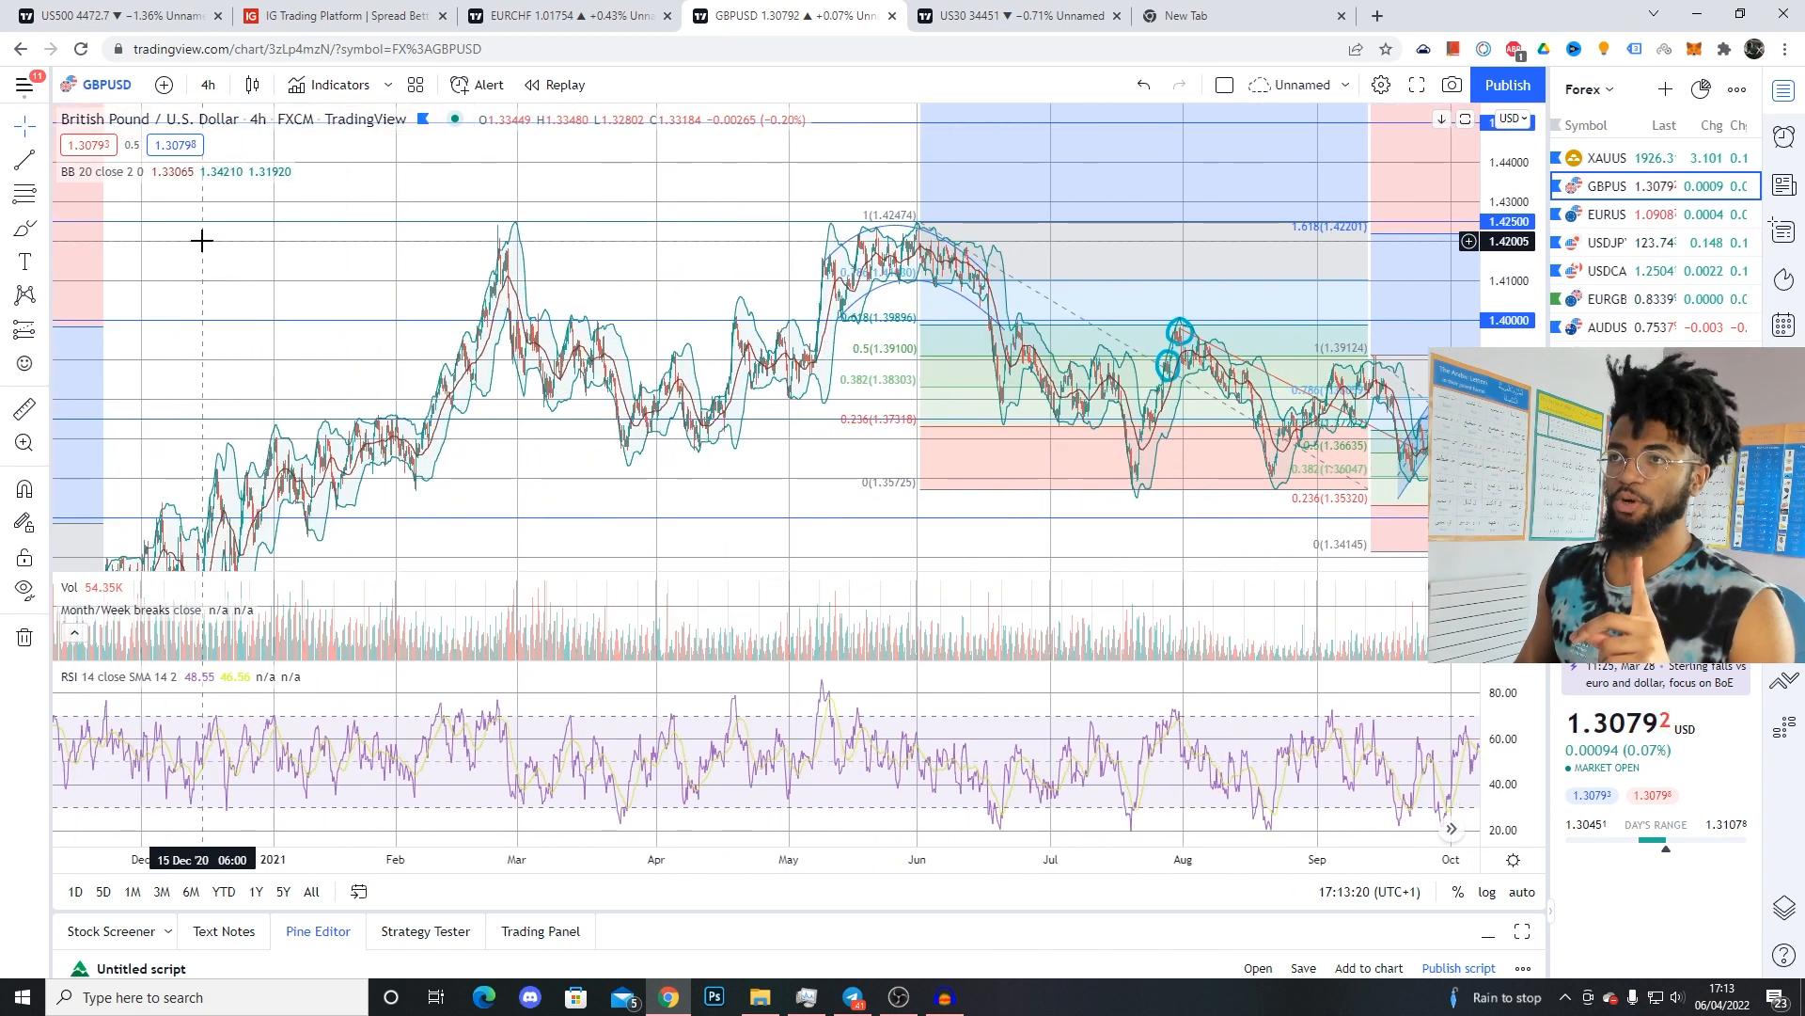
{"action": "mouse_move", "coordinate": [450, 231]}
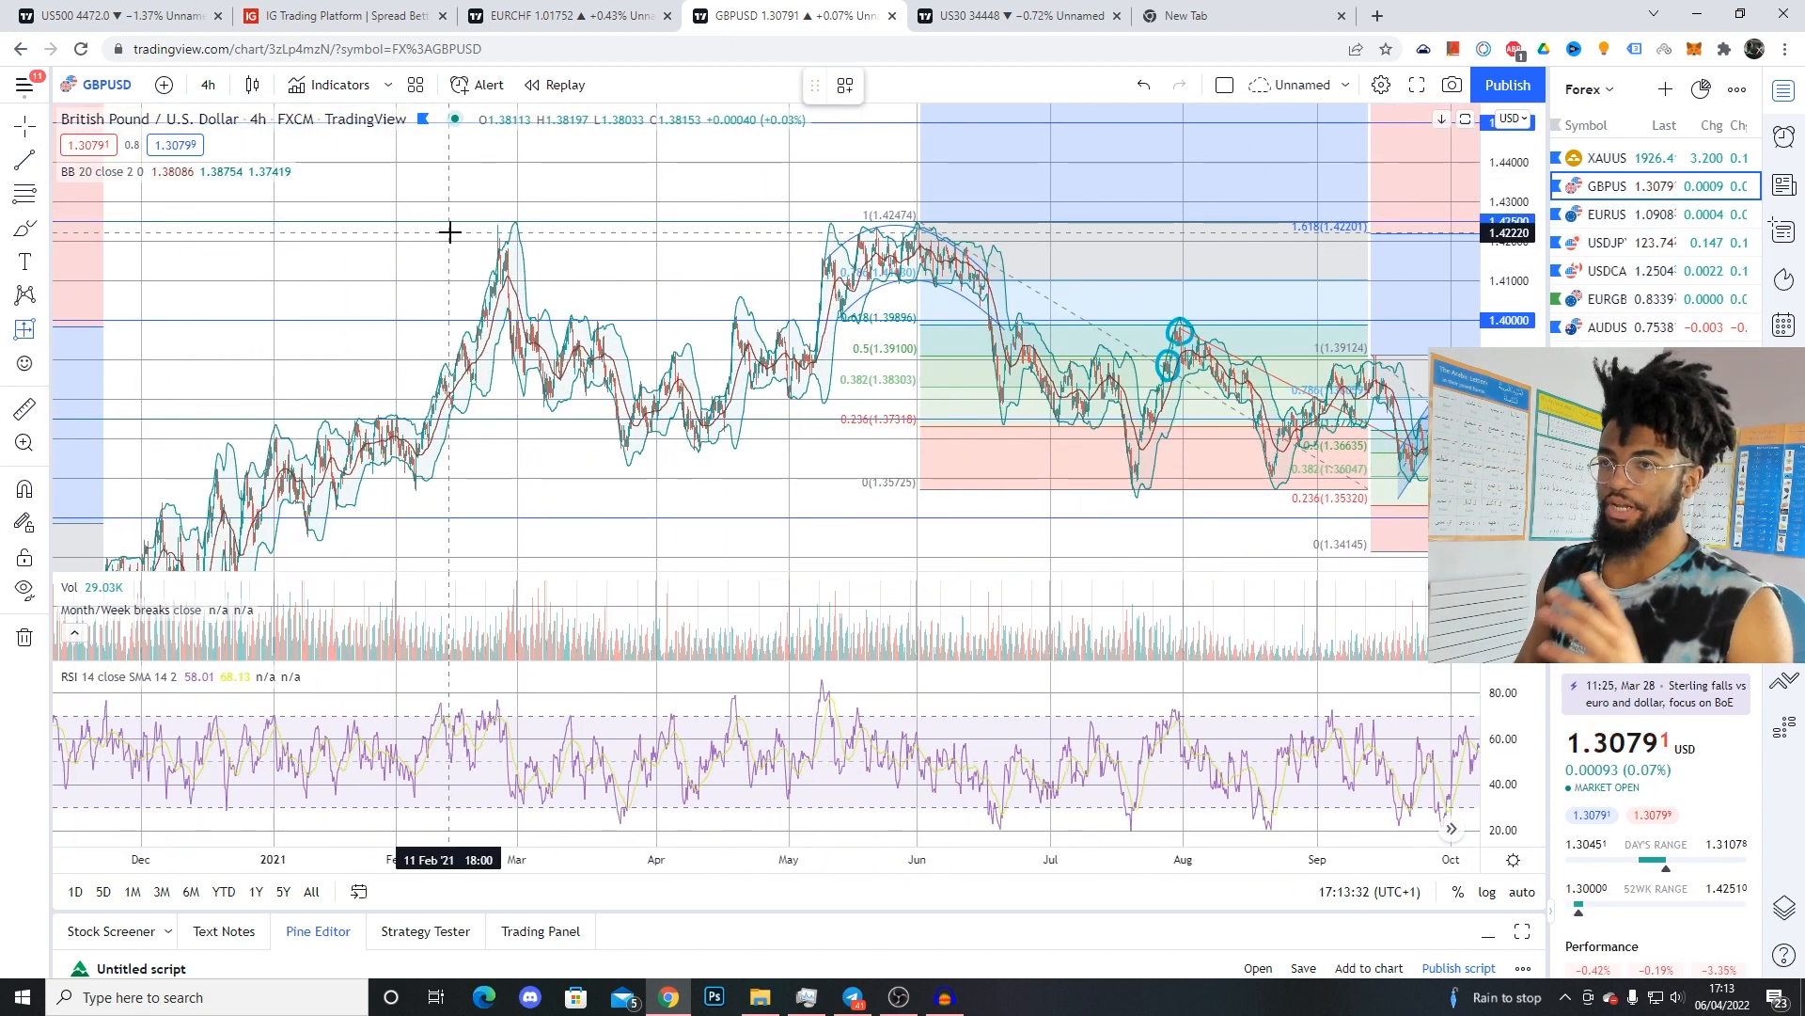
{"action": "left_click_drag", "start_coordinate": [450, 232], "coordinate": [1002, 222]}
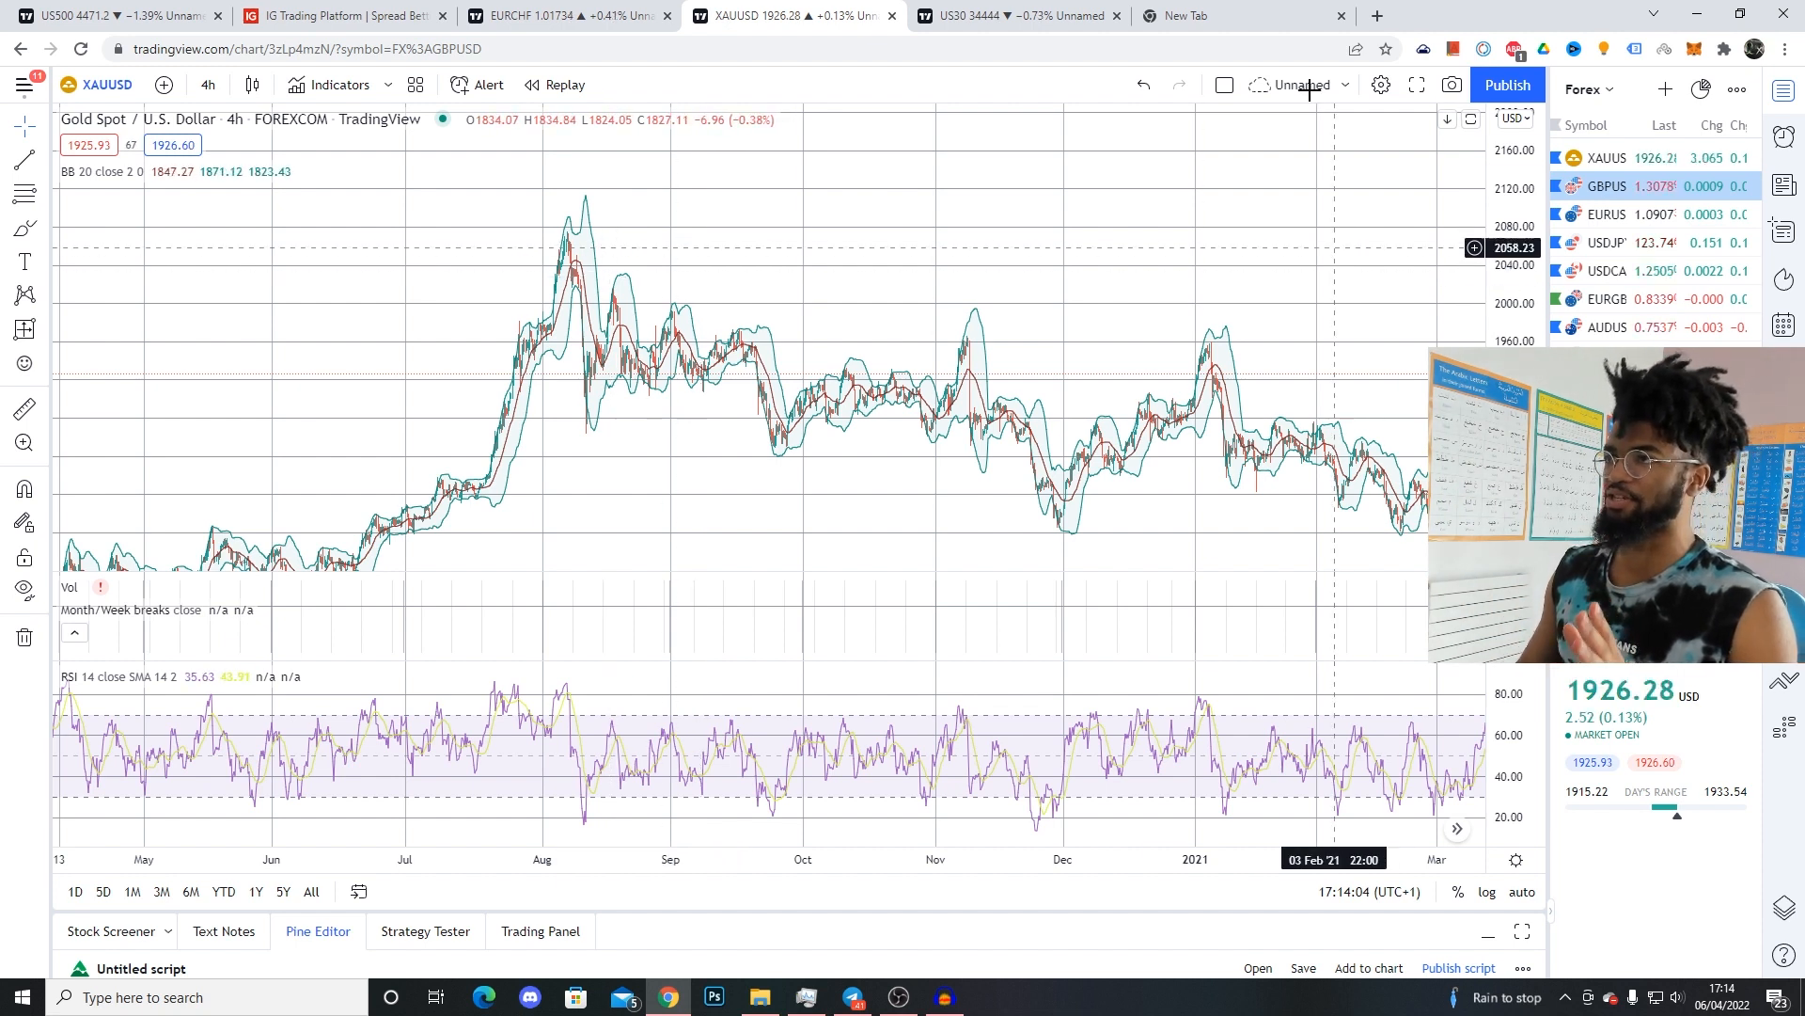
Step: Bring up the 4h EUR/USD chart covering late 2019 through 2020
{"action": "left_click", "coordinate": [574, 17]}
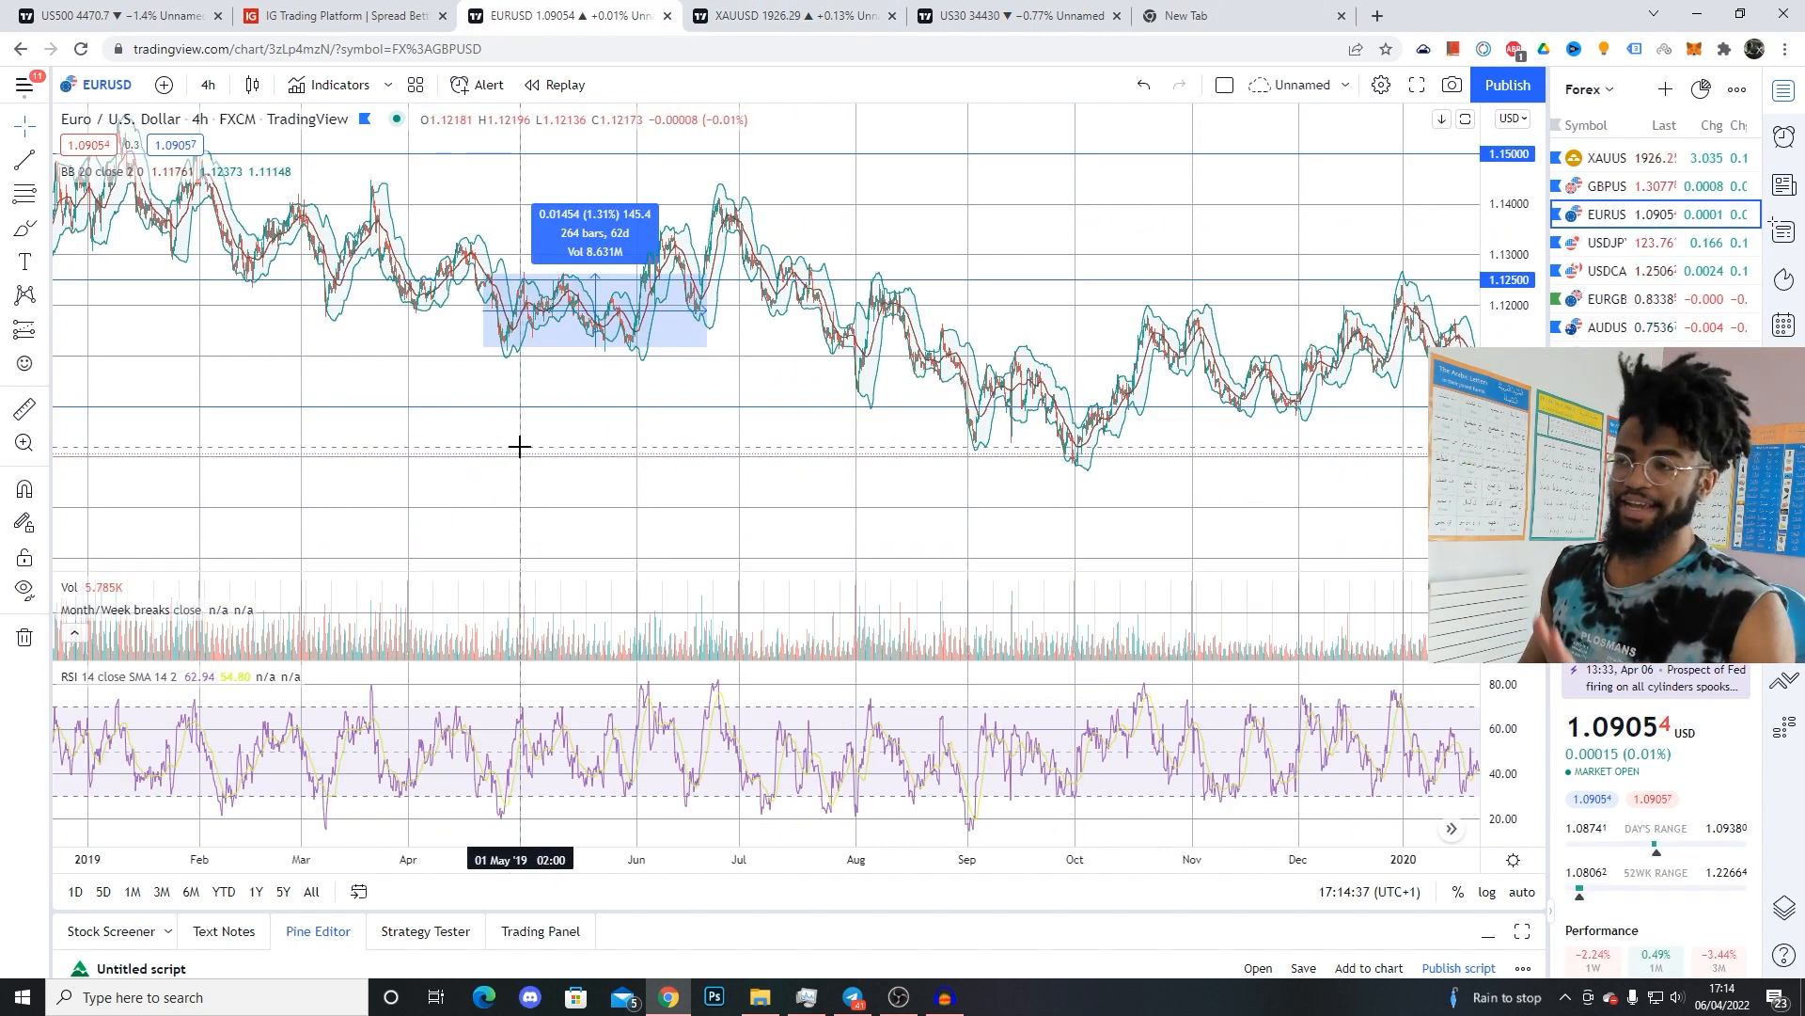
{"action": "mouse_move", "coordinate": [665, 324]}
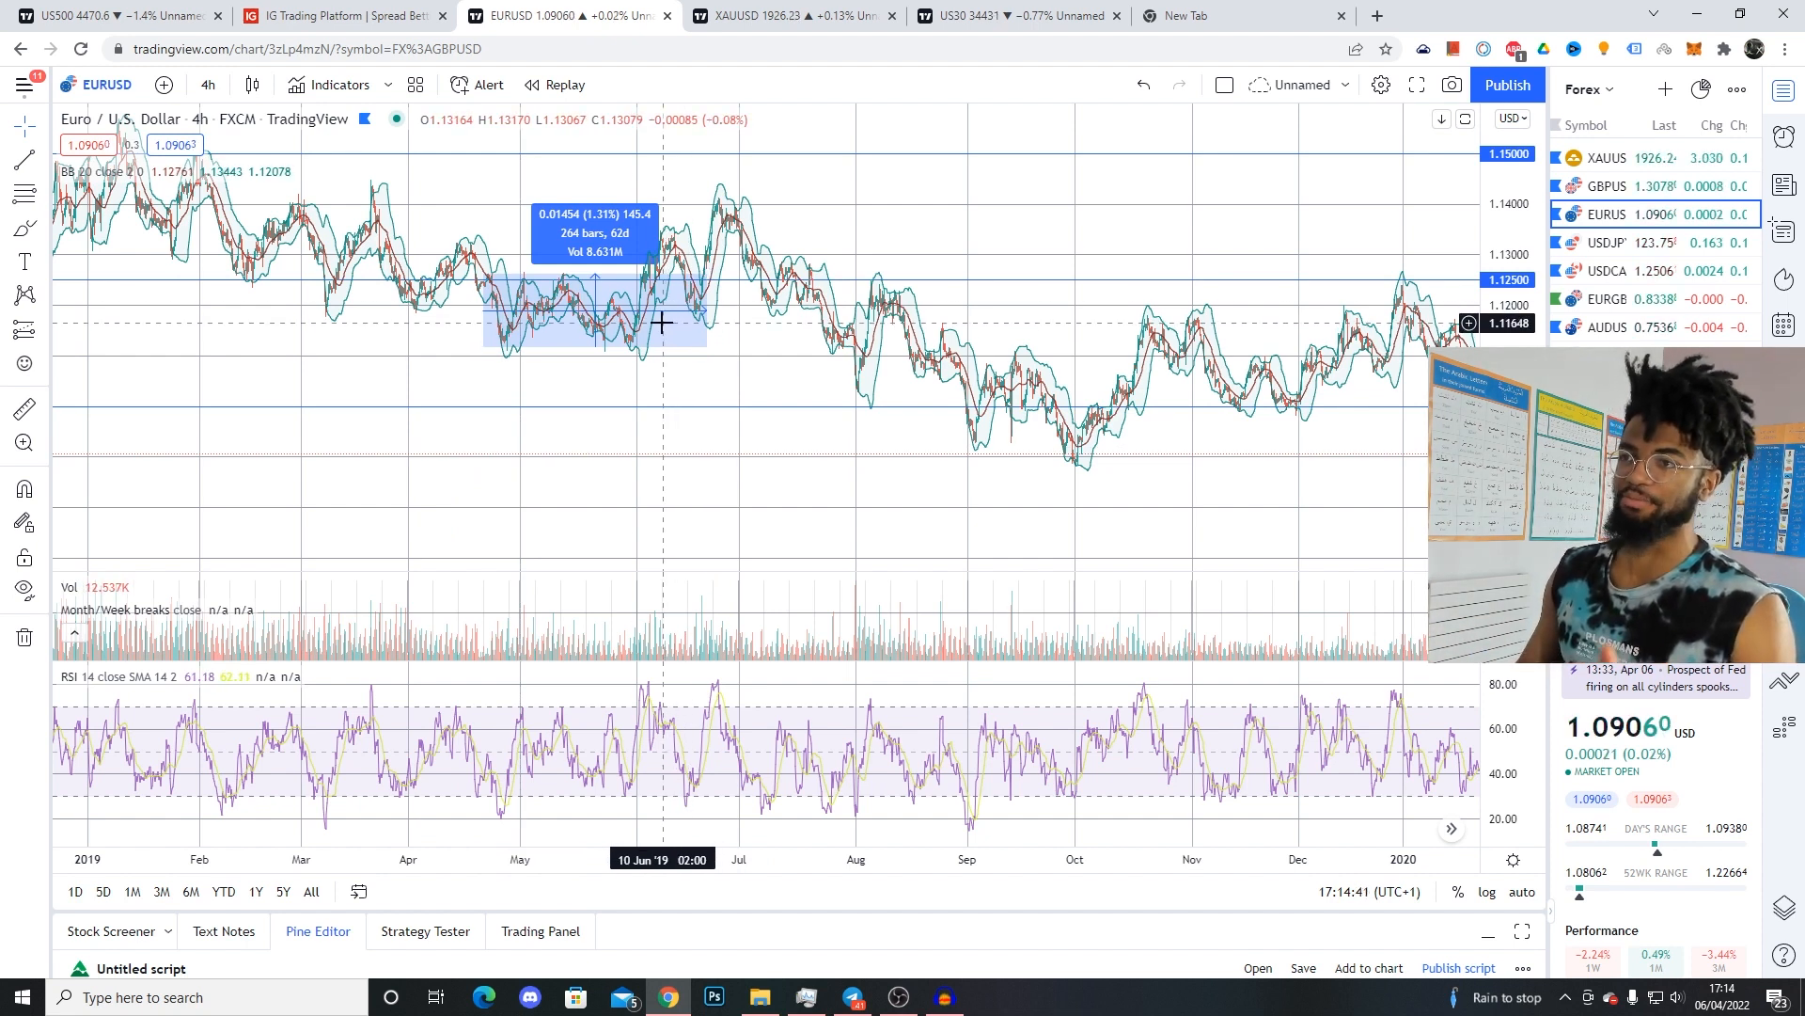
{"action": "mouse_move", "coordinate": [463, 316]}
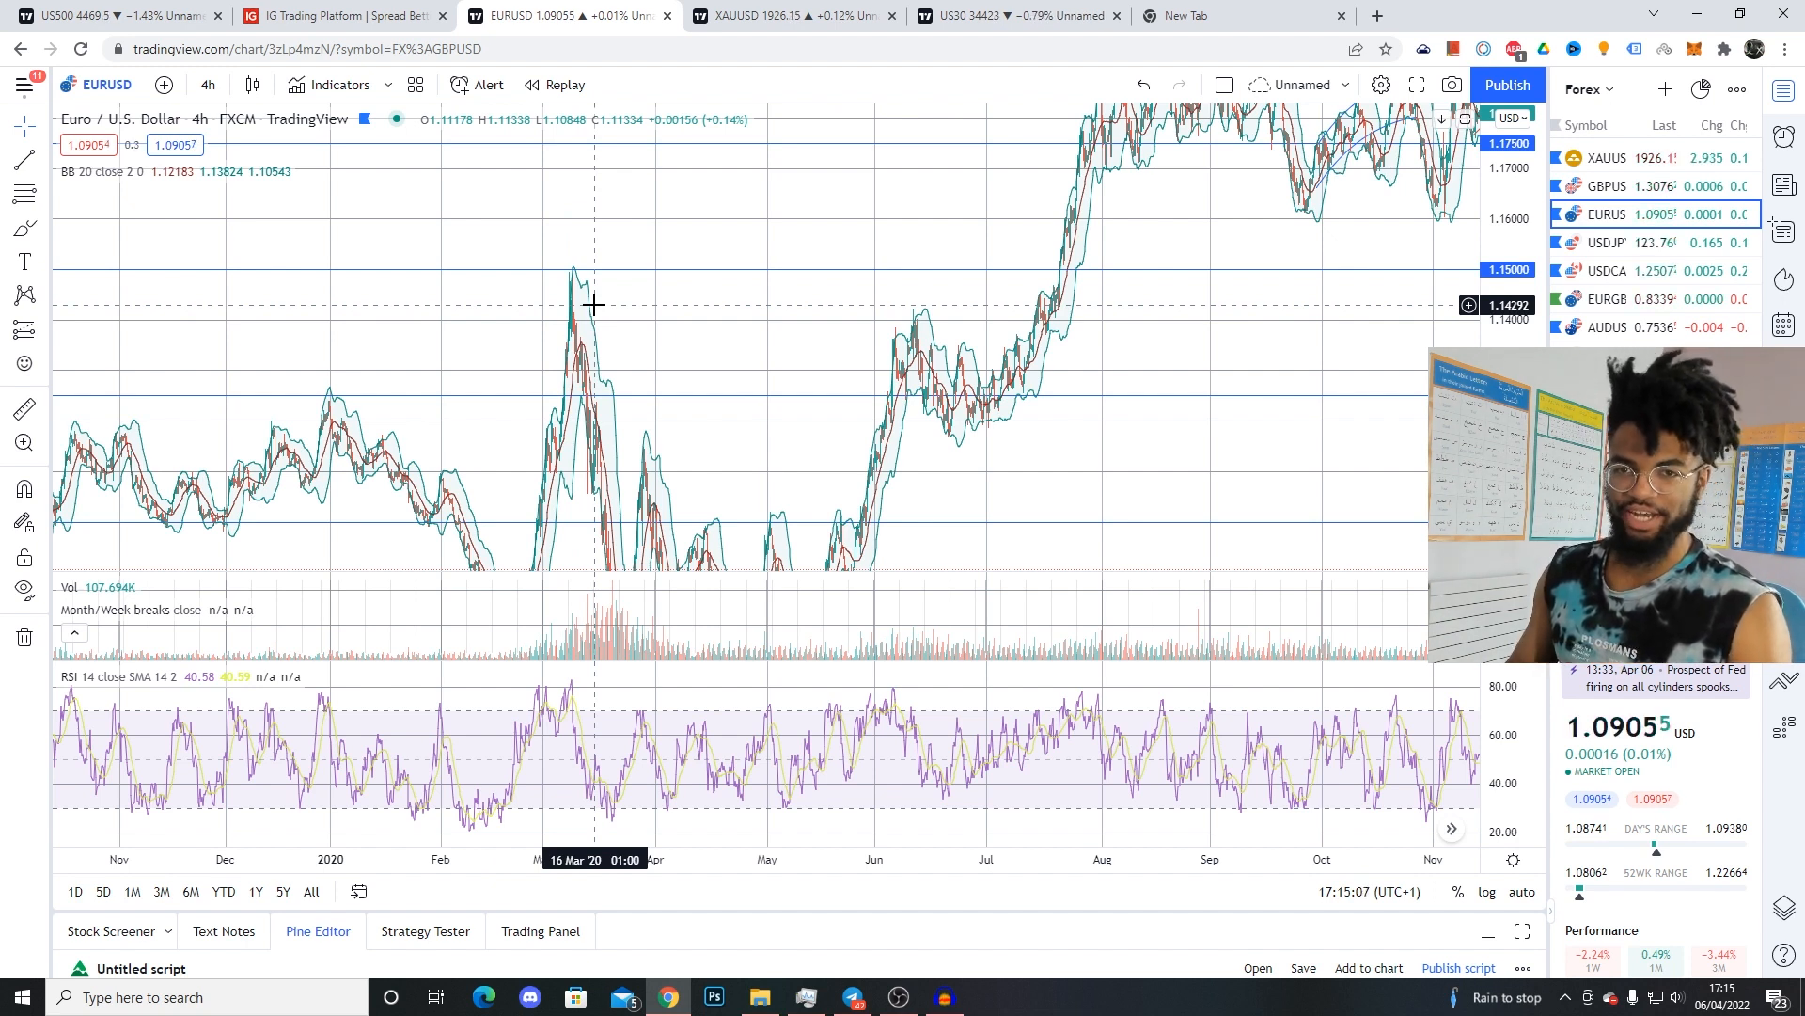
Step: Return to the 4h gold chart focused on July to December 2020
{"action": "left_click", "coordinate": [763, 17]}
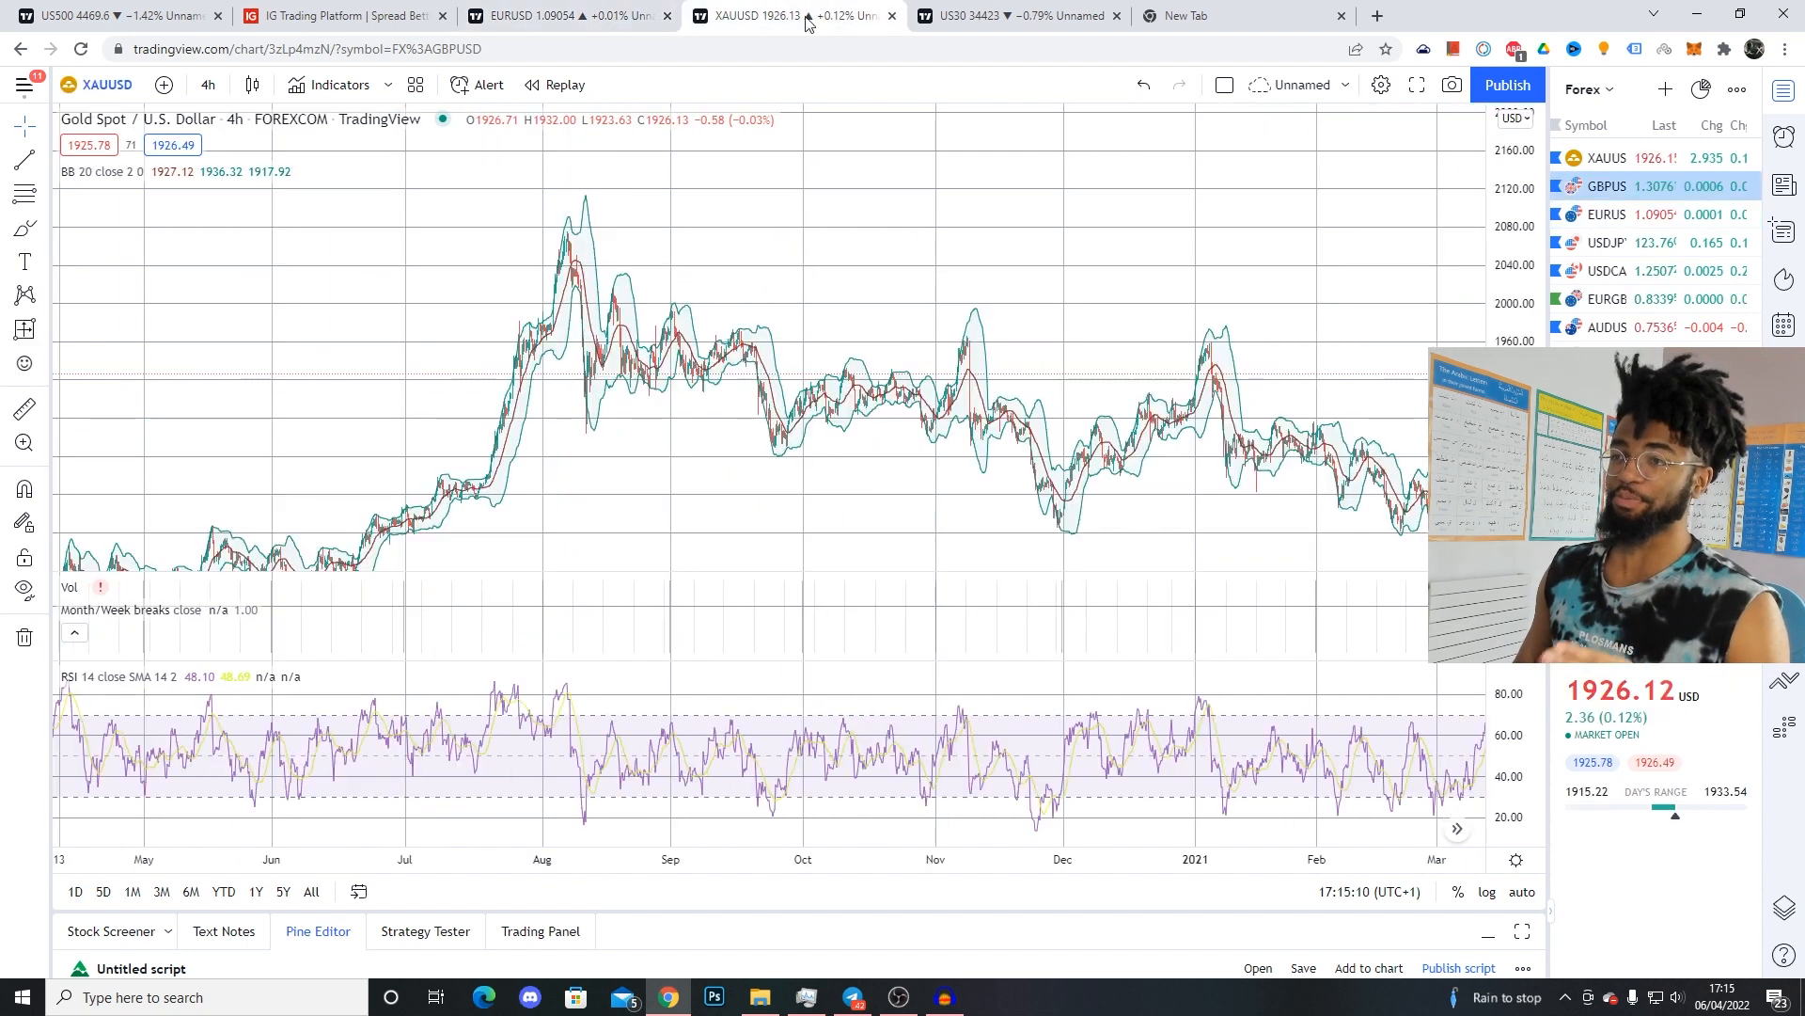
{"action": "mouse_move", "coordinate": [829, 301]}
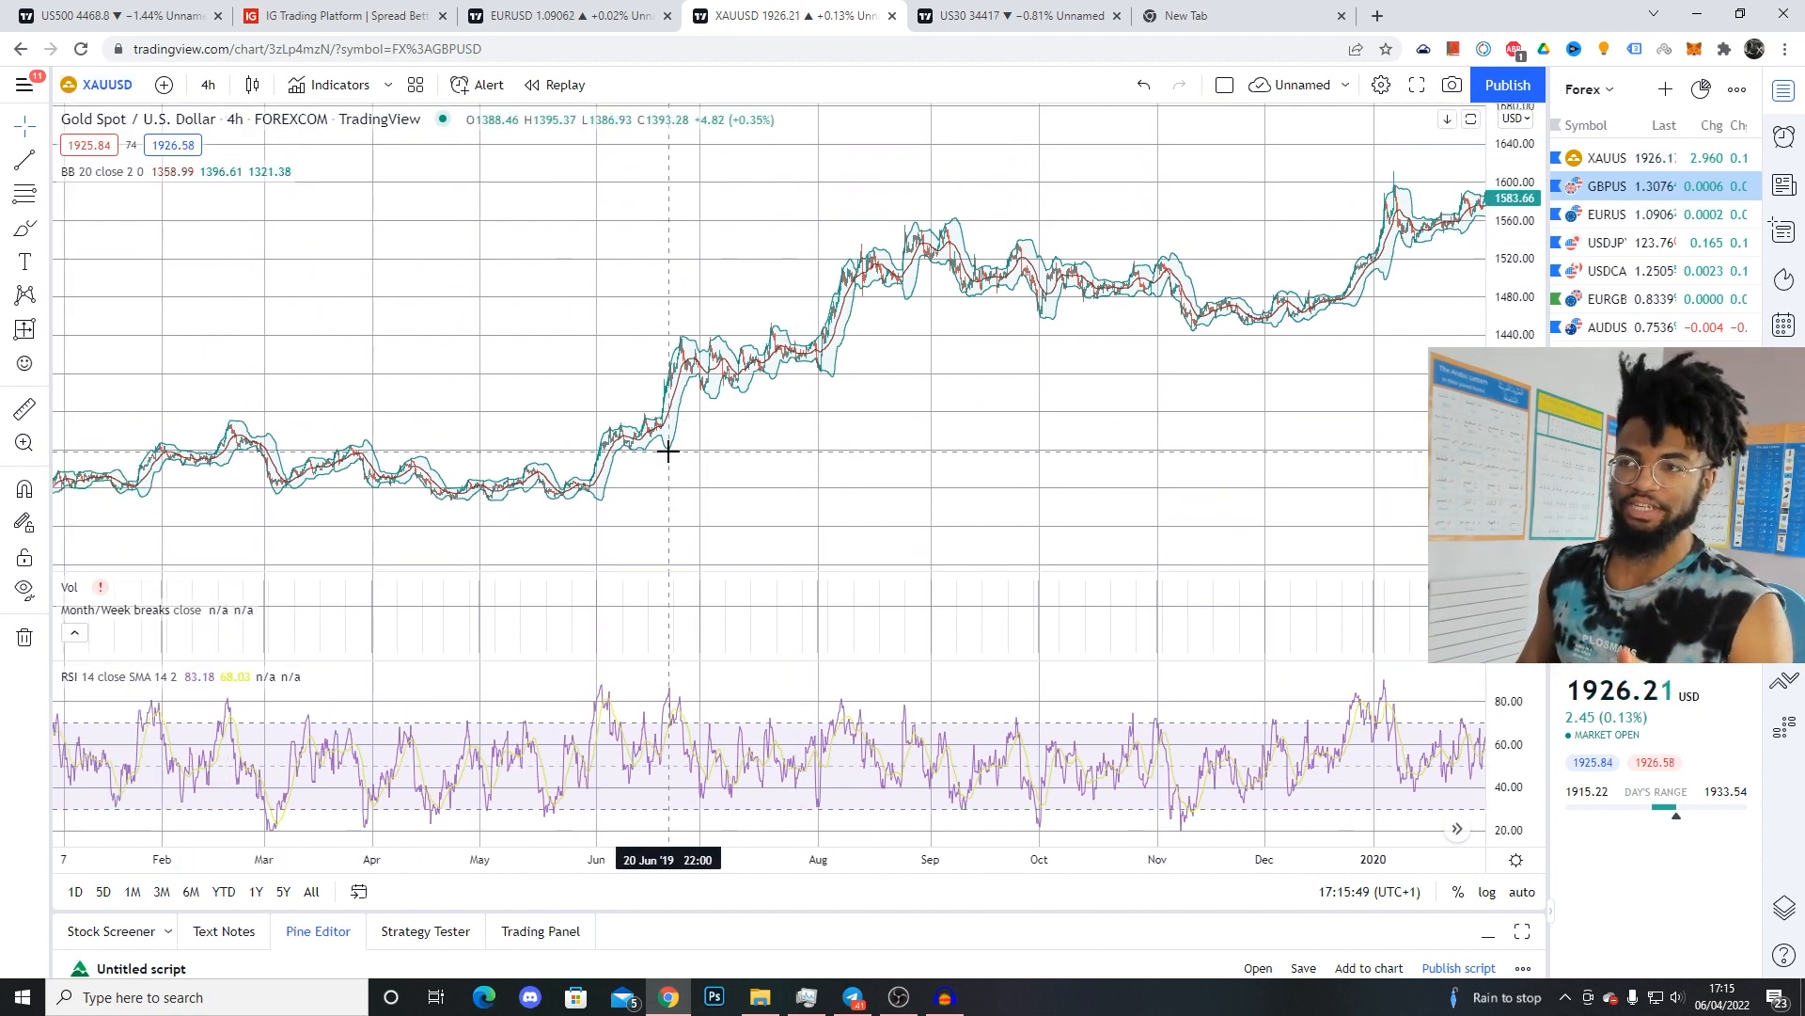
{"action": "mouse_move", "coordinate": [628, 470]}
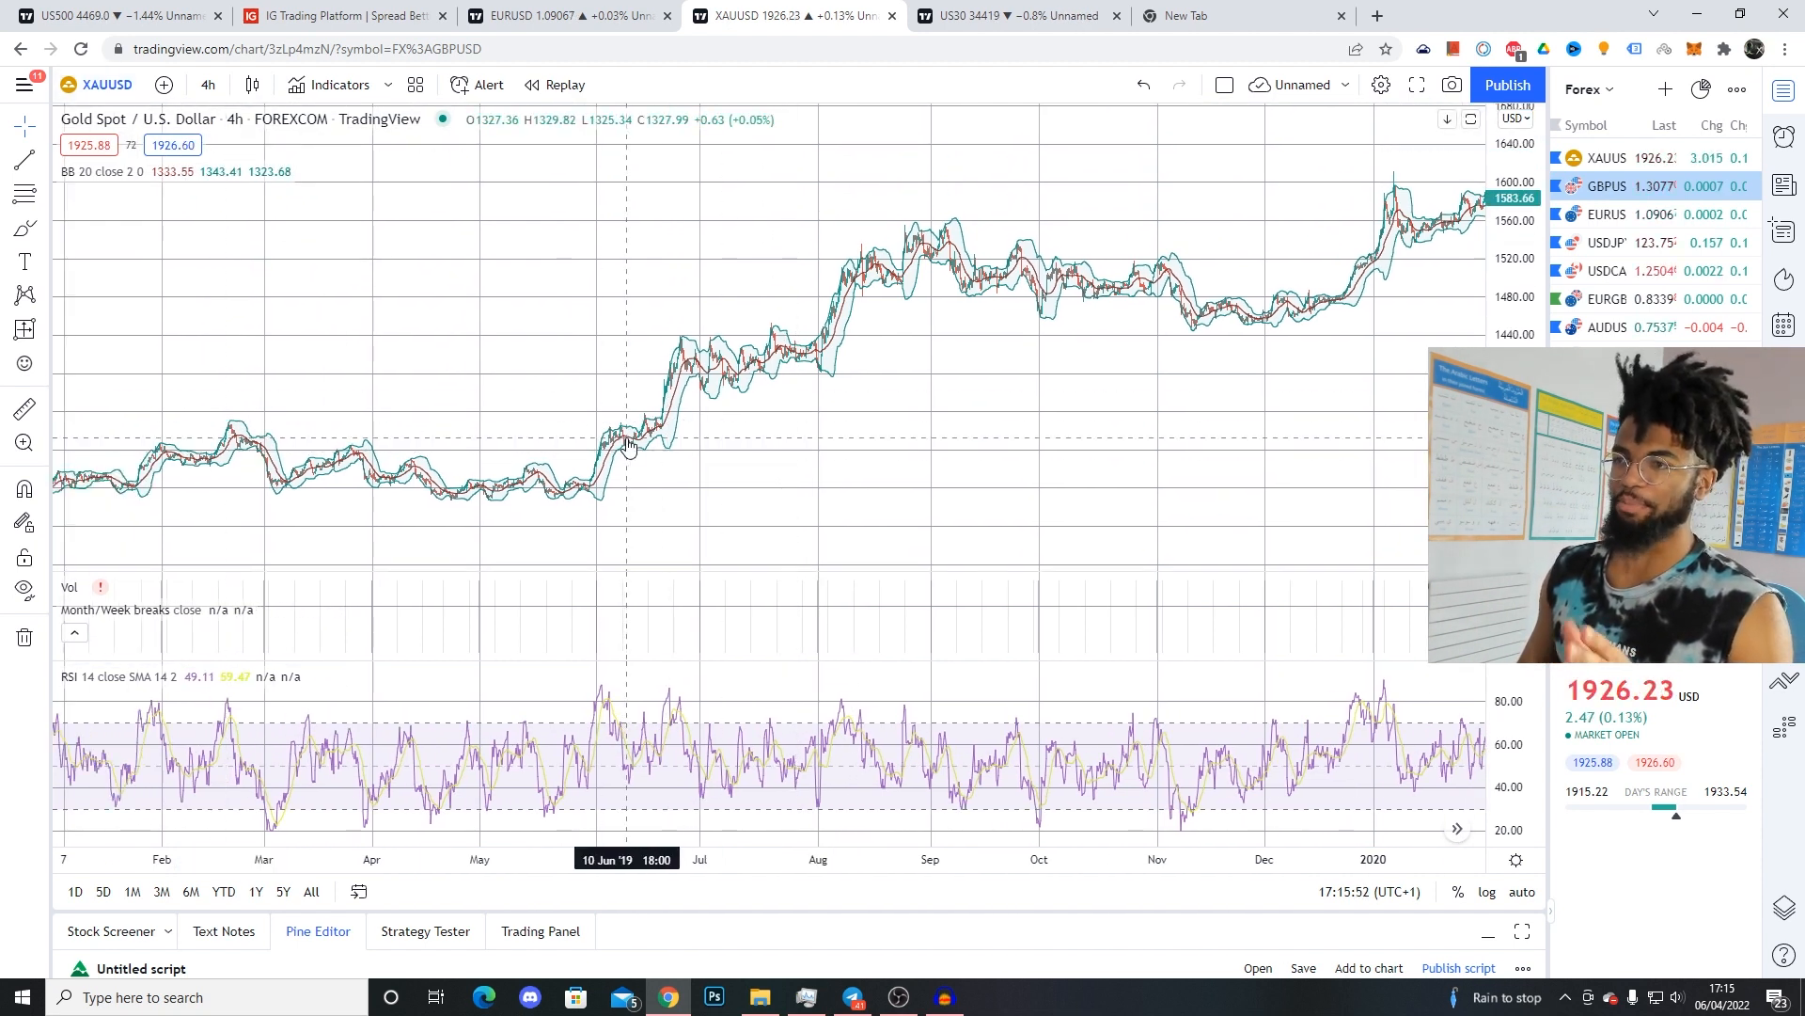
{"action": "mouse_move", "coordinate": [775, 338]}
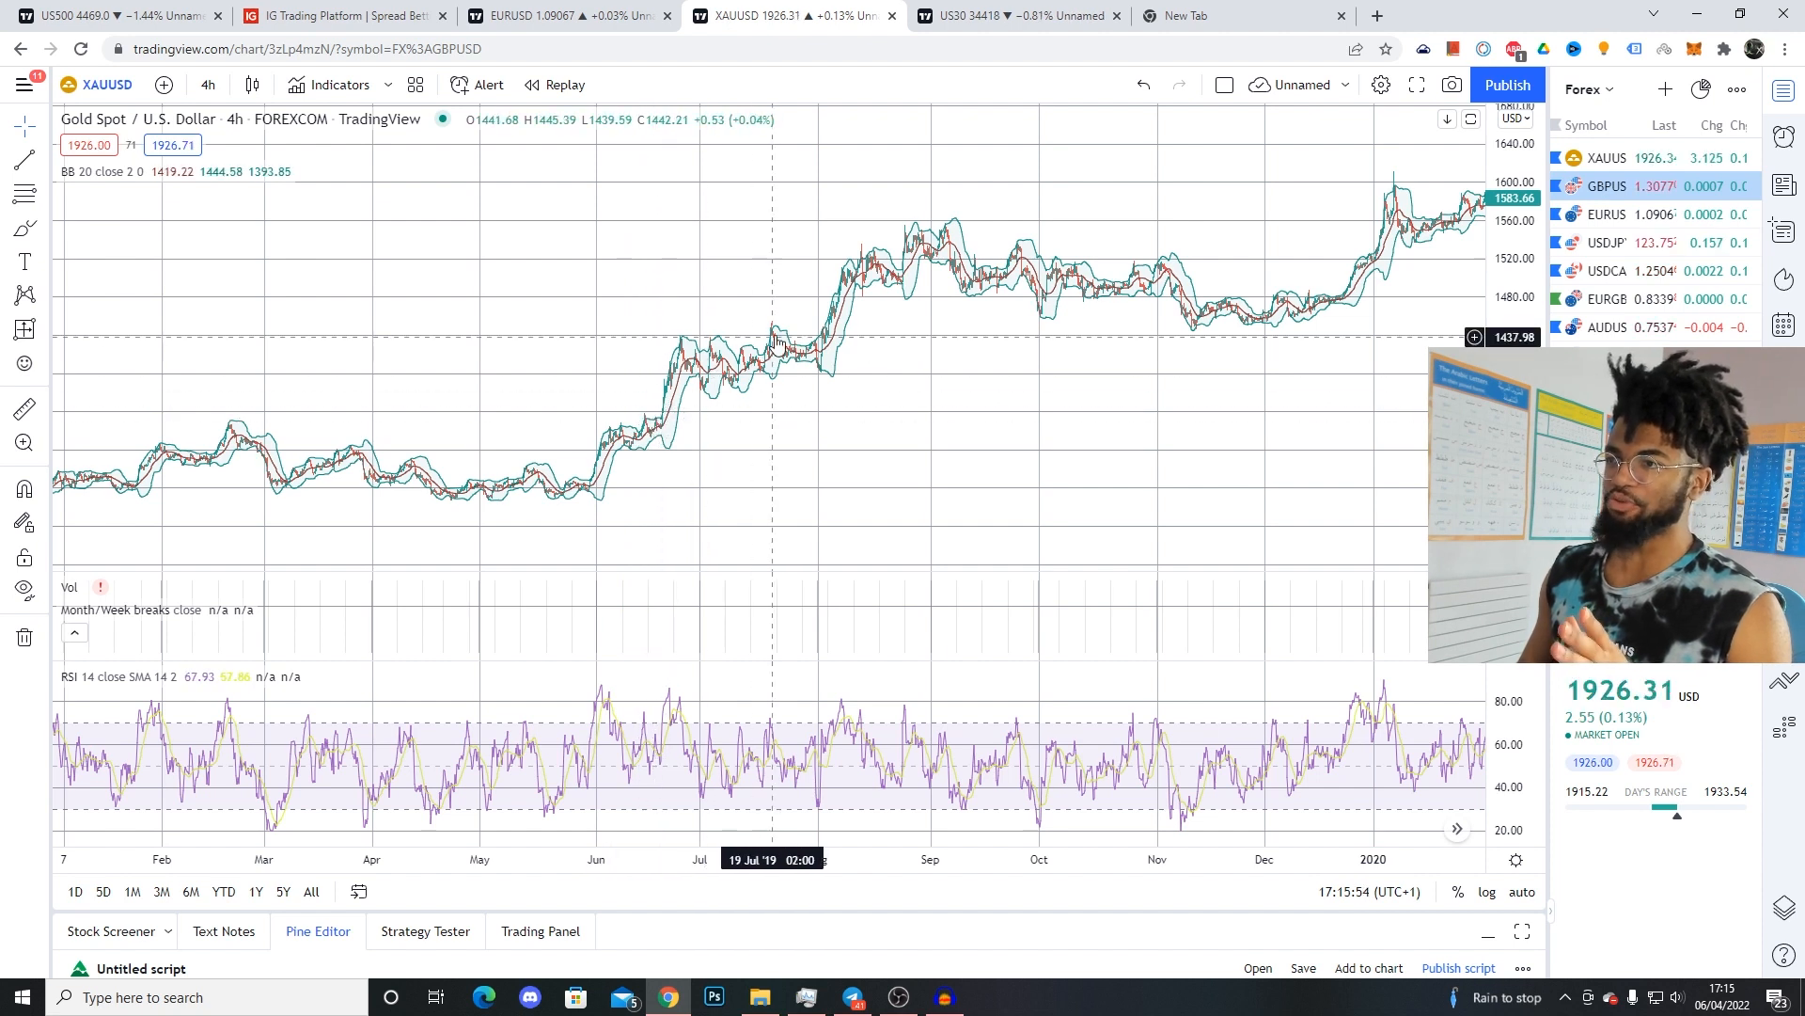
{"action": "mouse_move", "coordinate": [760, 350]}
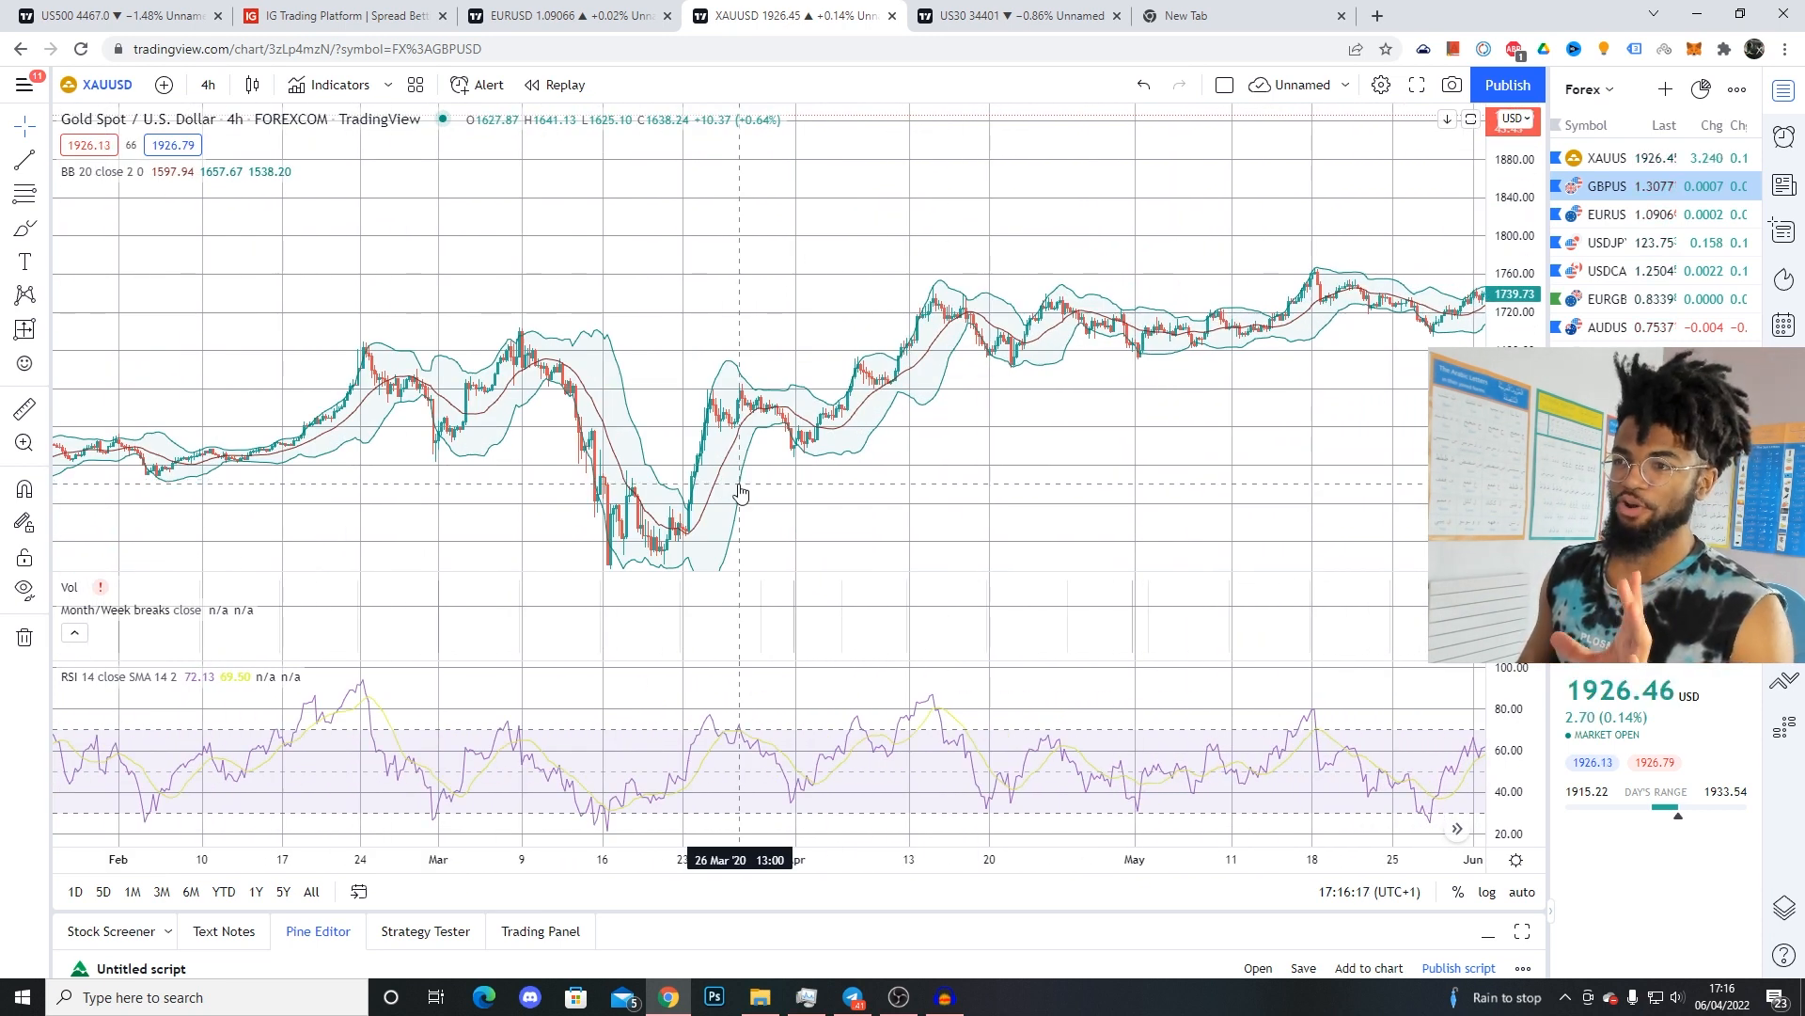
{"action": "mouse_move", "coordinate": [666, 530]}
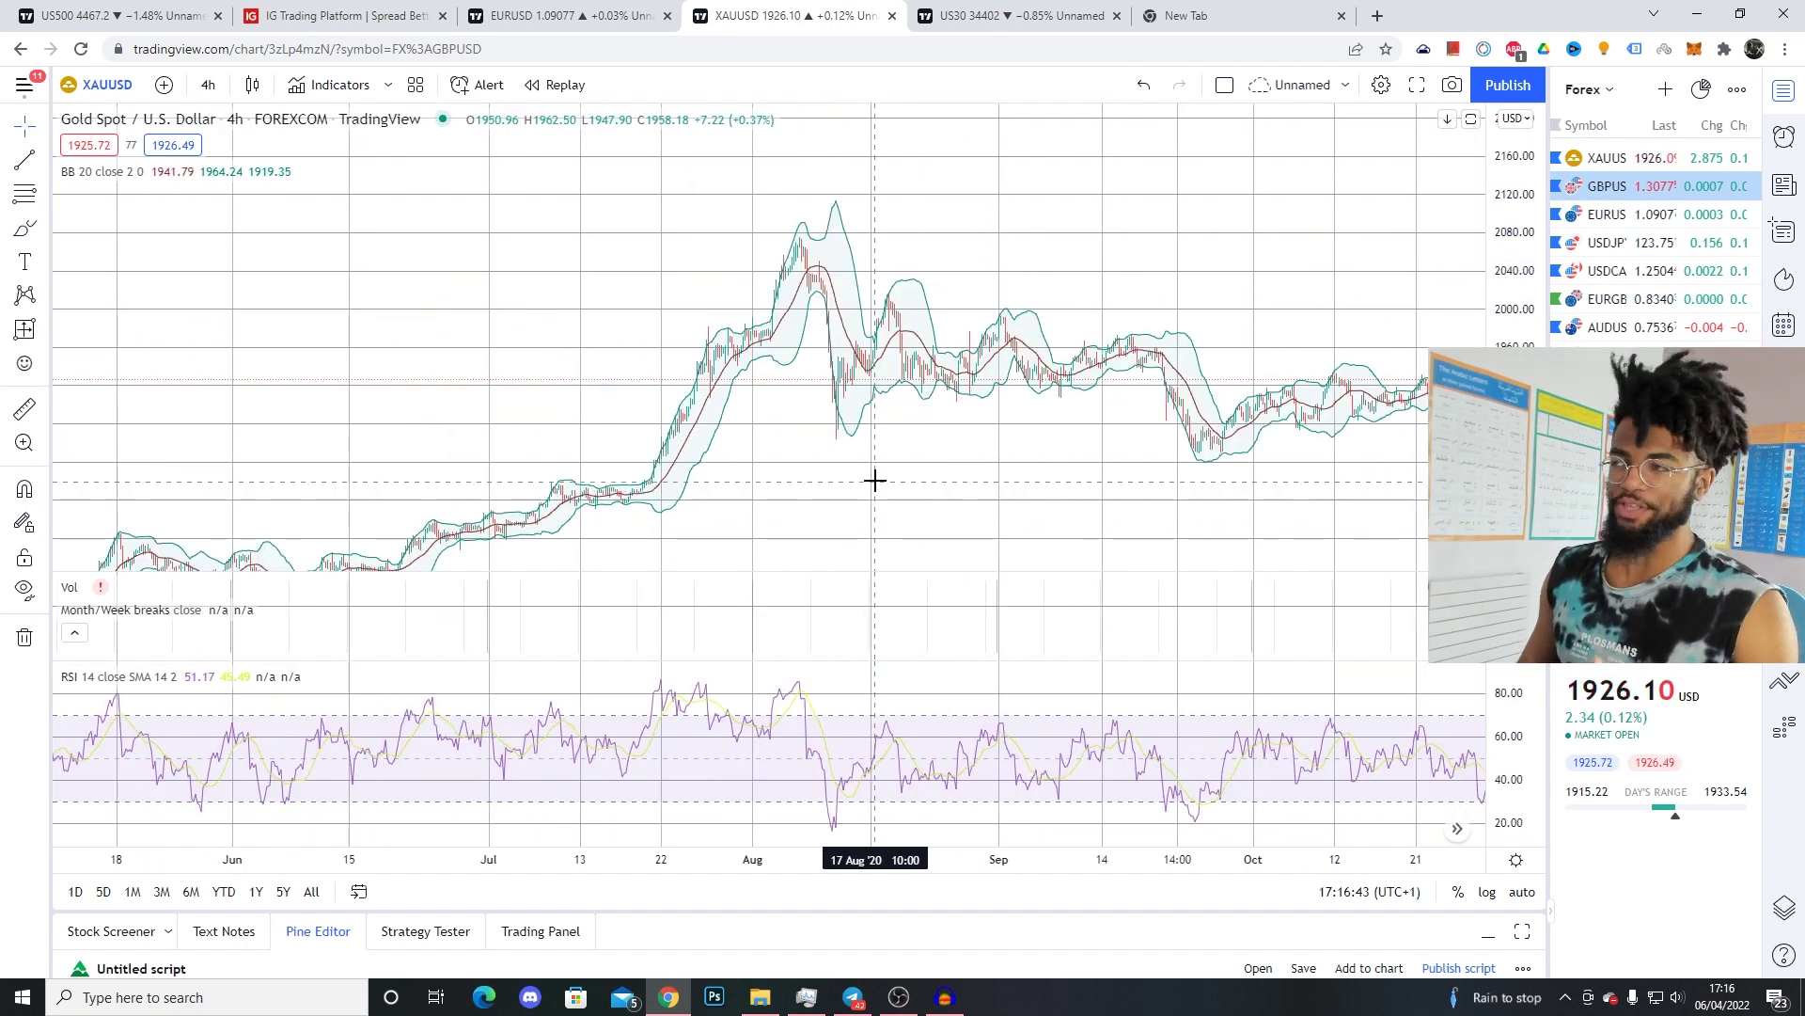
{"action": "mouse_move", "coordinate": [927, 463]}
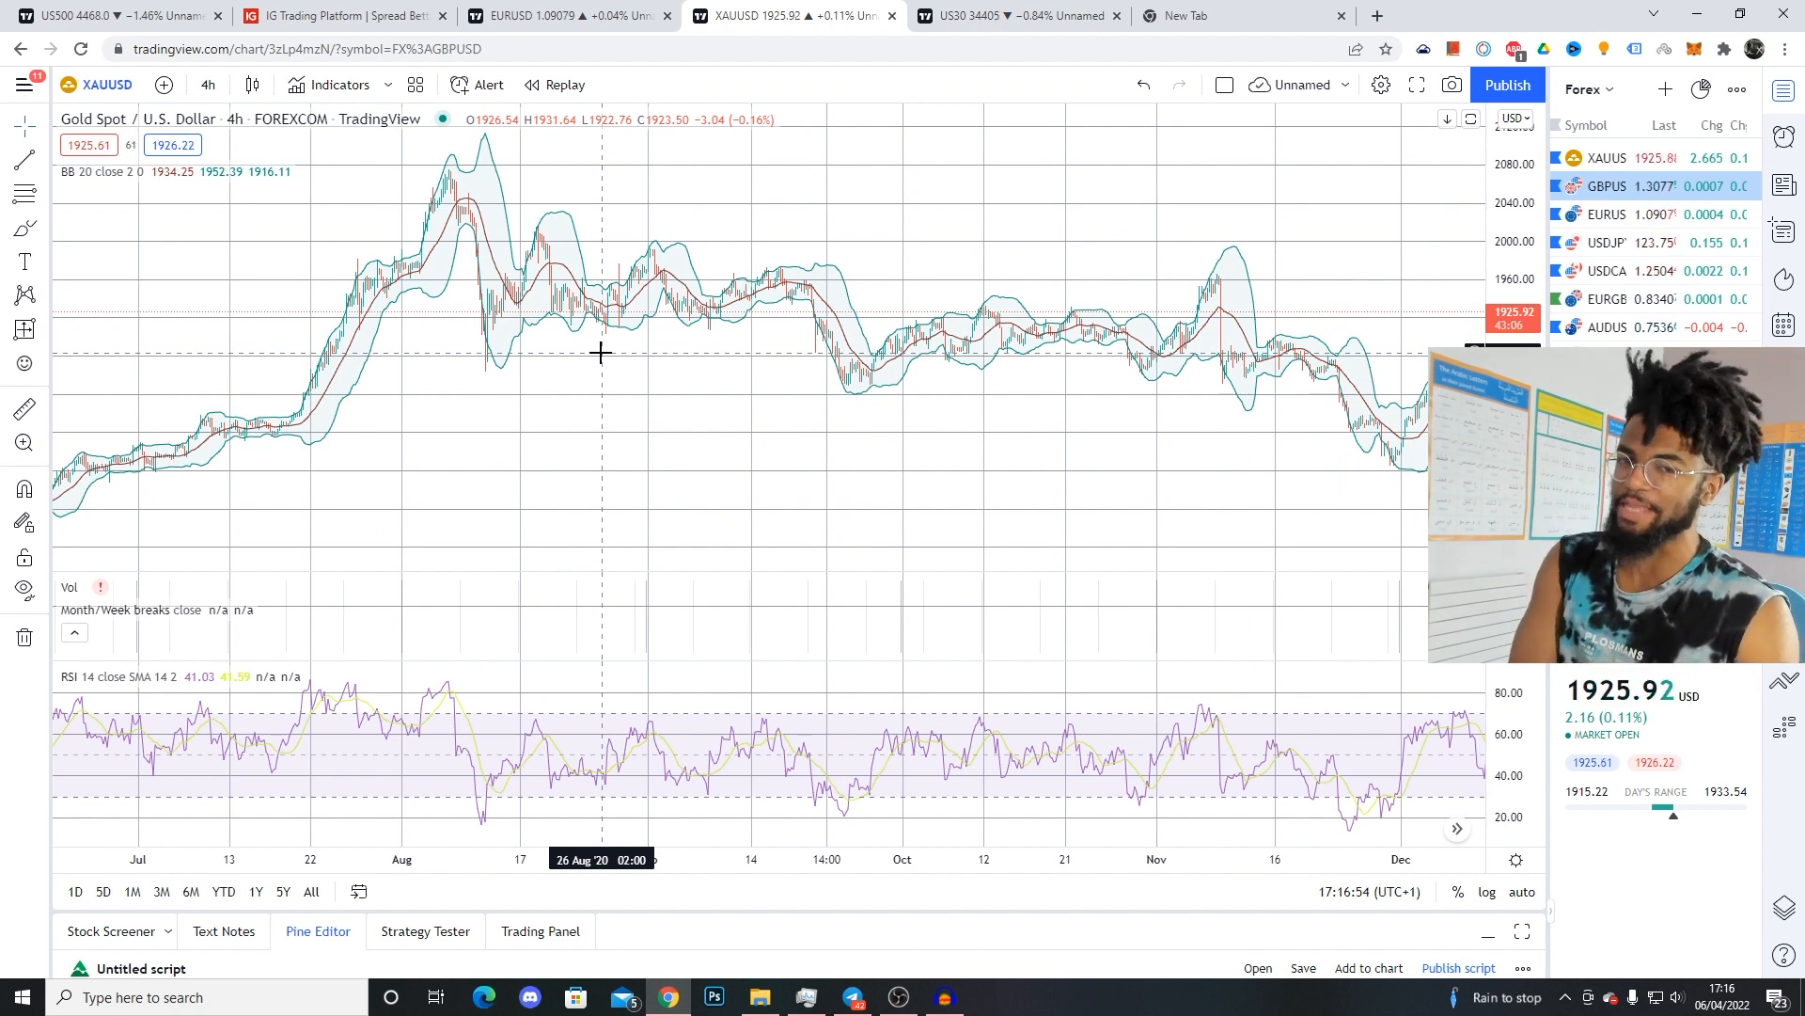
{"action": "mouse_move", "coordinate": [558, 323]}
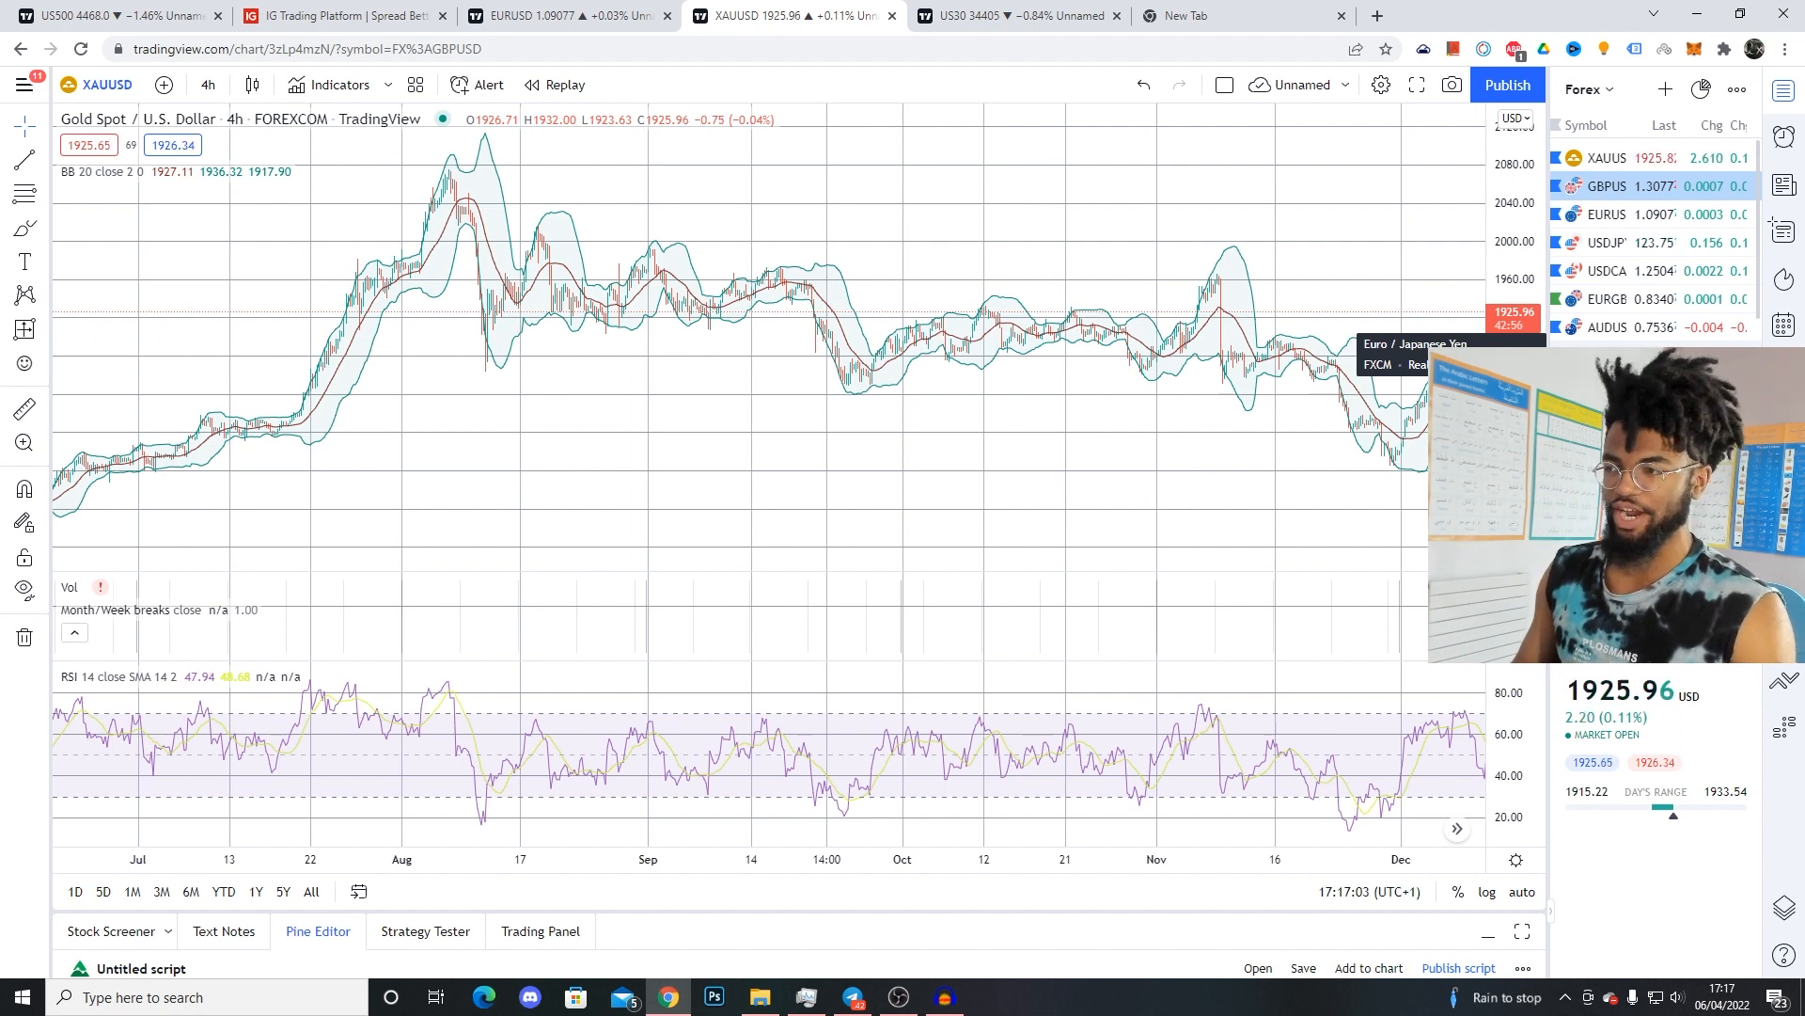
{"action": "mouse_move", "coordinate": [910, 414]}
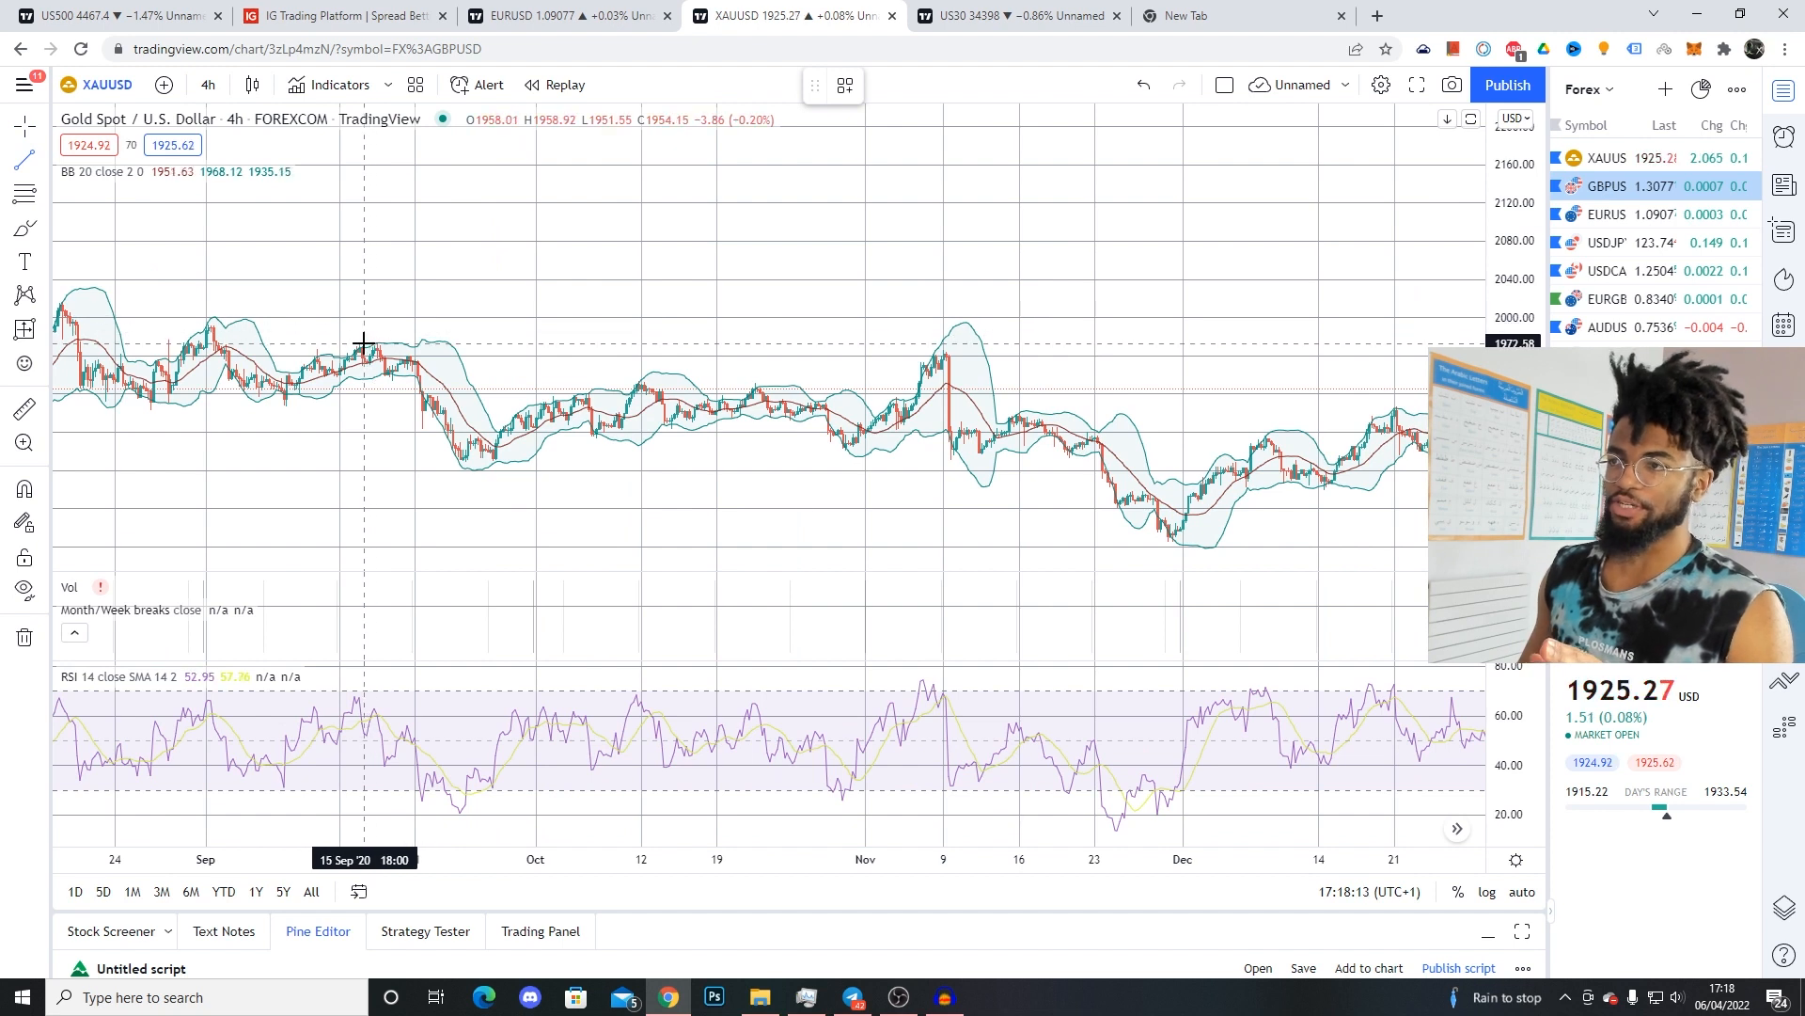
Step: Draw a red line across the gold highs from September 2020 to January 2021 near 1972
{"action": "left_click_drag", "start_coordinate": [363, 342], "coordinate": [1279, 358]}
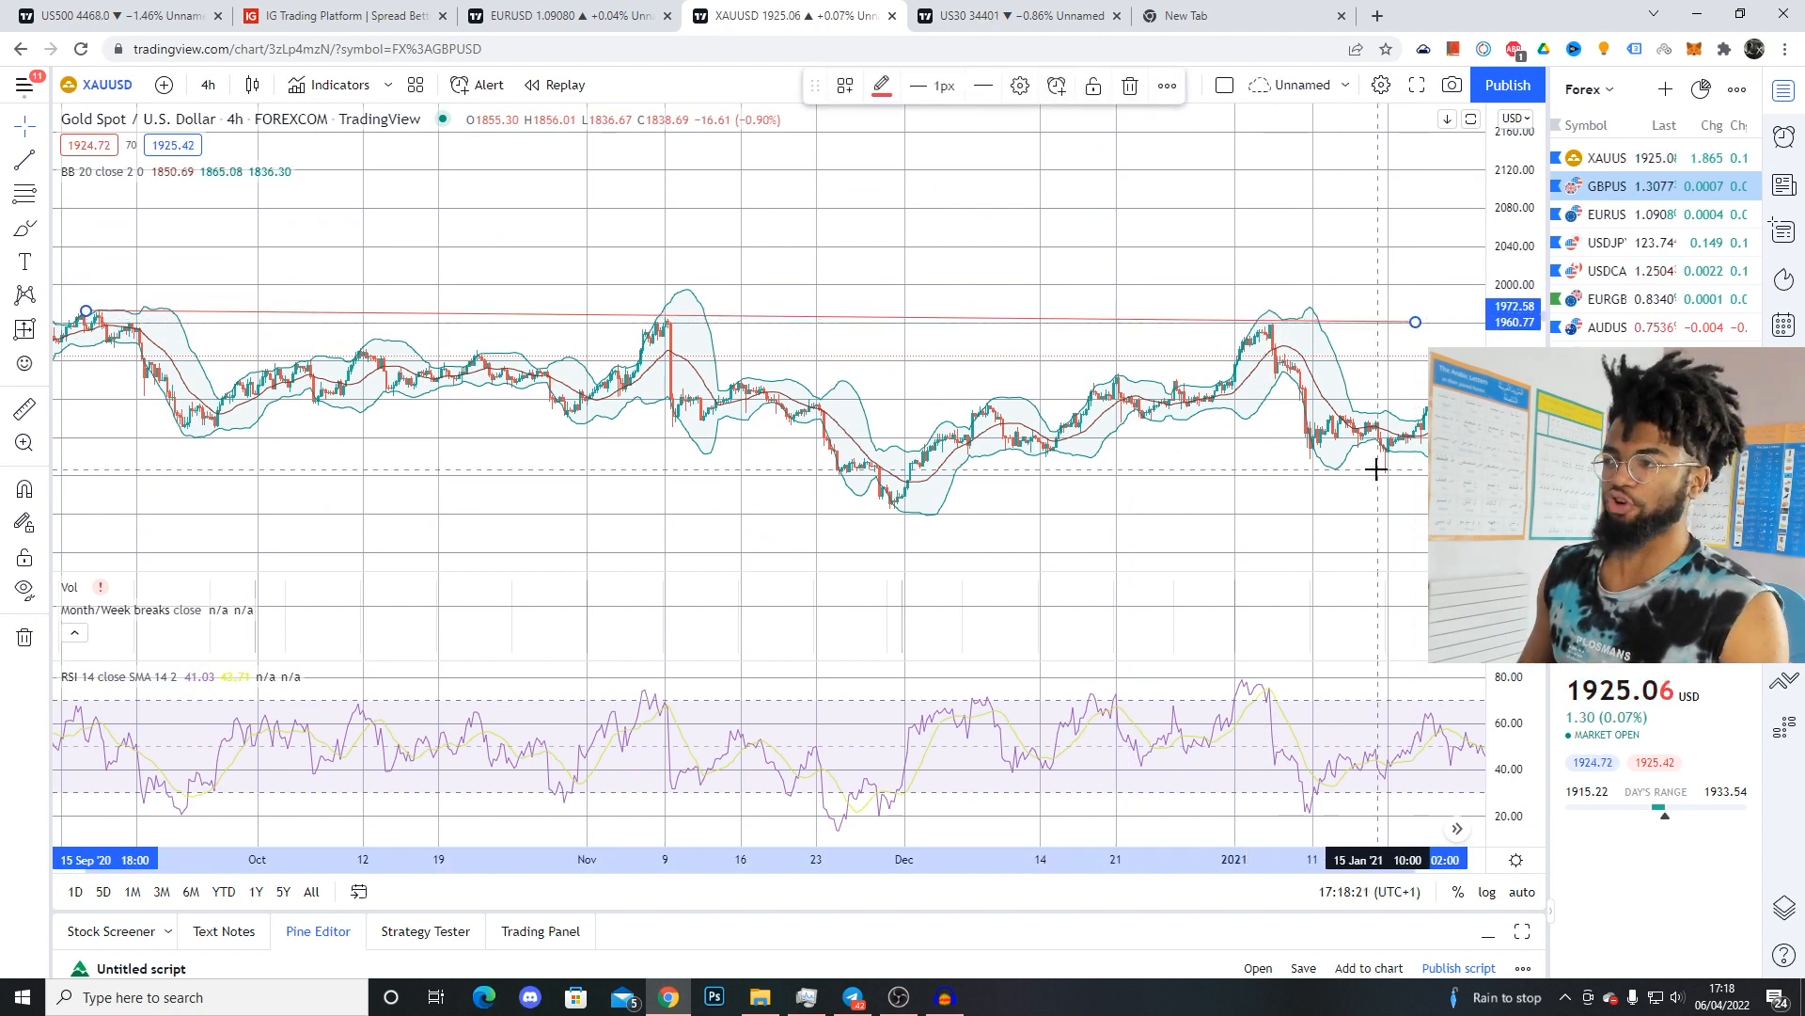
{"action": "mouse_move", "coordinate": [1339, 504]}
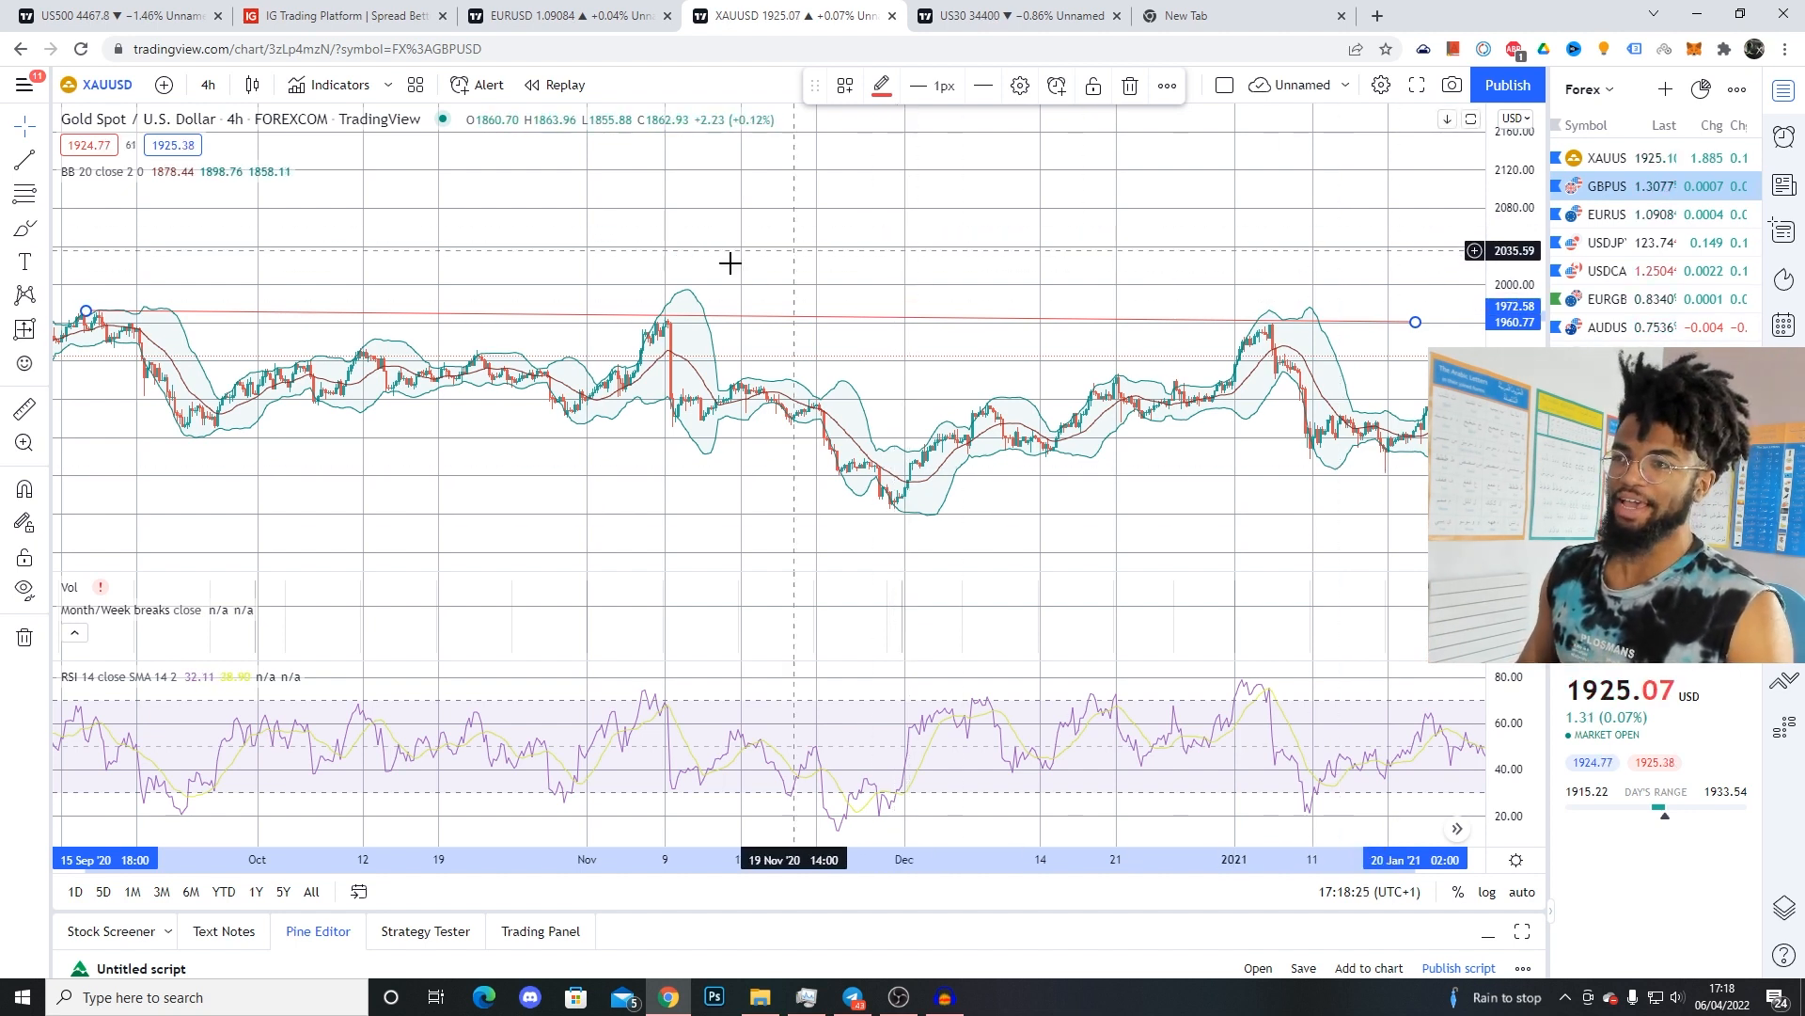
{"action": "mouse_move", "coordinate": [565, 297]}
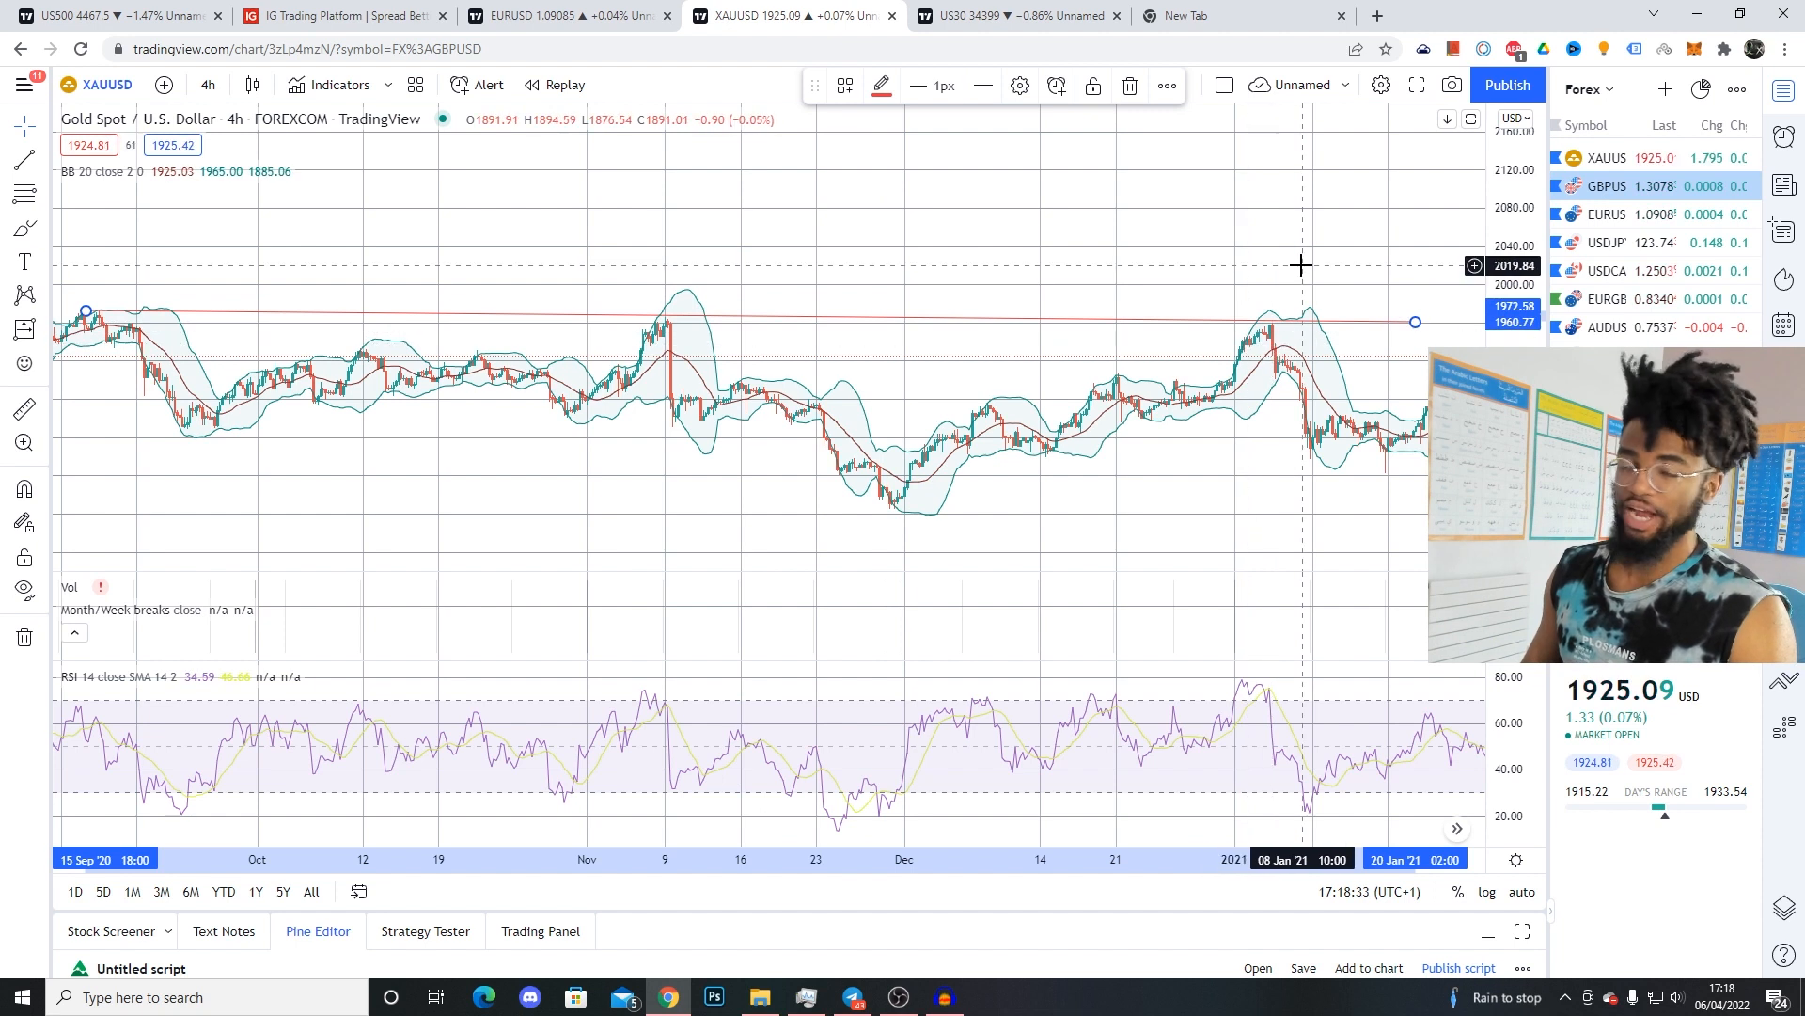
{"action": "mouse_move", "coordinate": [1260, 337]}
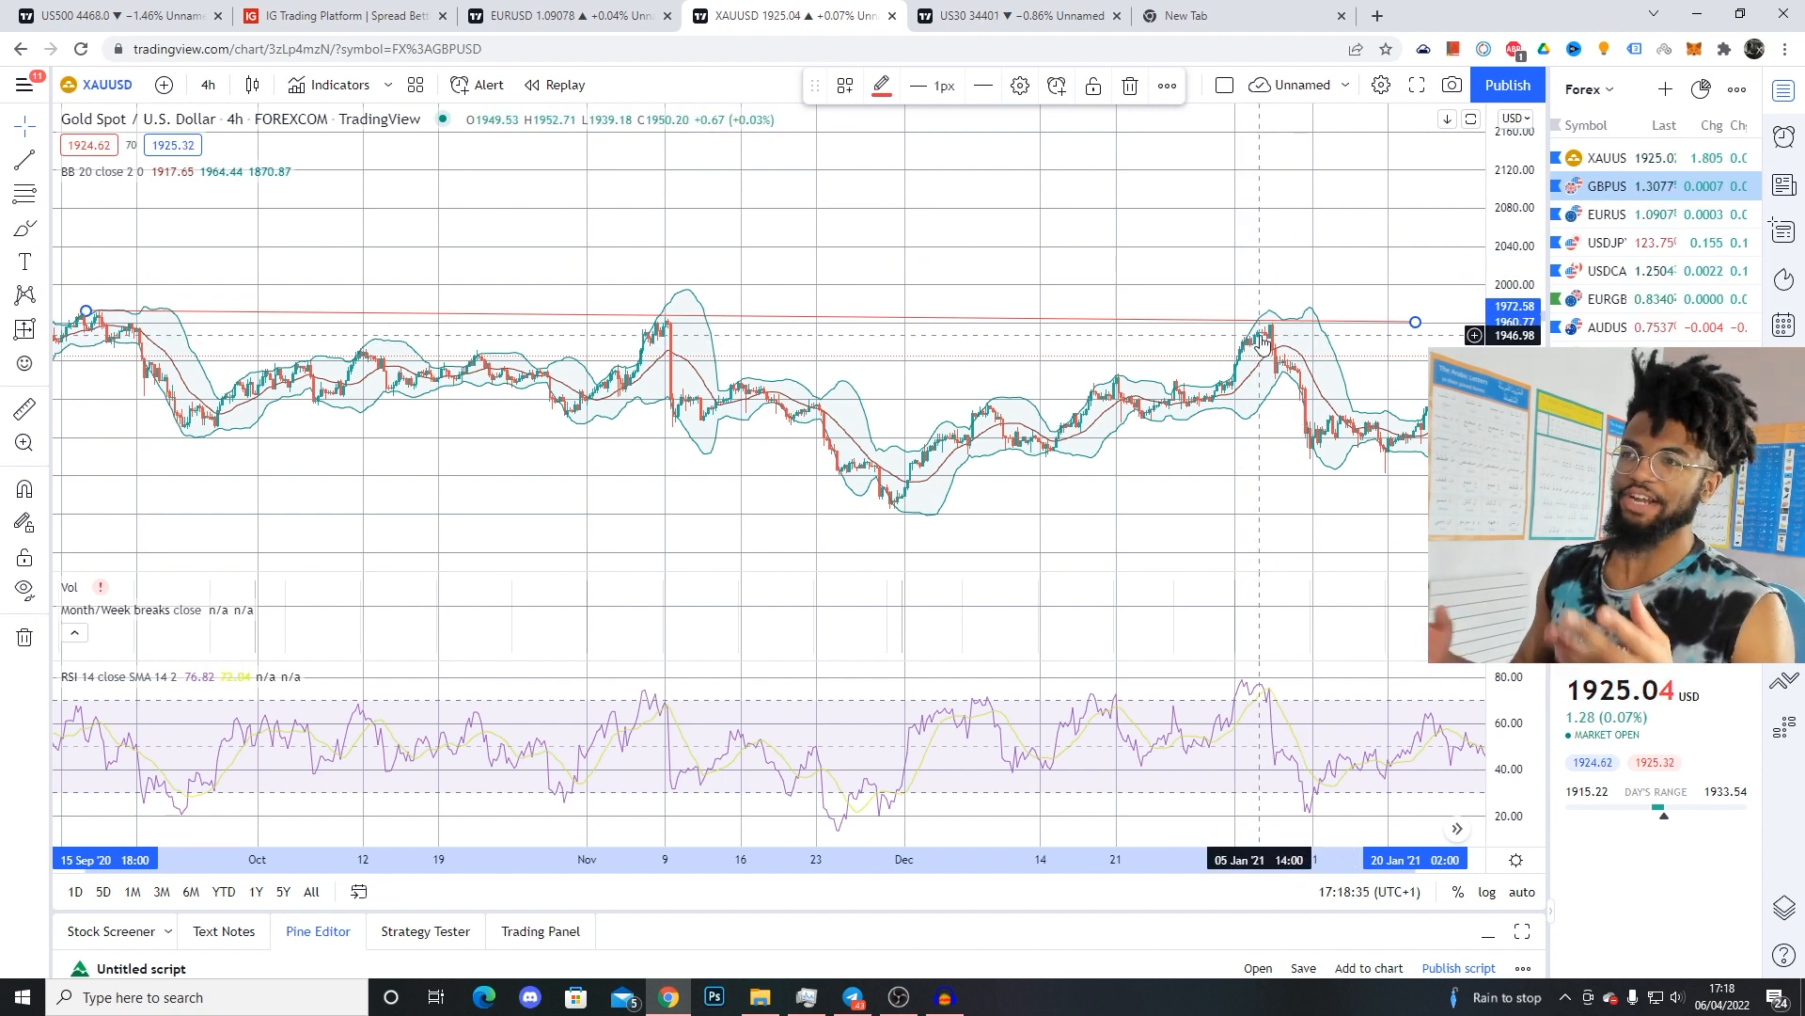
{"action": "mouse_move", "coordinate": [600, 267]}
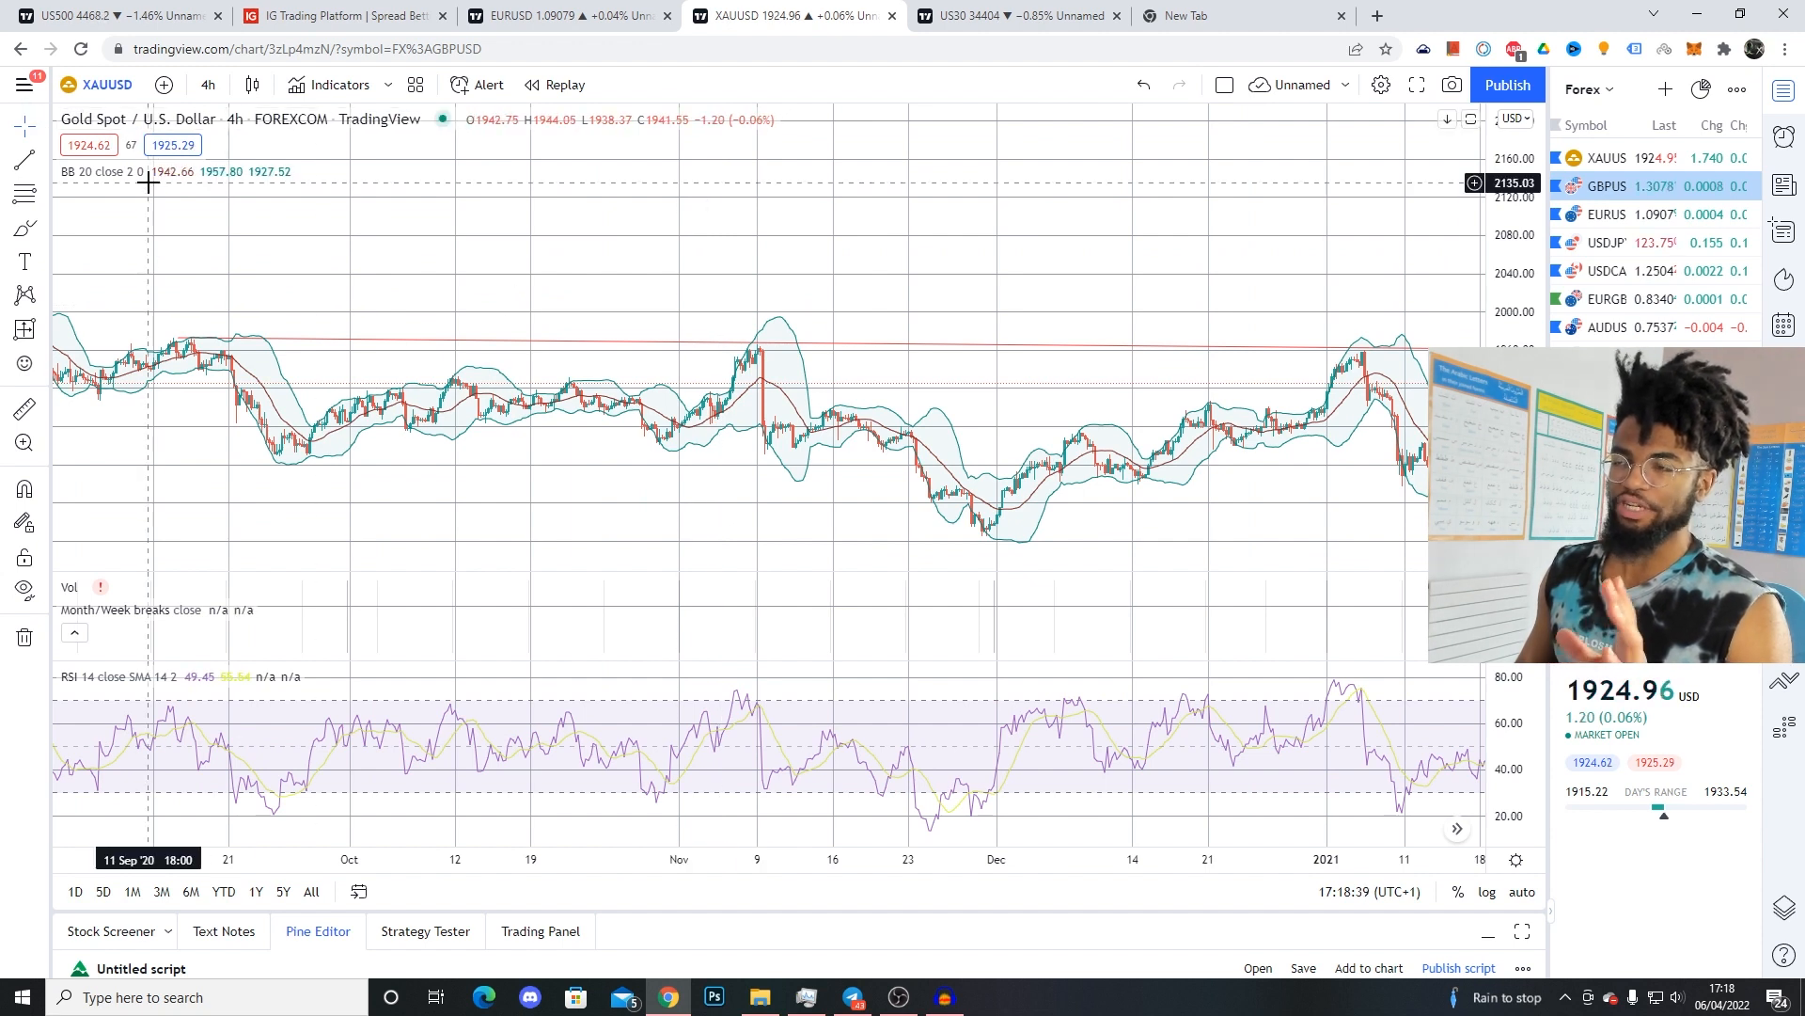
{"action": "mouse_move", "coordinate": [308, 314]}
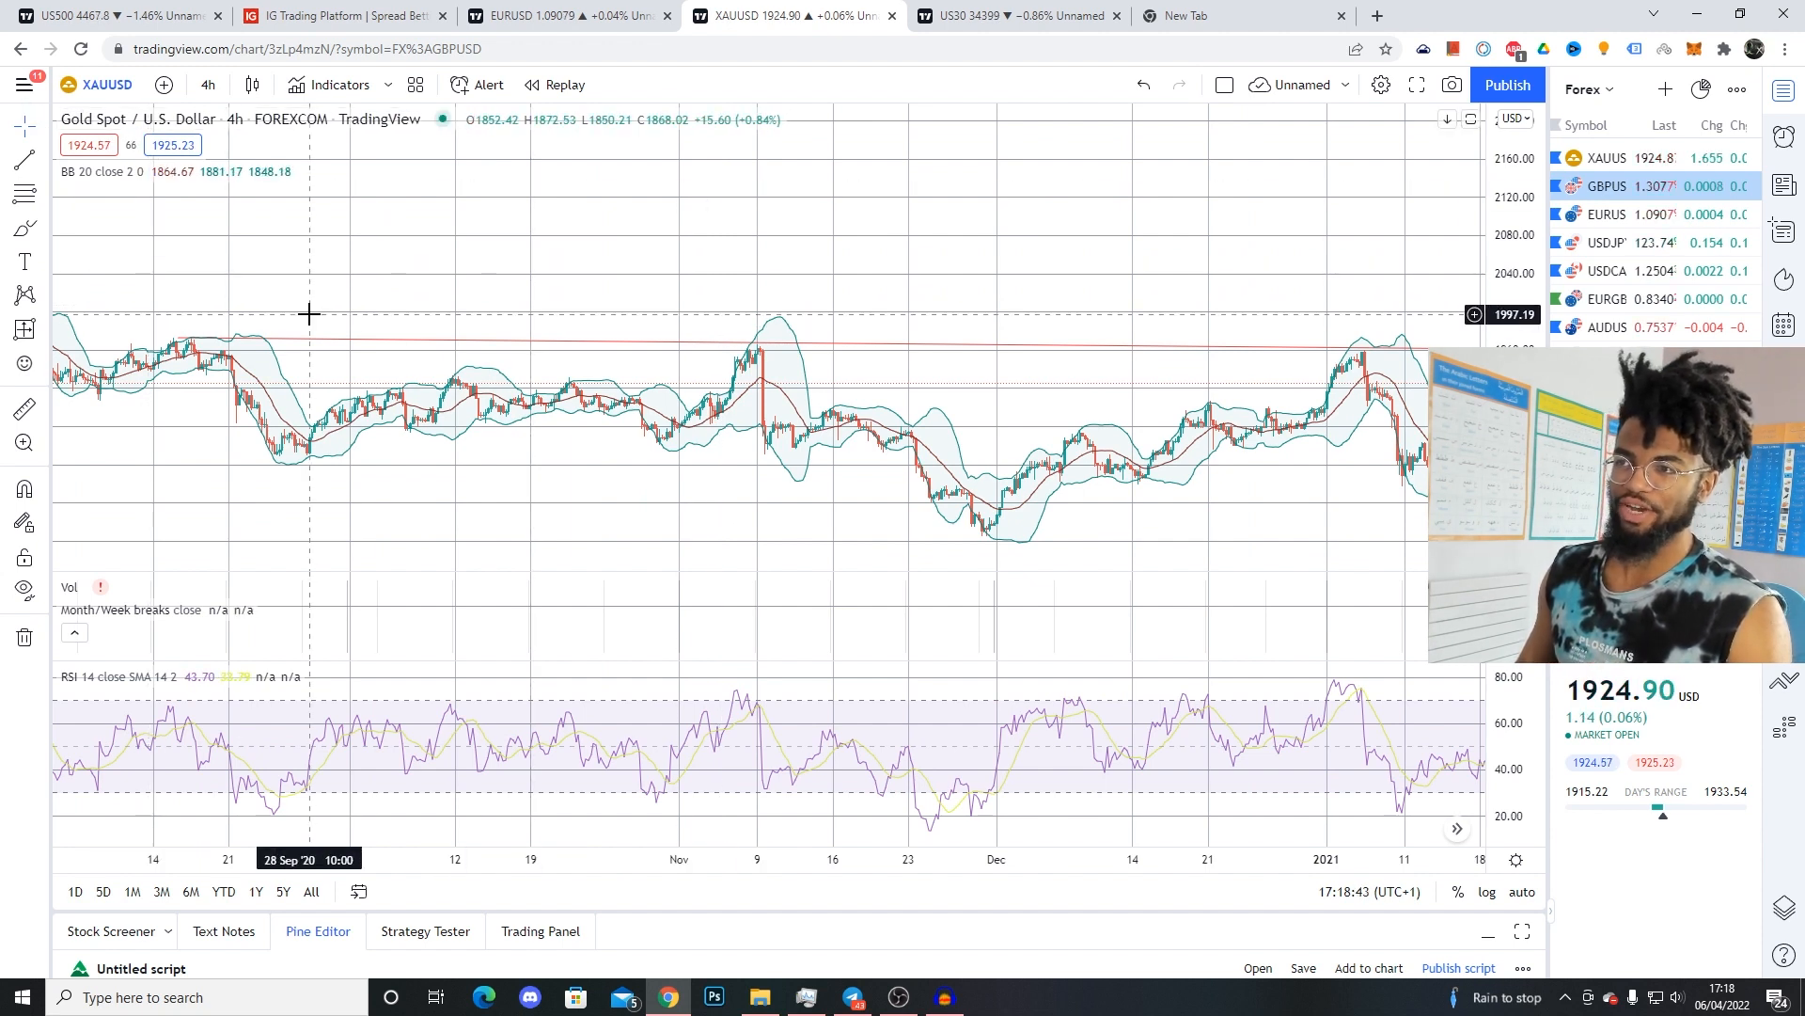
{"action": "mouse_move", "coordinate": [975, 286]}
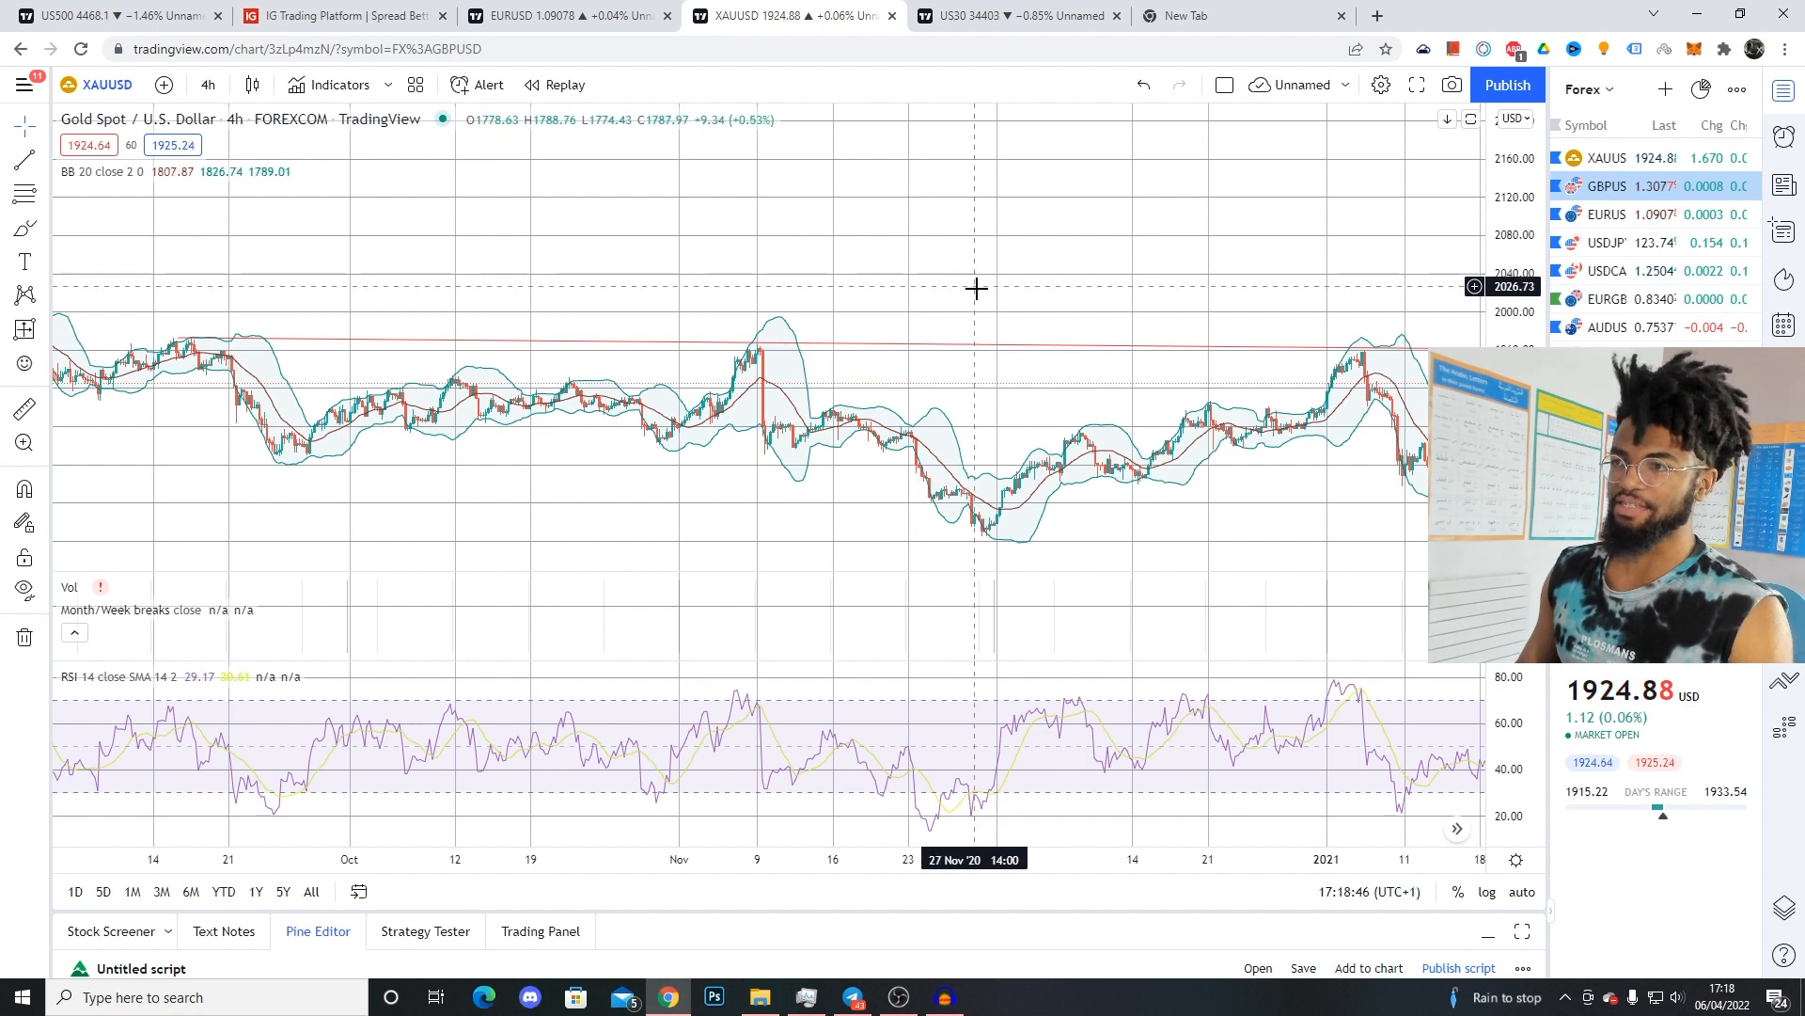
{"action": "mouse_move", "coordinate": [1036, 372]}
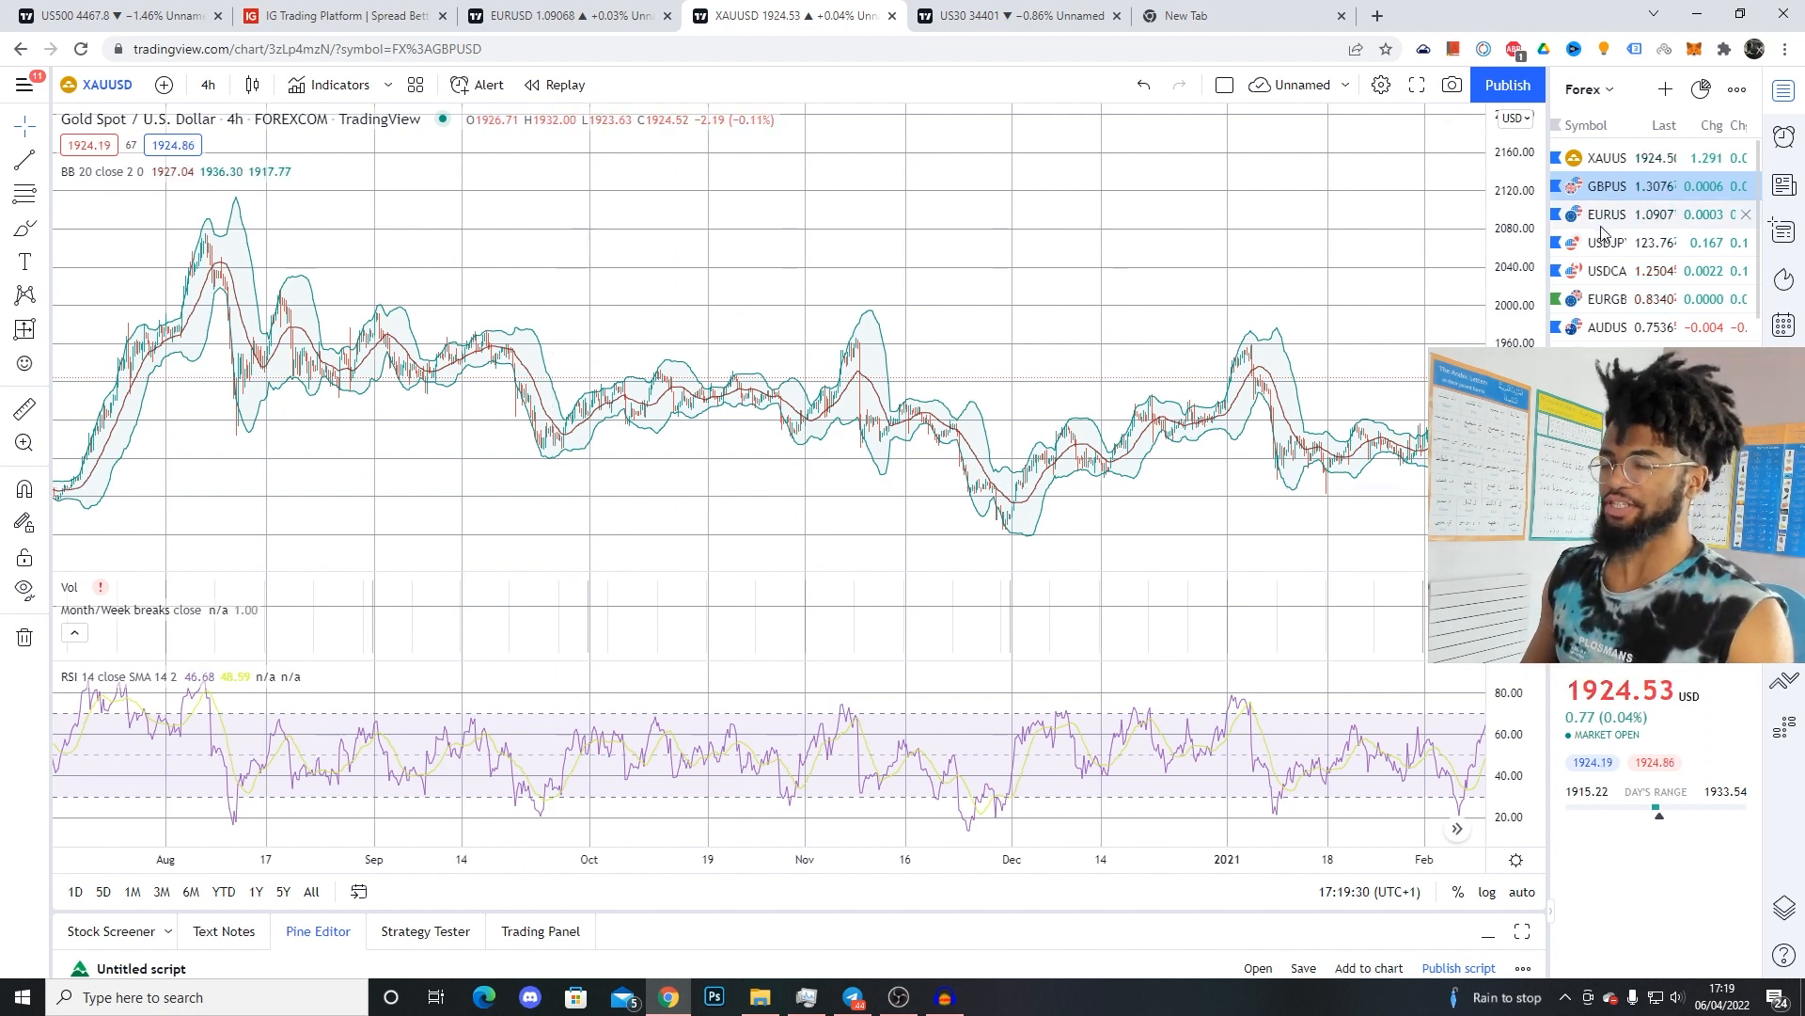
{"action": "mouse_move", "coordinate": [1606, 225]}
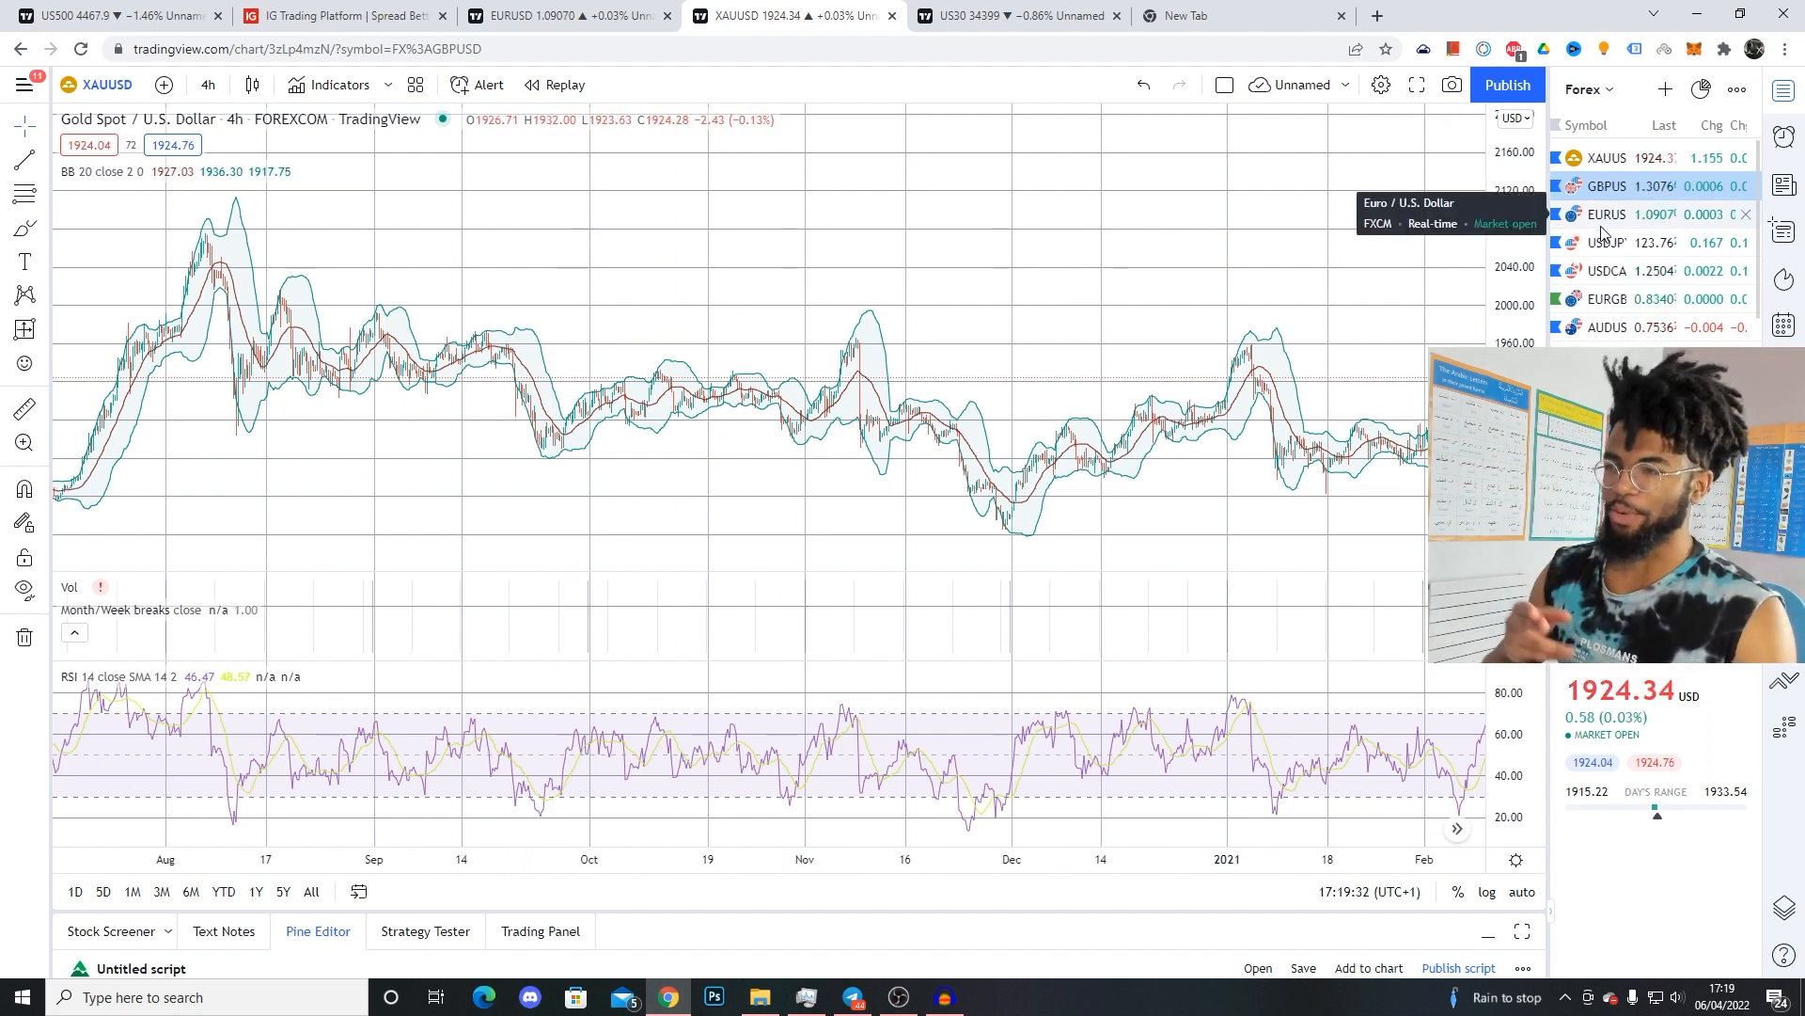
{"action": "mouse_move", "coordinate": [682, 308]}
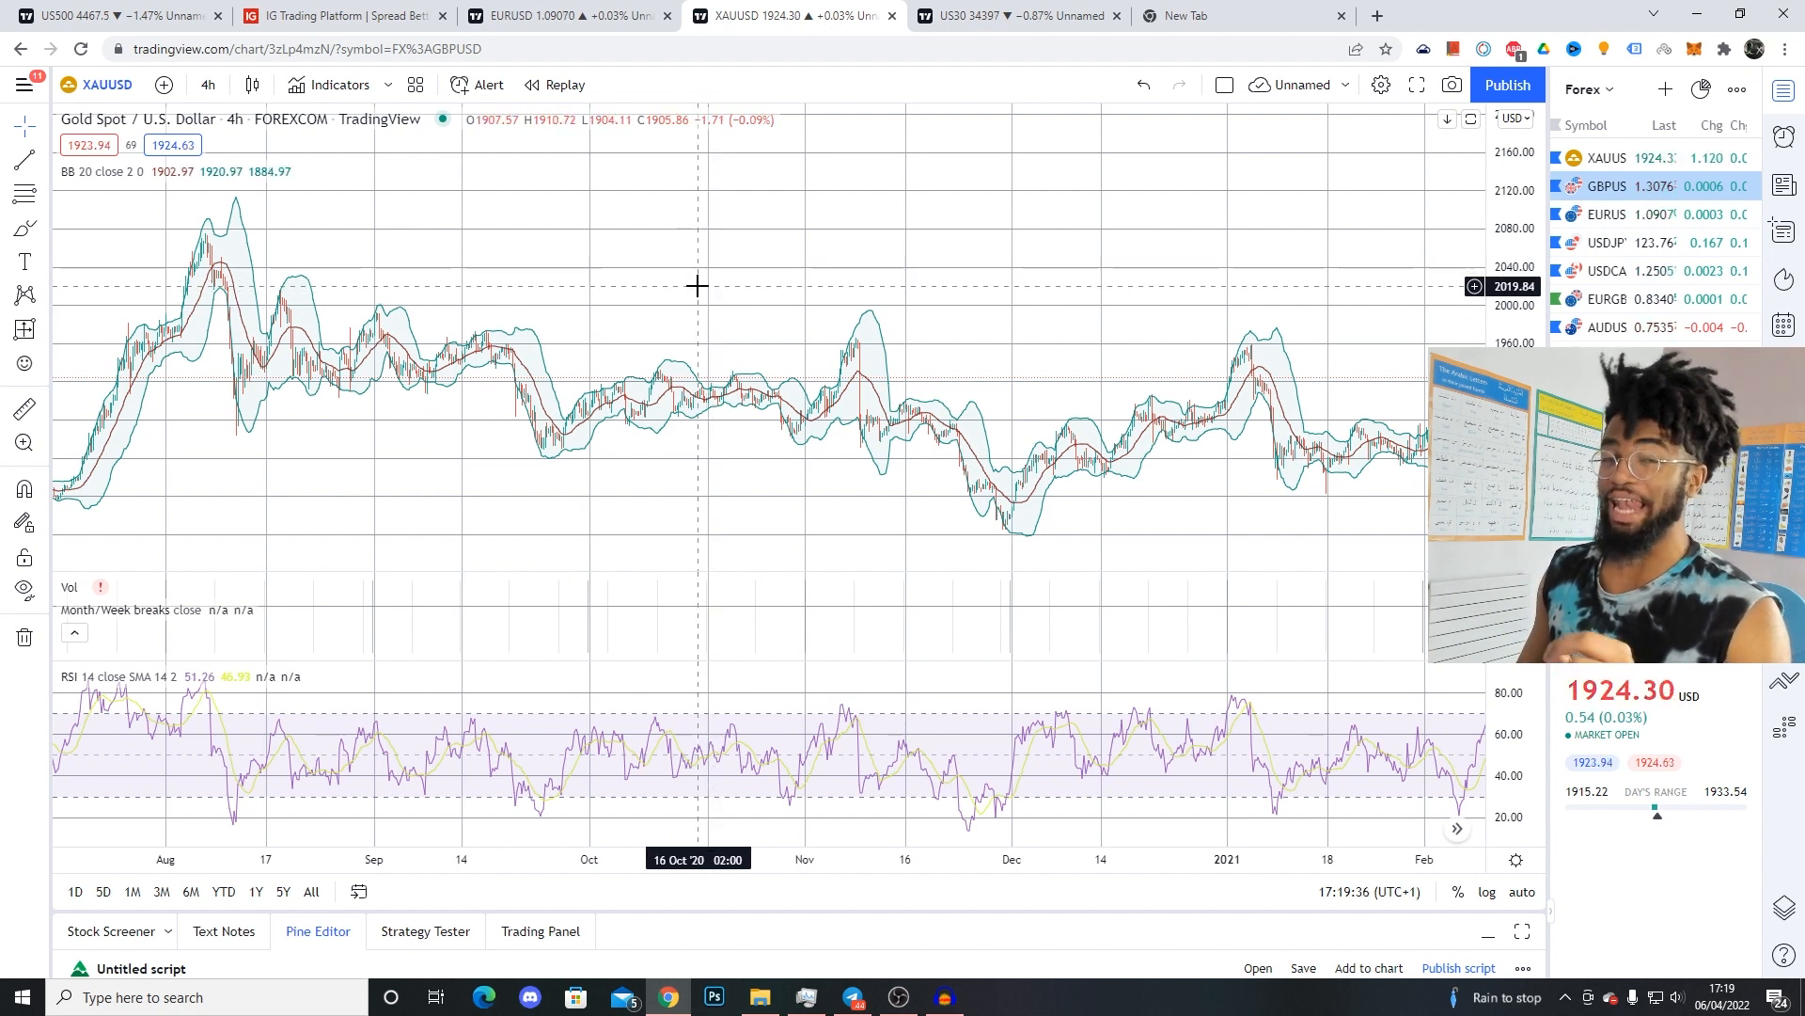
{"action": "mouse_move", "coordinate": [768, 308]}
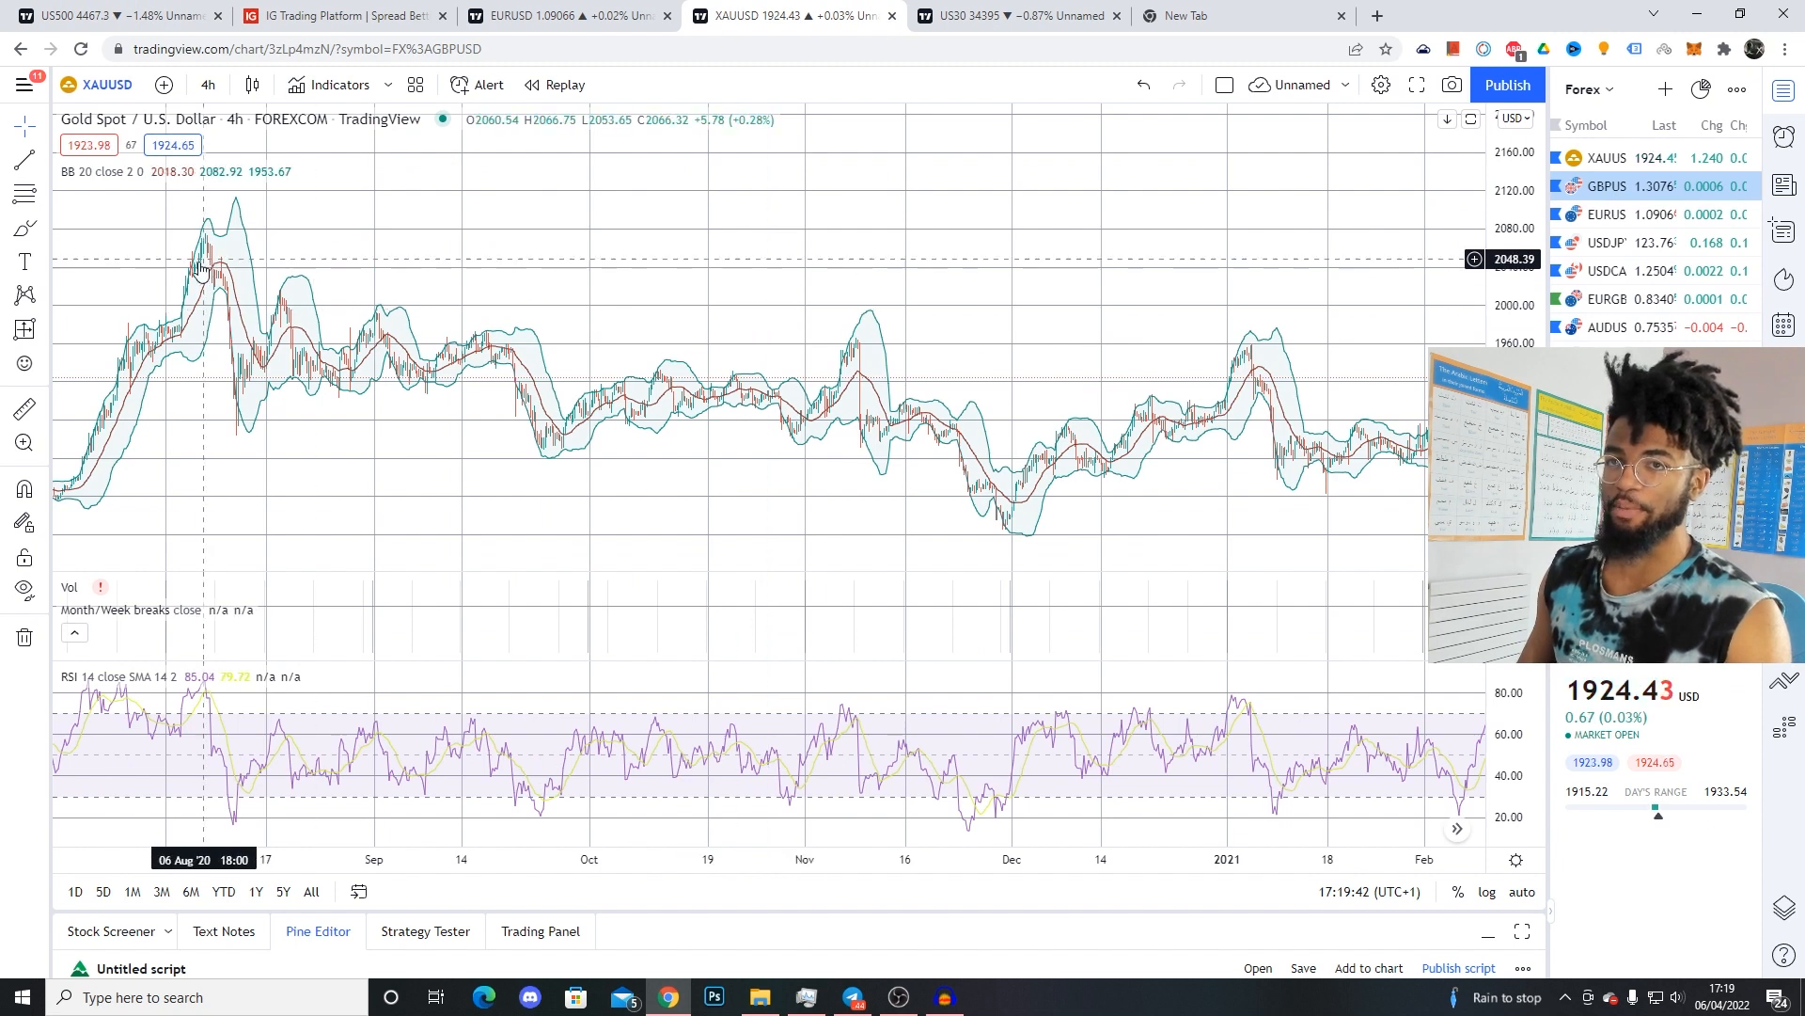
Step: Measure the November–February range and March–April 2021 lows on gold, then switch to US30
{"action": "left_click_drag", "start_coordinate": [833, 342], "coordinate": [1288, 343]}
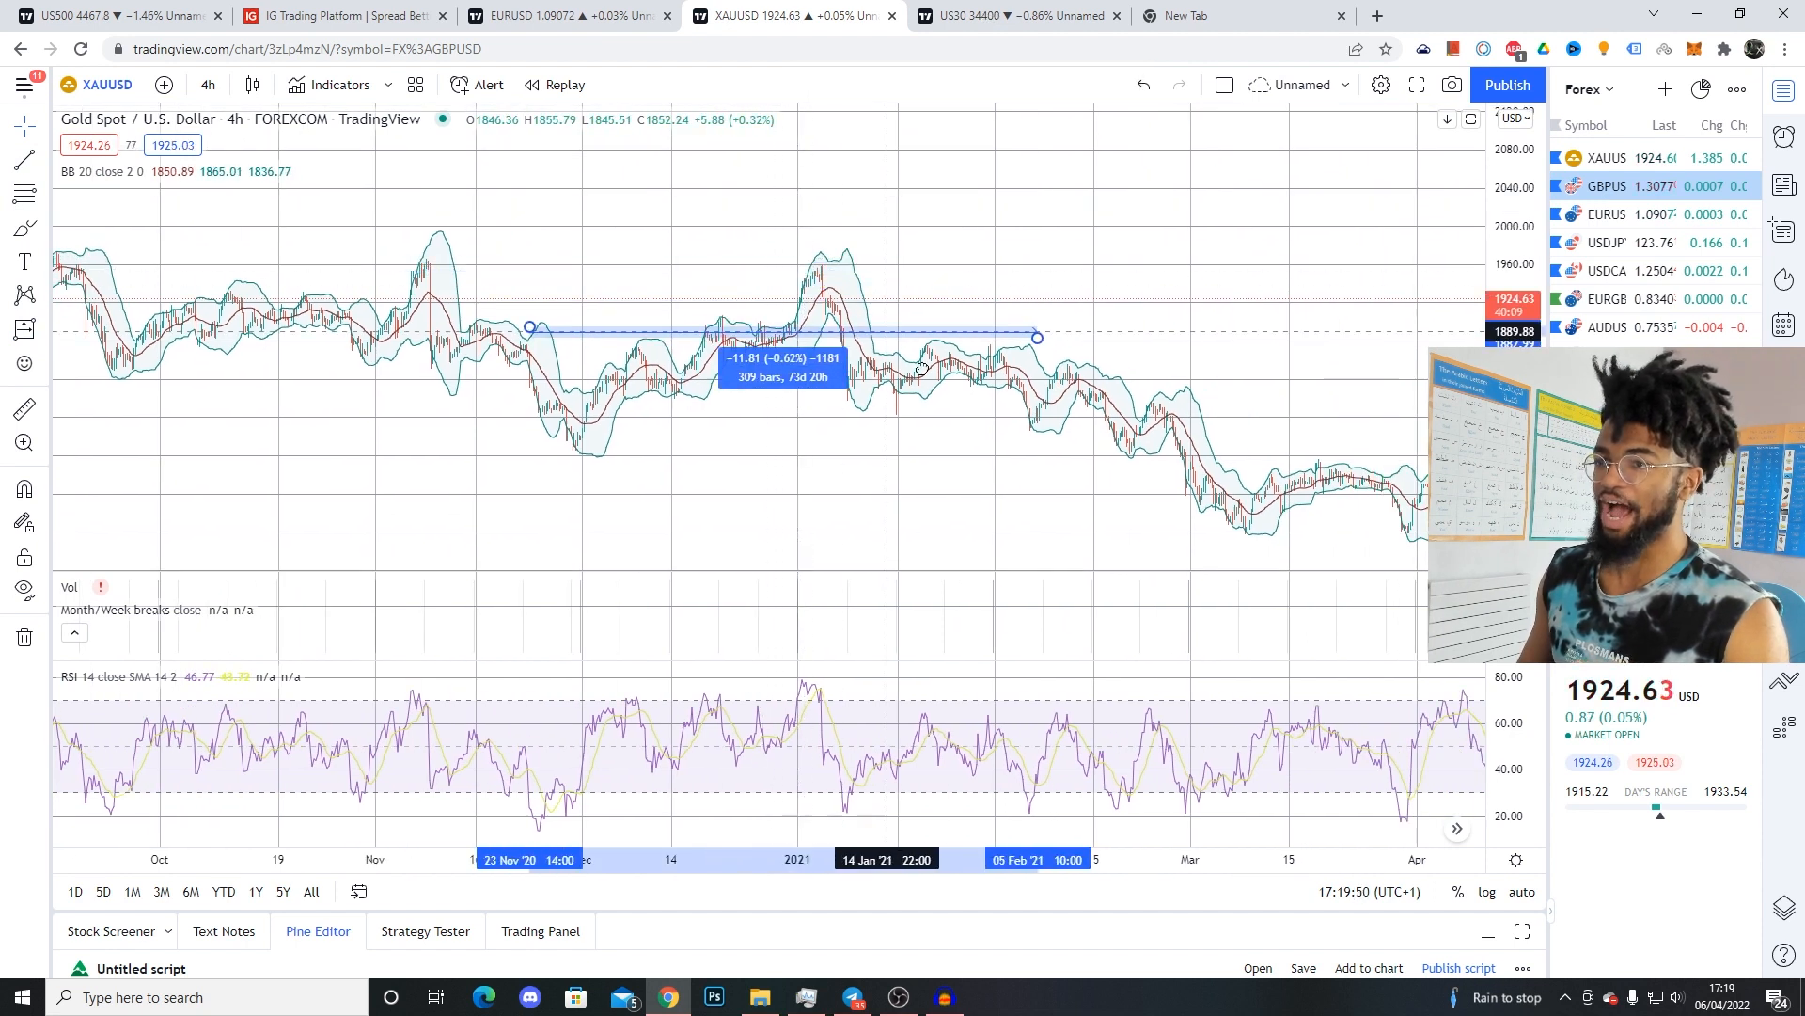
{"action": "left_click_drag", "start_coordinate": [1034, 335], "coordinate": [1076, 455]}
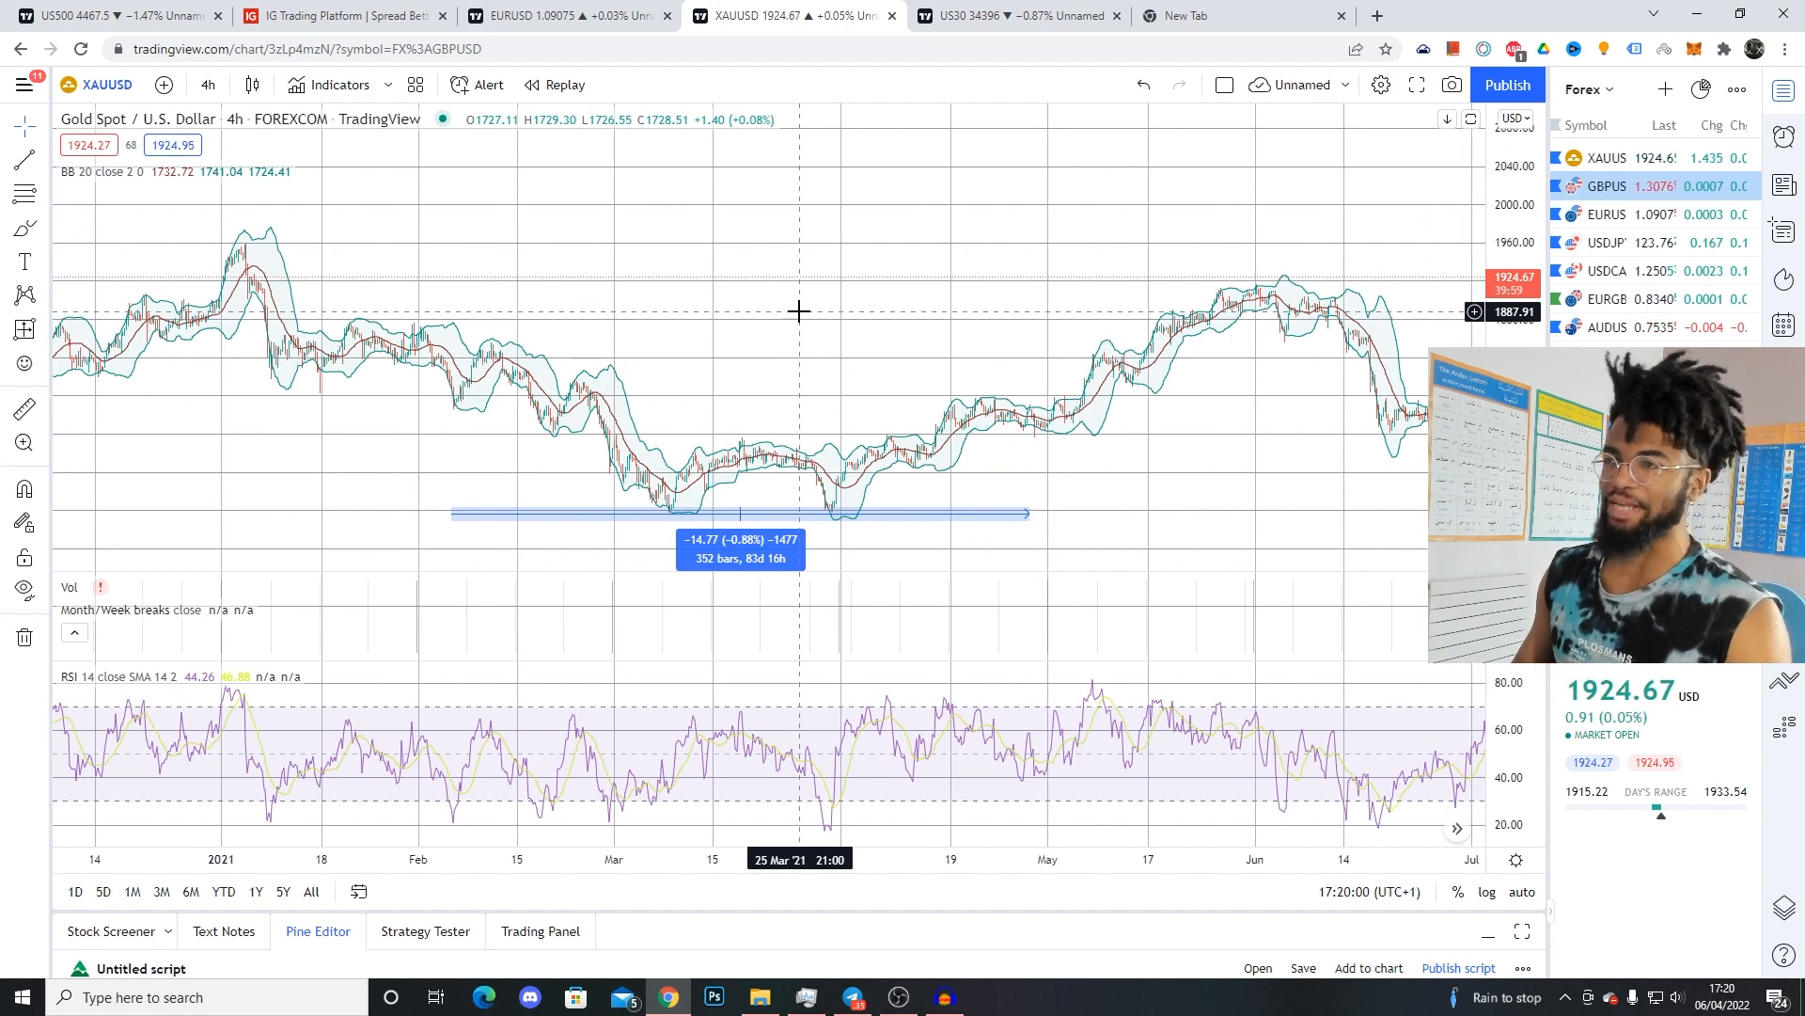
{"action": "mouse_move", "coordinate": [845, 360]}
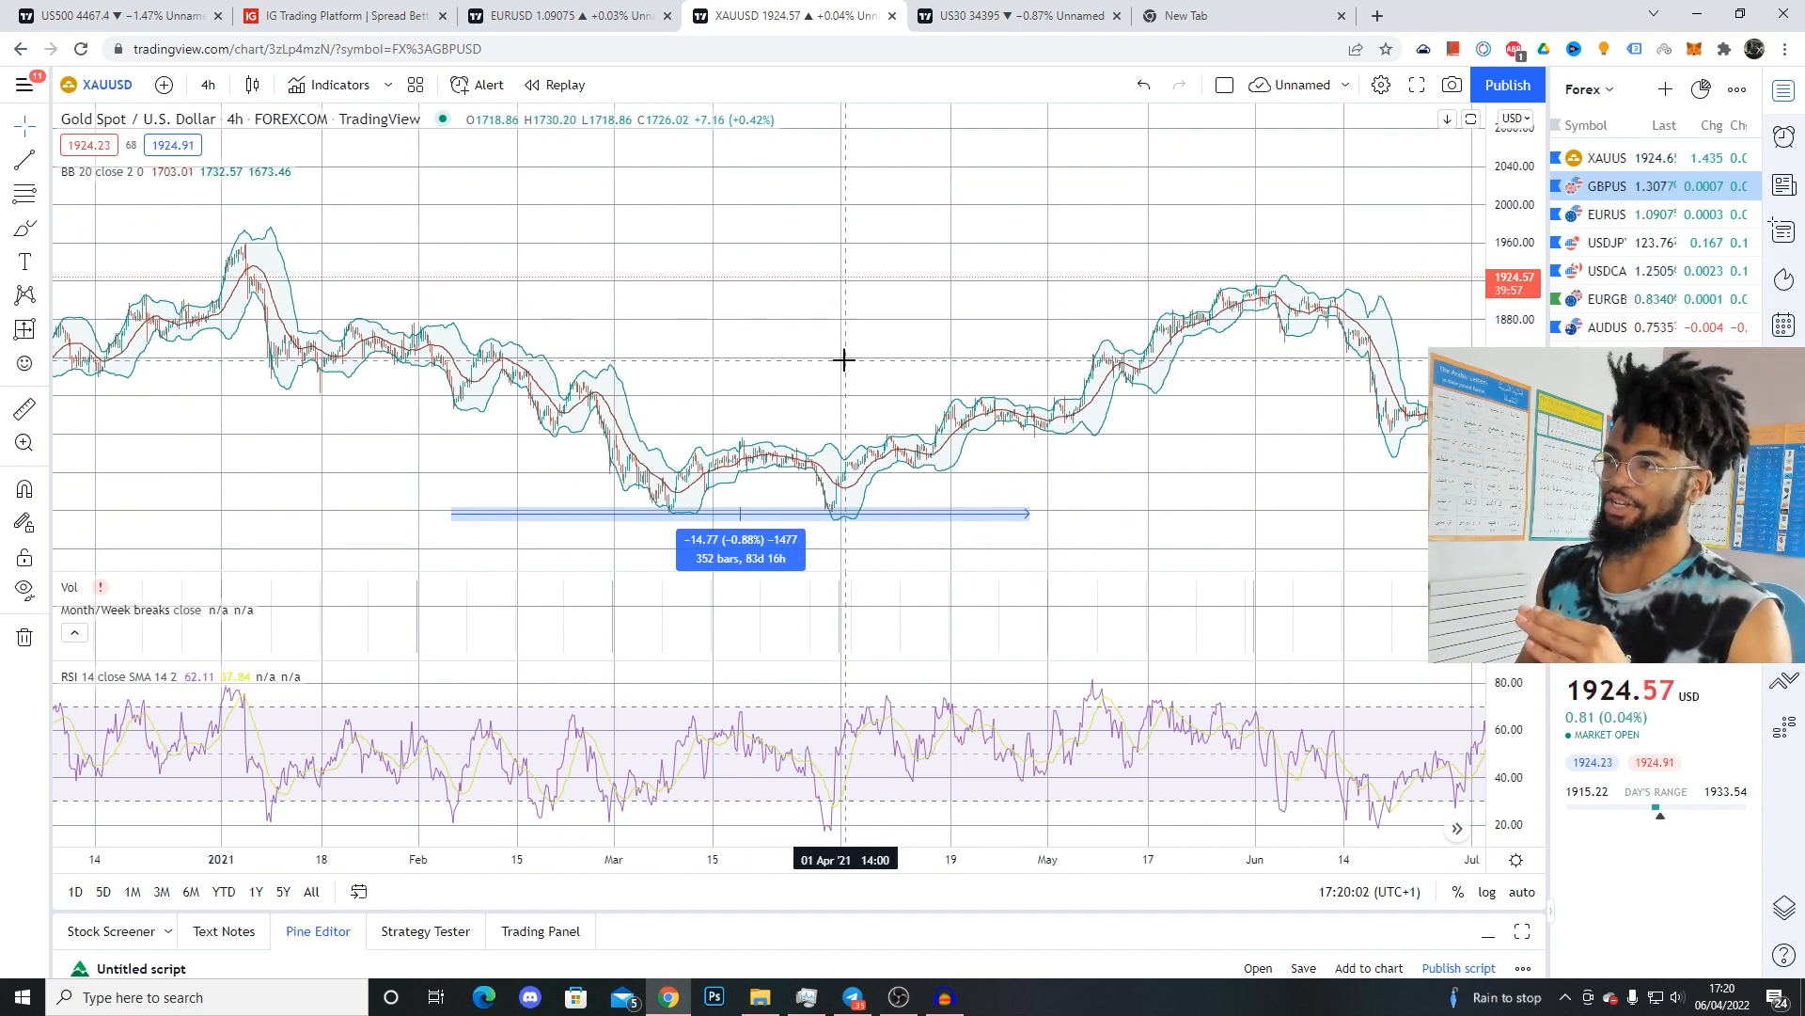
{"action": "mouse_move", "coordinate": [854, 293]}
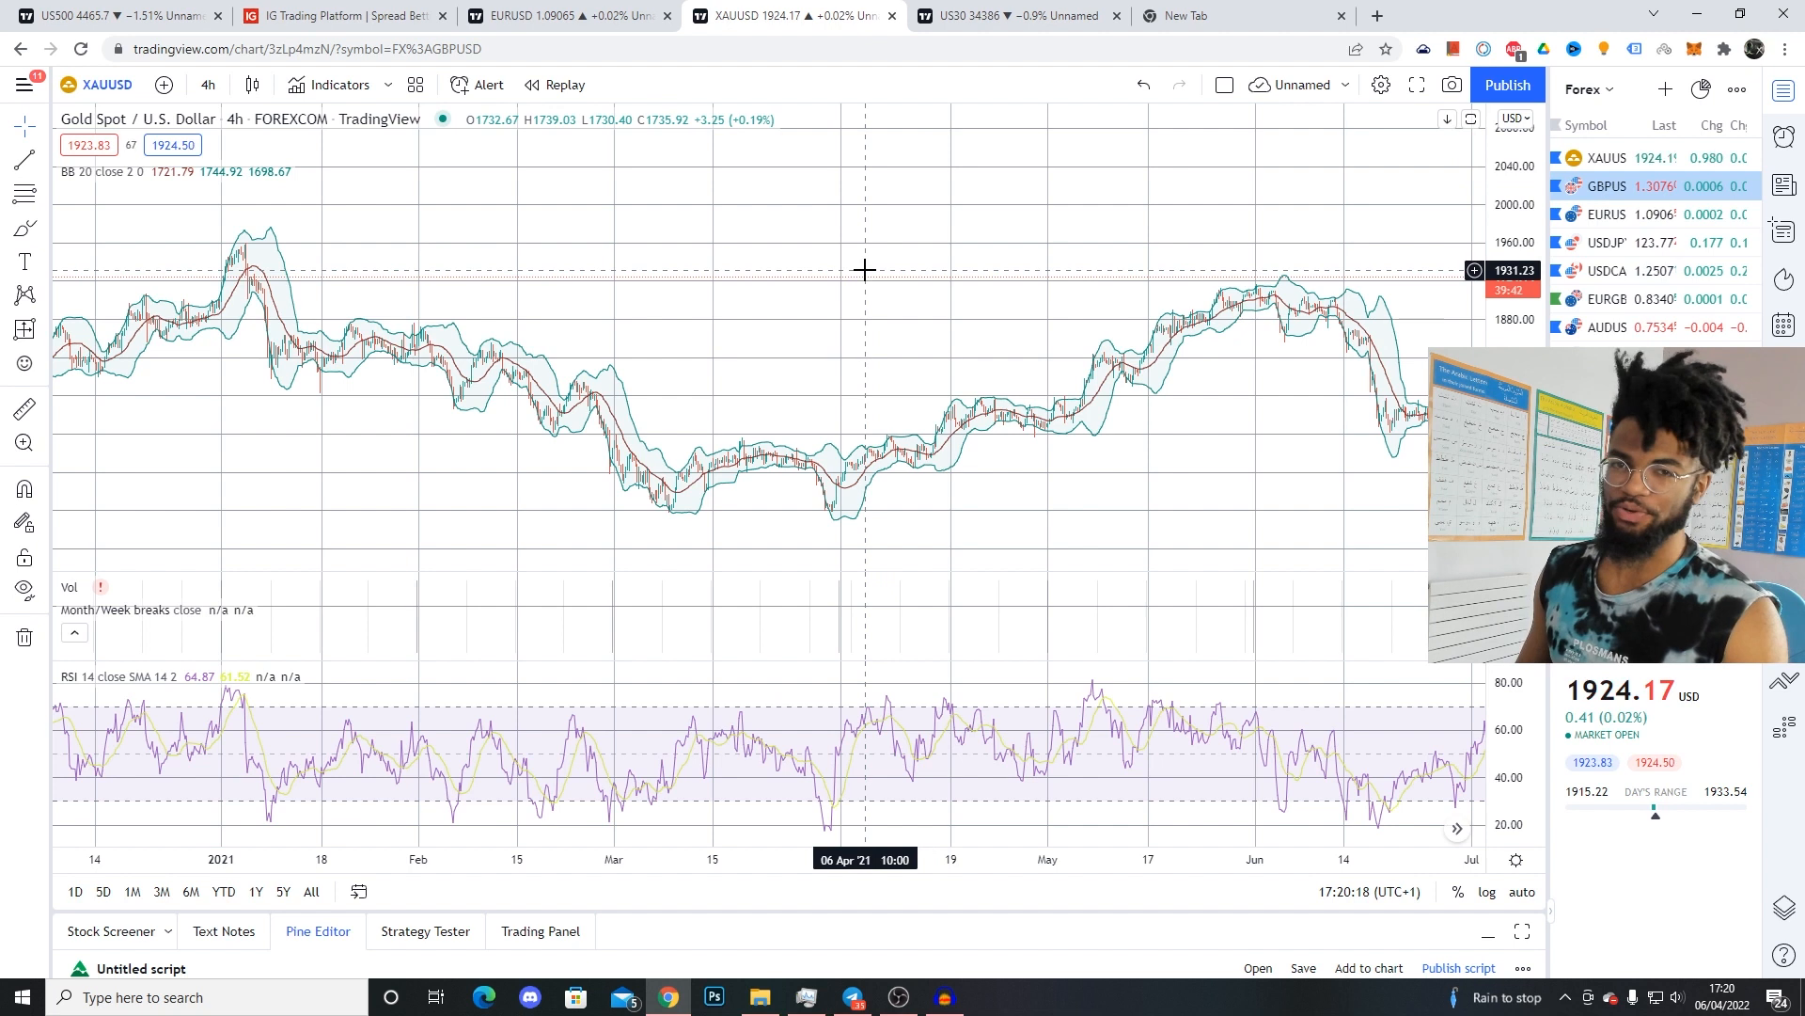
{"action": "mouse_move", "coordinate": [882, 301]}
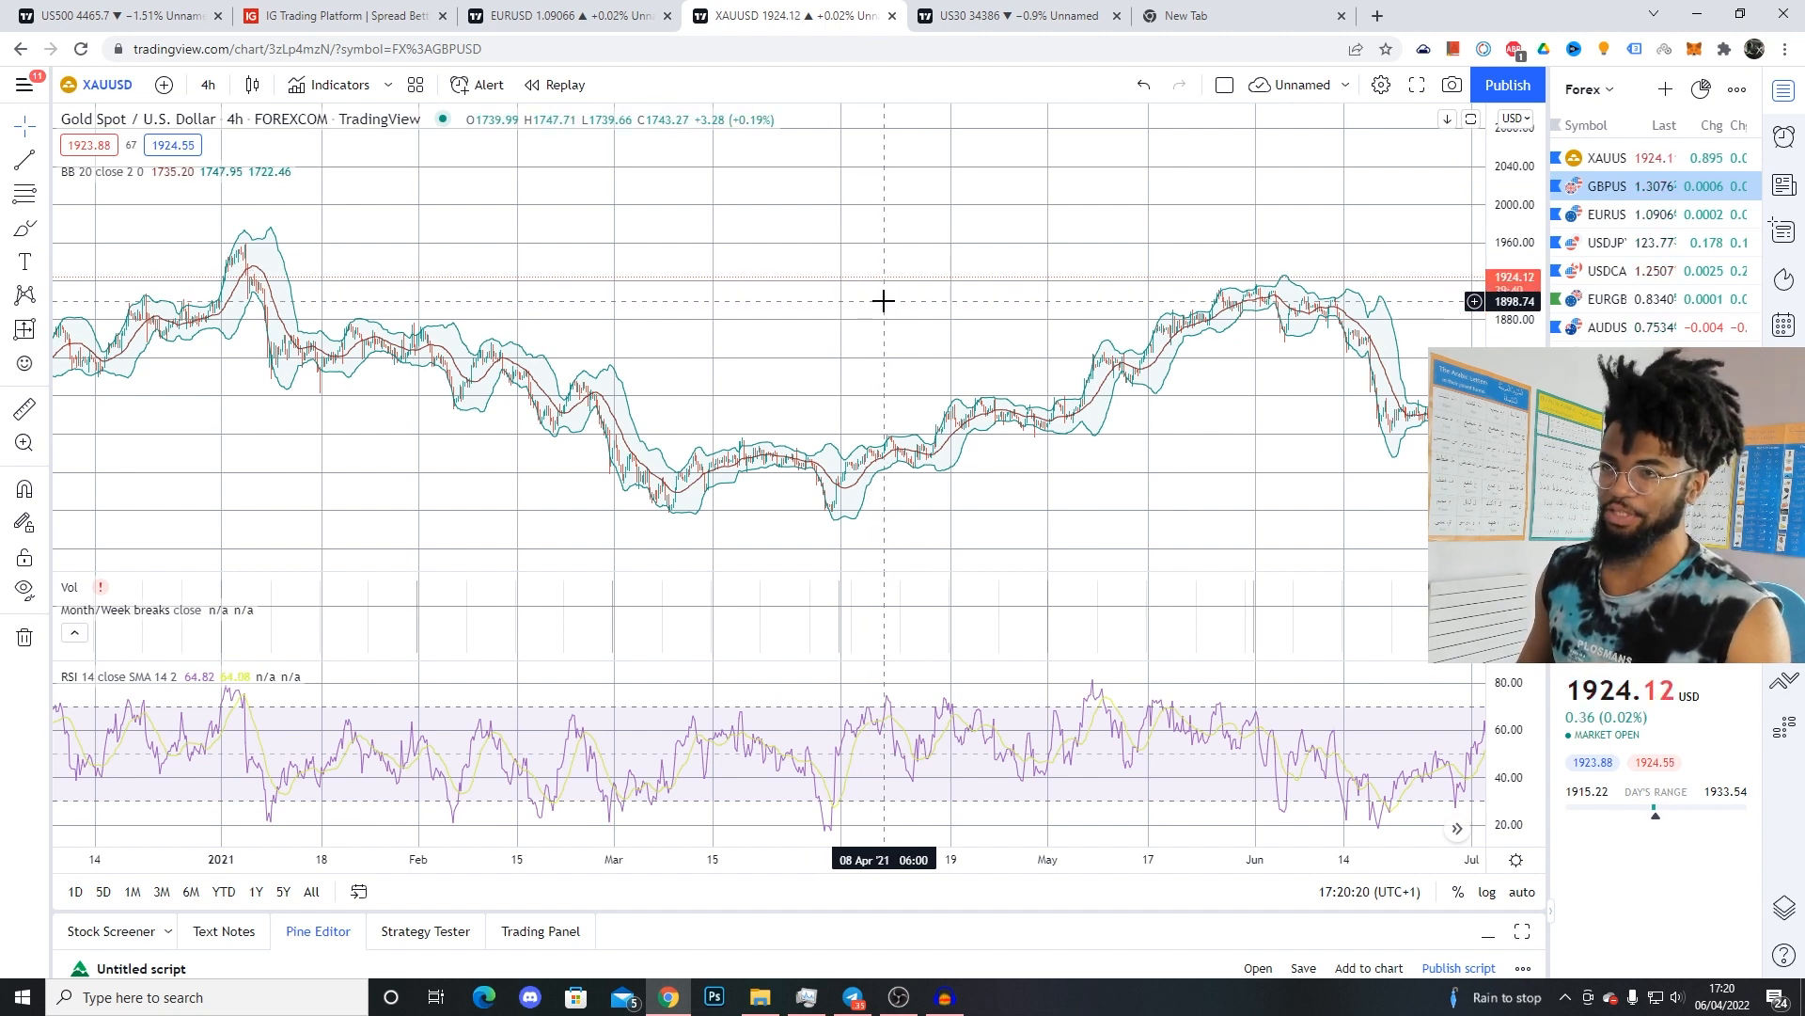
{"action": "left_click", "coordinate": [1012, 15]}
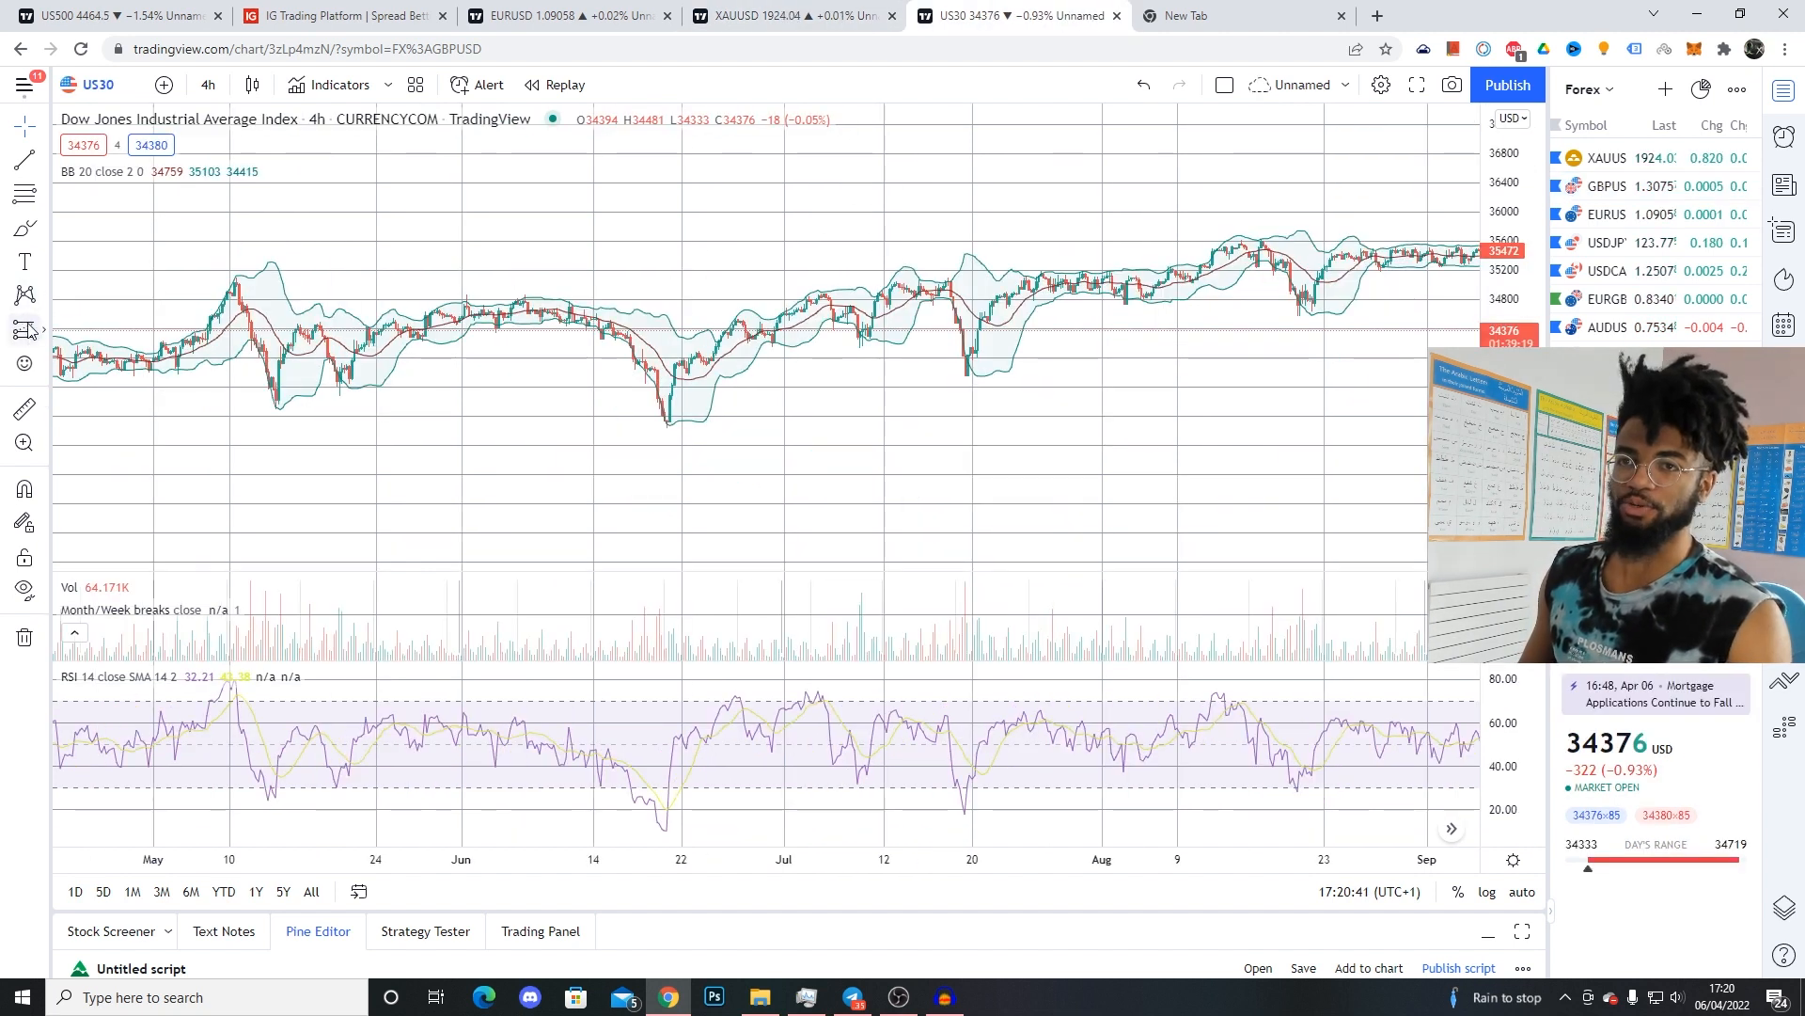
Step: Draw horizontal lines at the US30 May 2021 high and January 2022 lows, then return to gold
{"action": "left_click", "coordinate": [22, 327]}
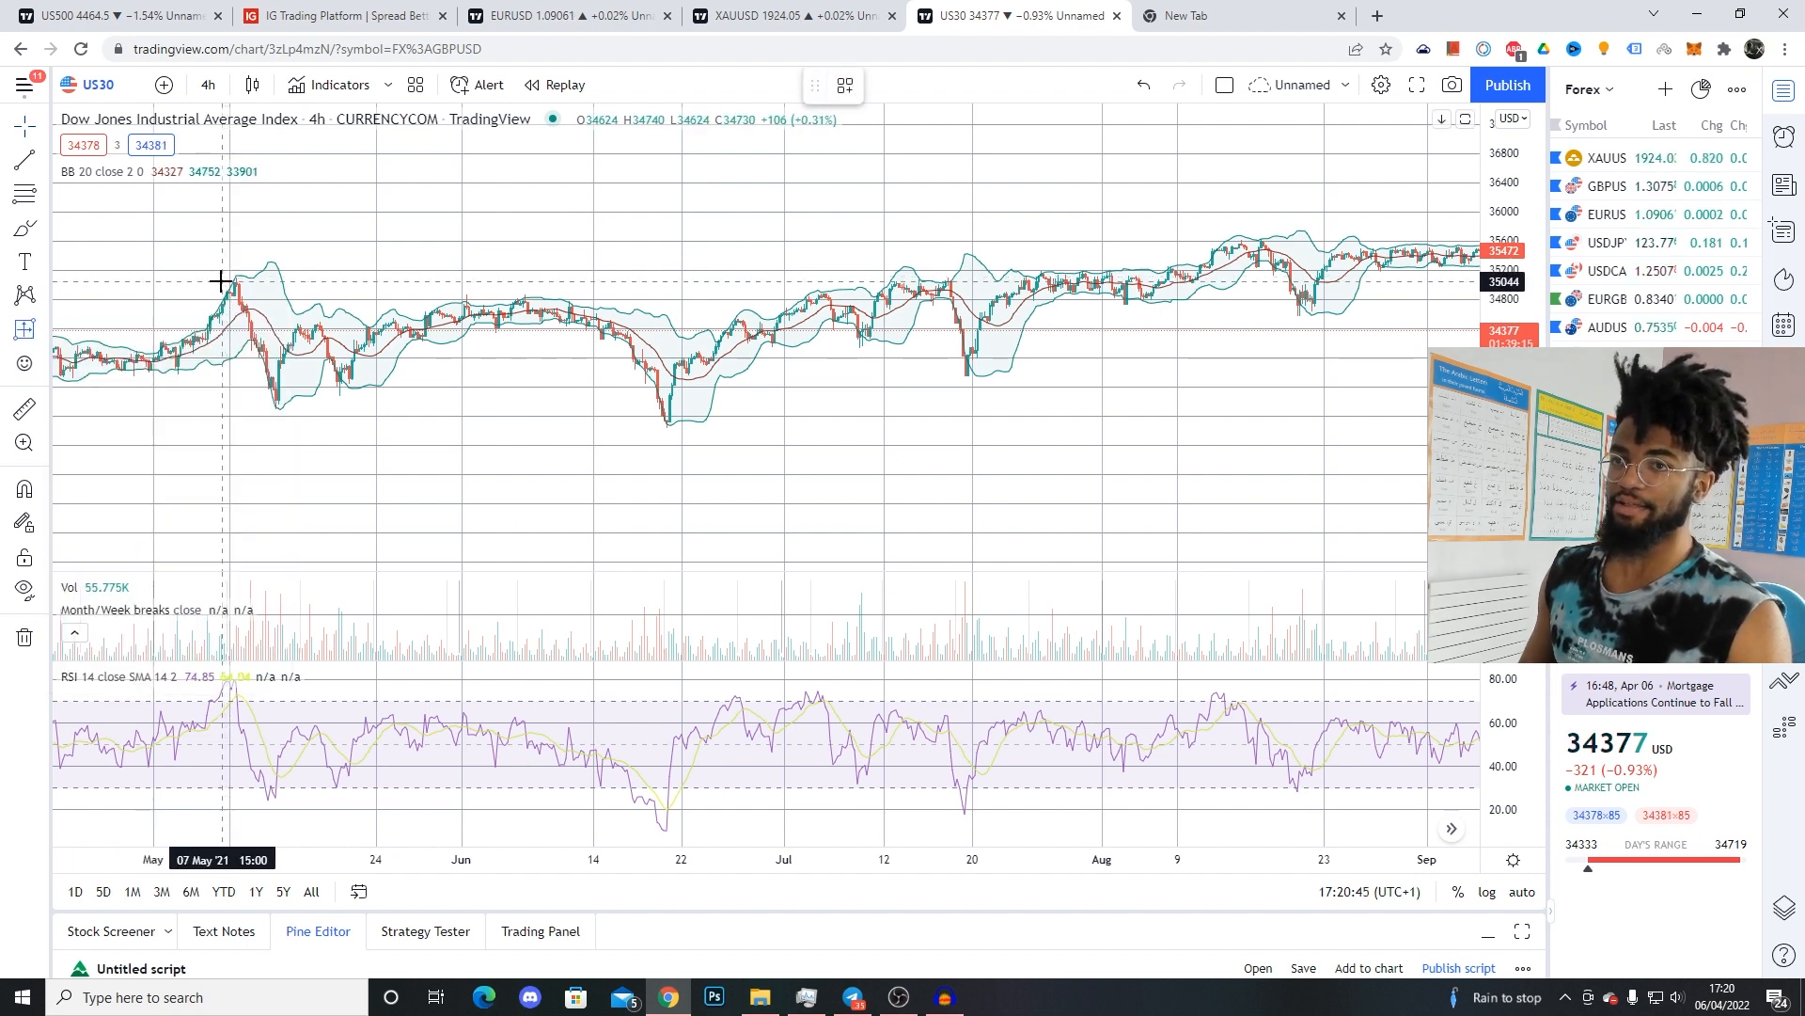
{"action": "left_click_drag", "start_coordinate": [222, 282], "coordinate": [955, 273]}
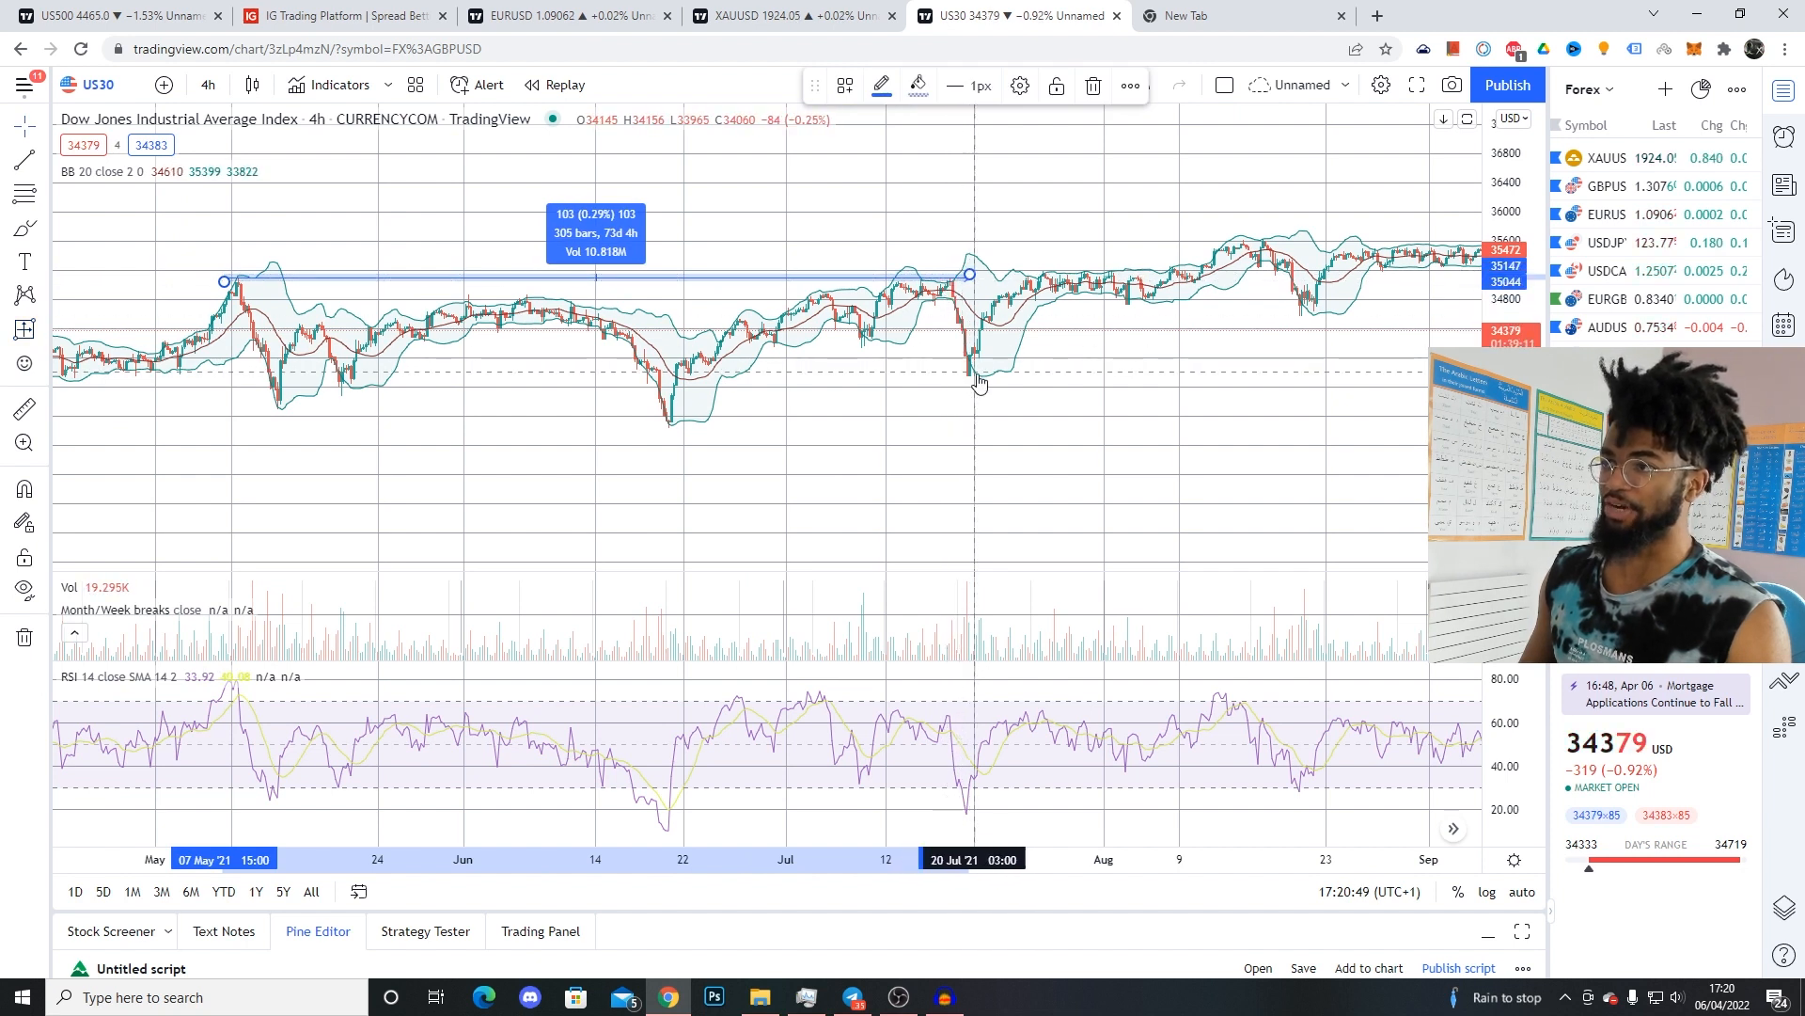
{"action": "left_click_drag", "start_coordinate": [971, 274], "coordinate": [1179, 275]}
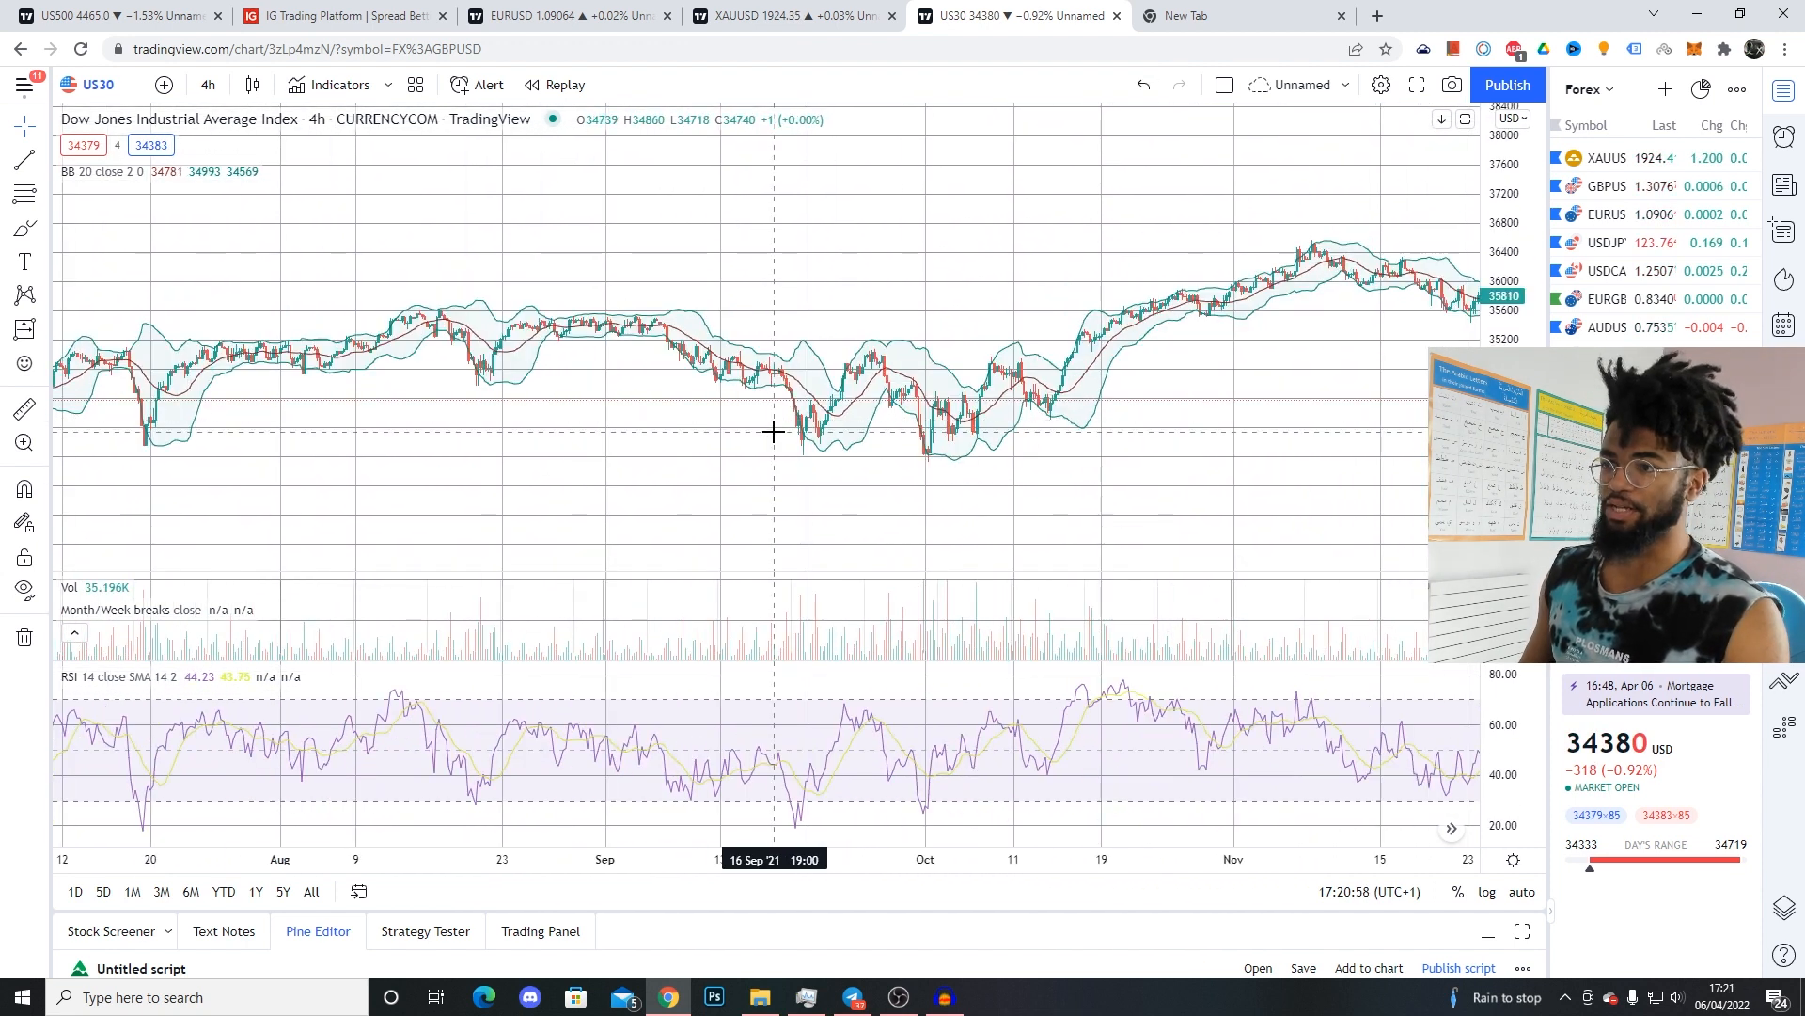
{"action": "mouse_move", "coordinate": [804, 462]}
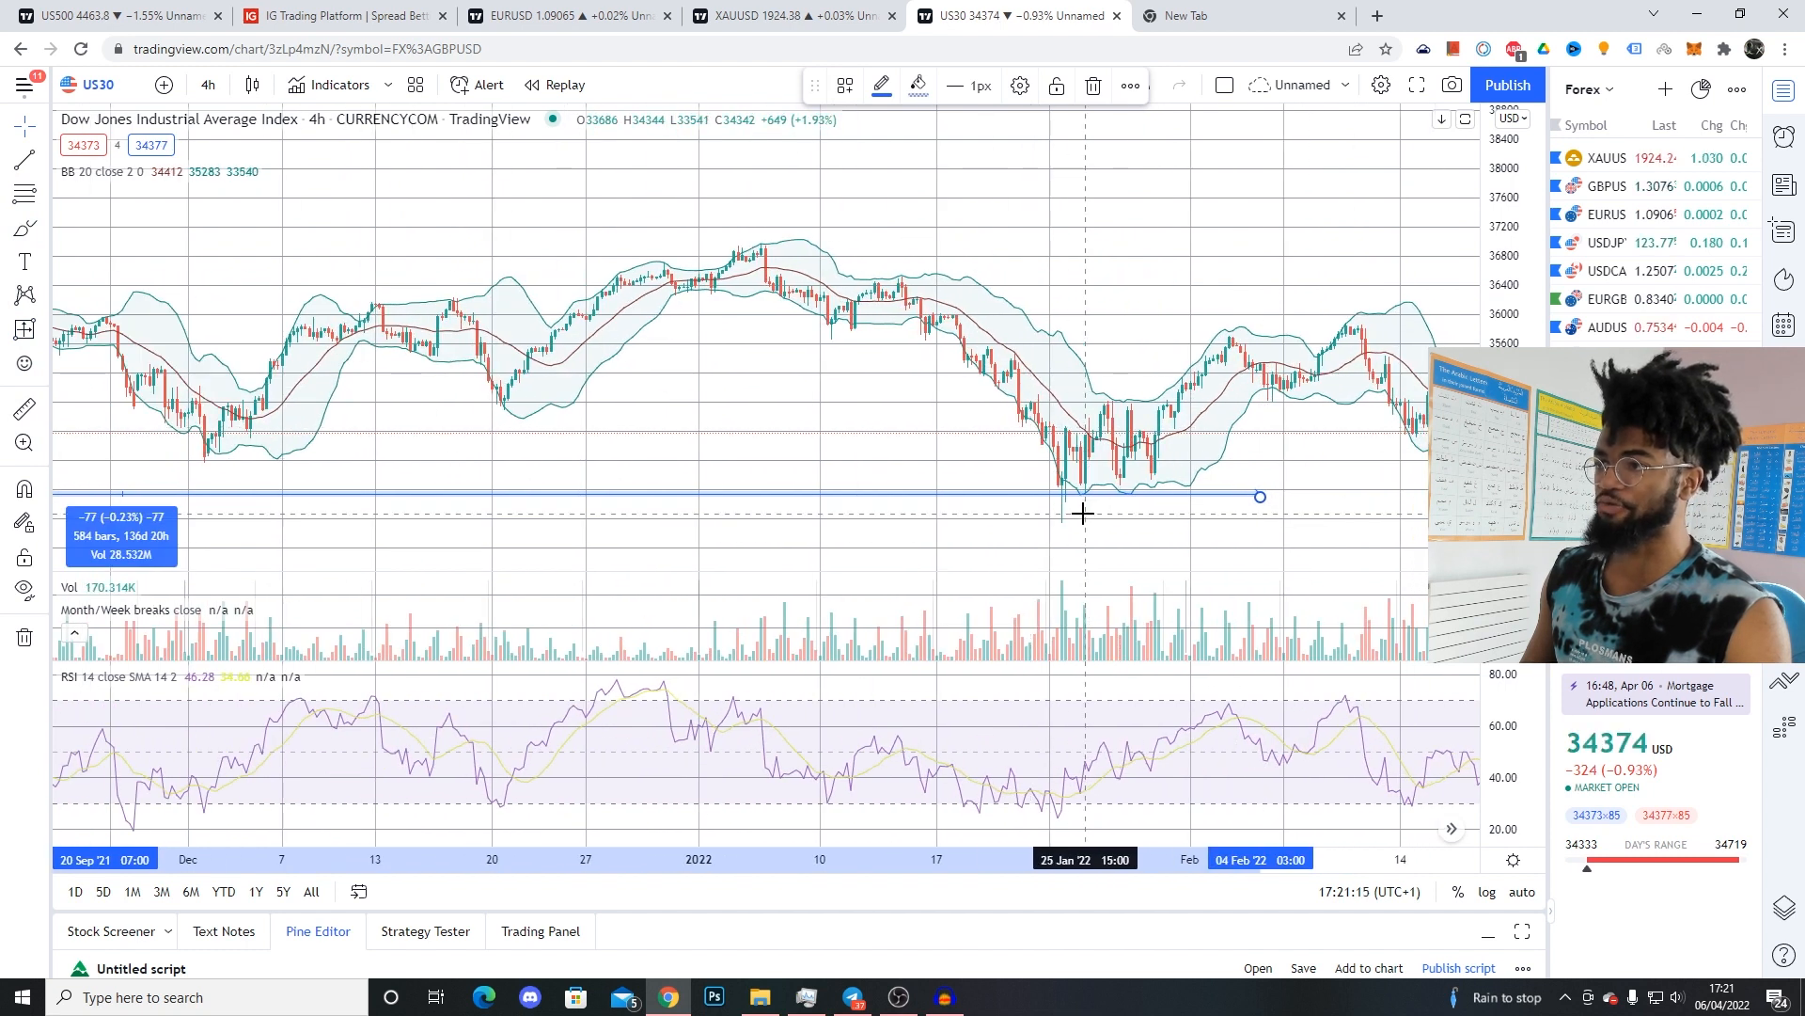
{"action": "mouse_move", "coordinate": [1121, 506]}
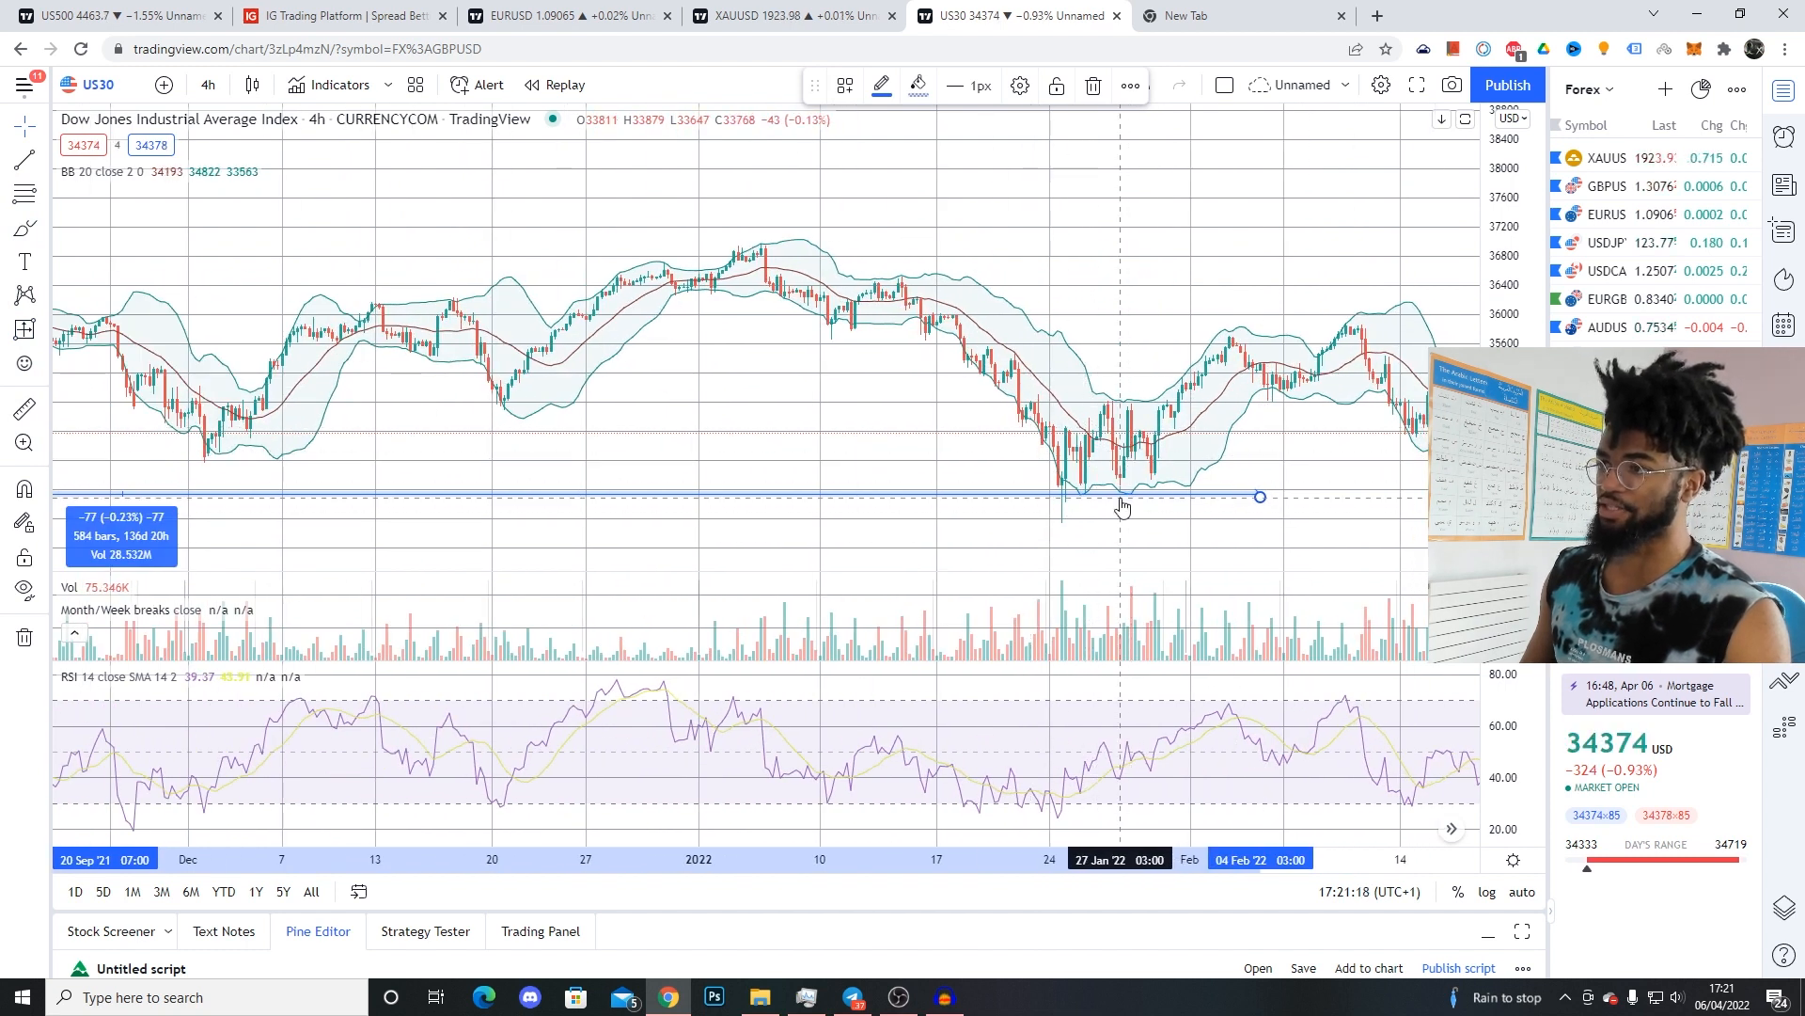
{"action": "left_click", "coordinate": [794, 15]}
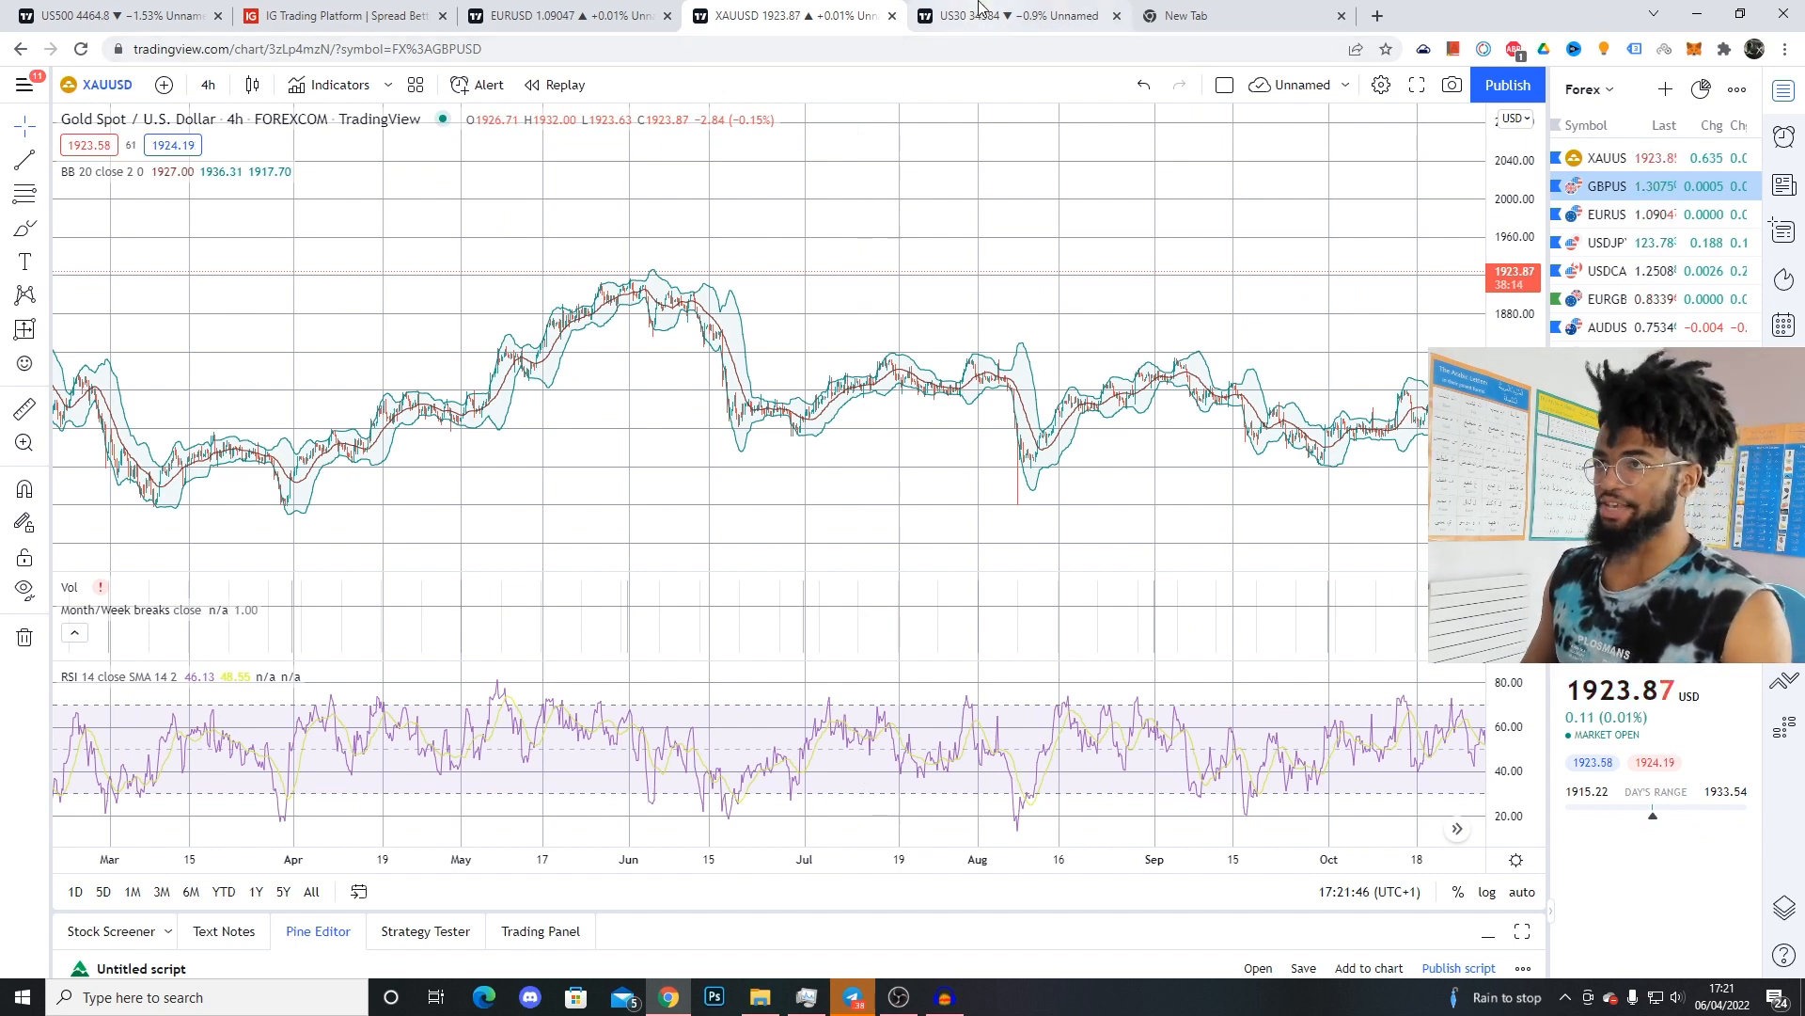
{"action": "mouse_move", "coordinate": [987, 13]}
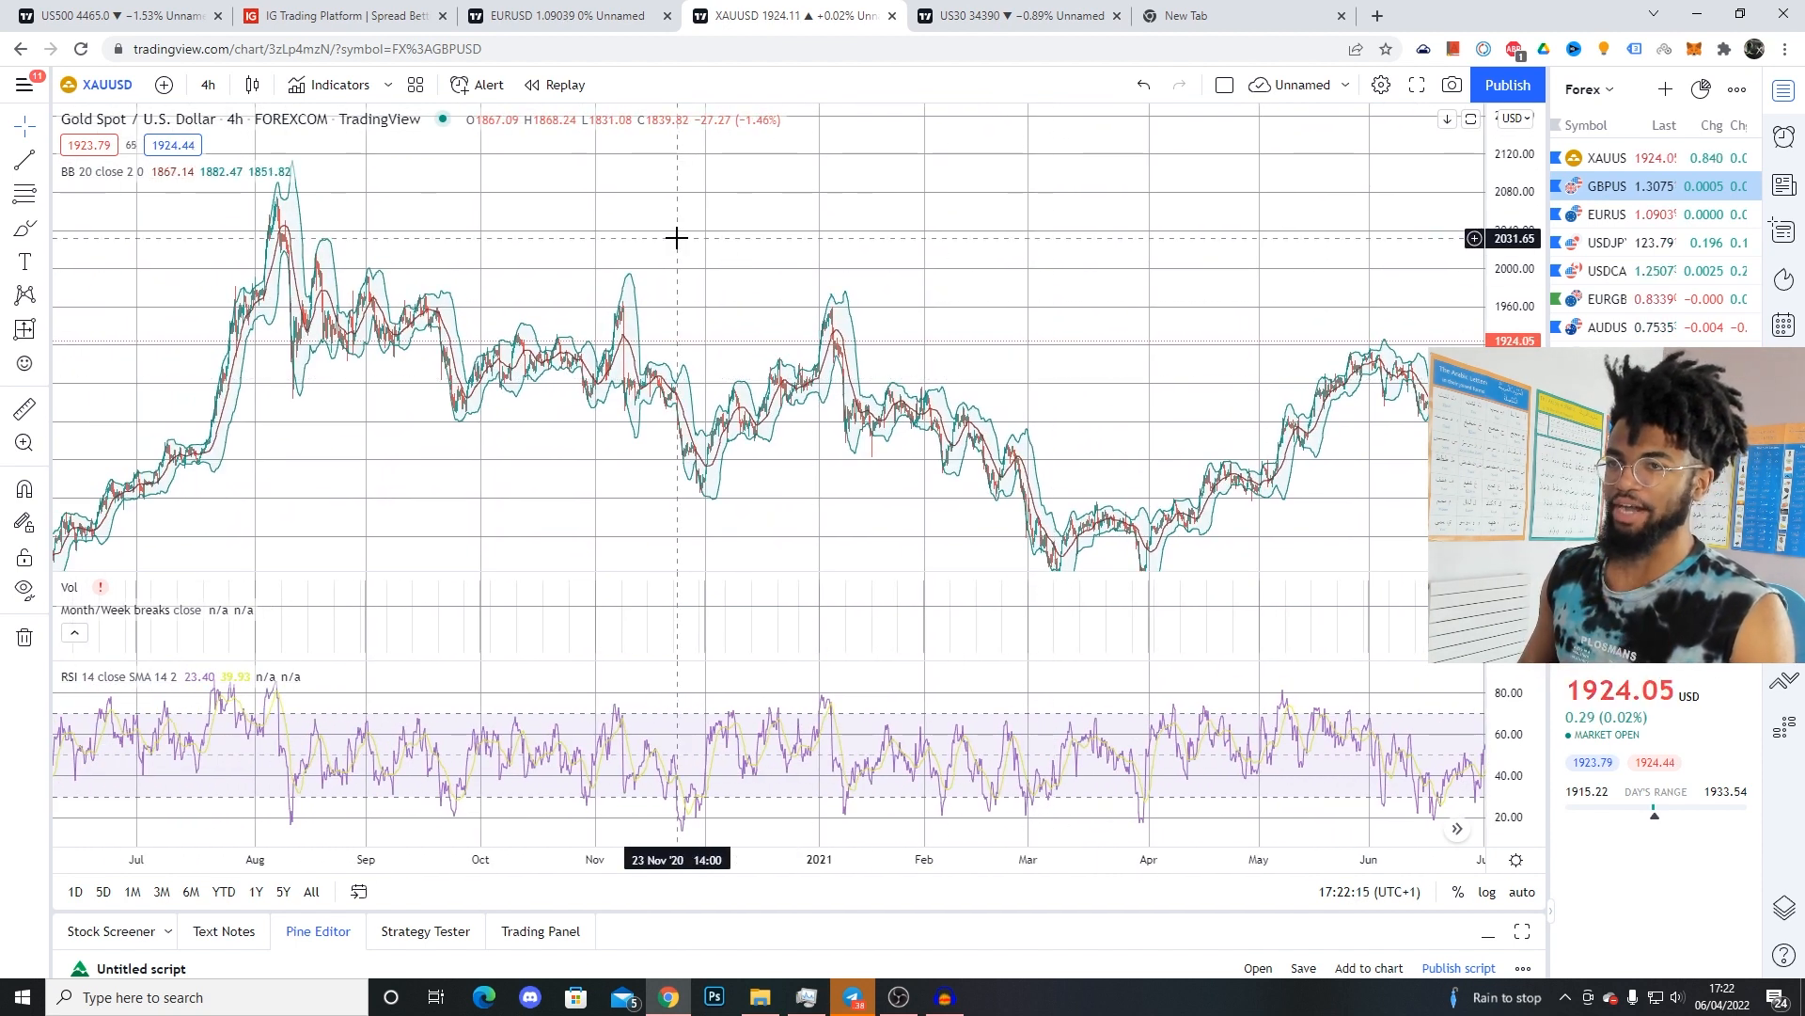
{"action": "mouse_move", "coordinate": [602, 244]}
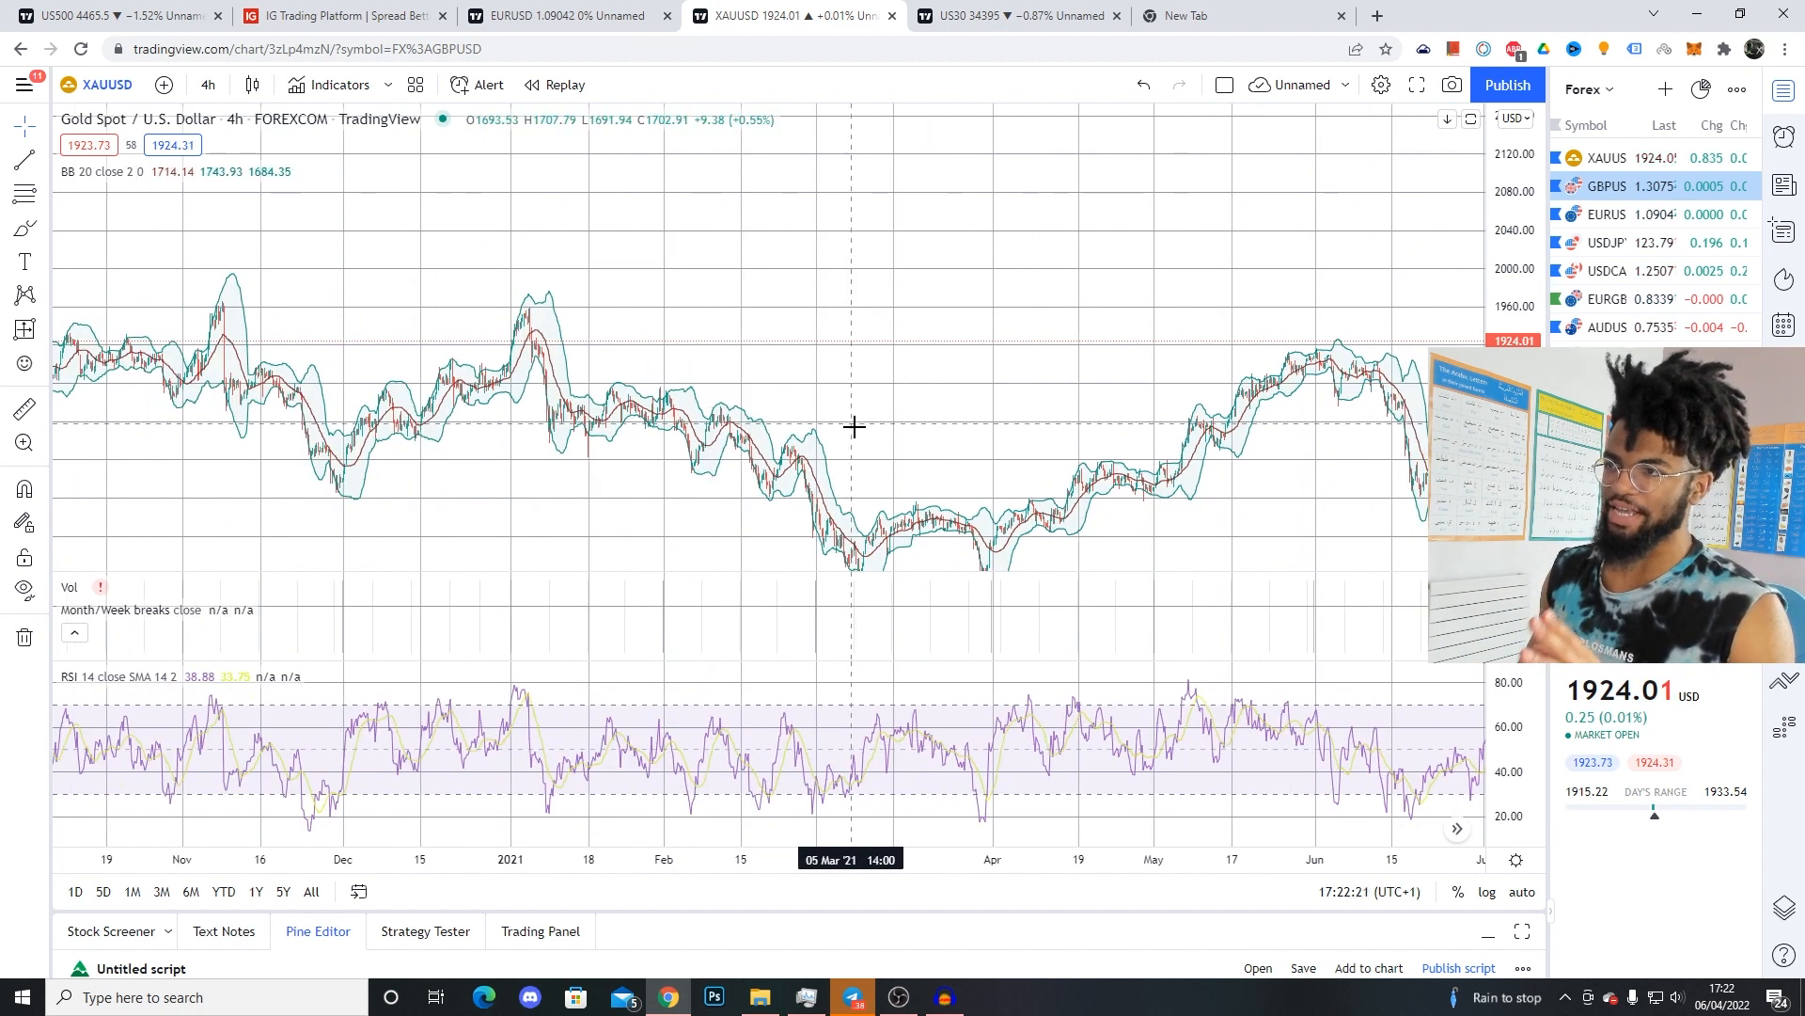
{"action": "mouse_move", "coordinate": [1053, 430]}
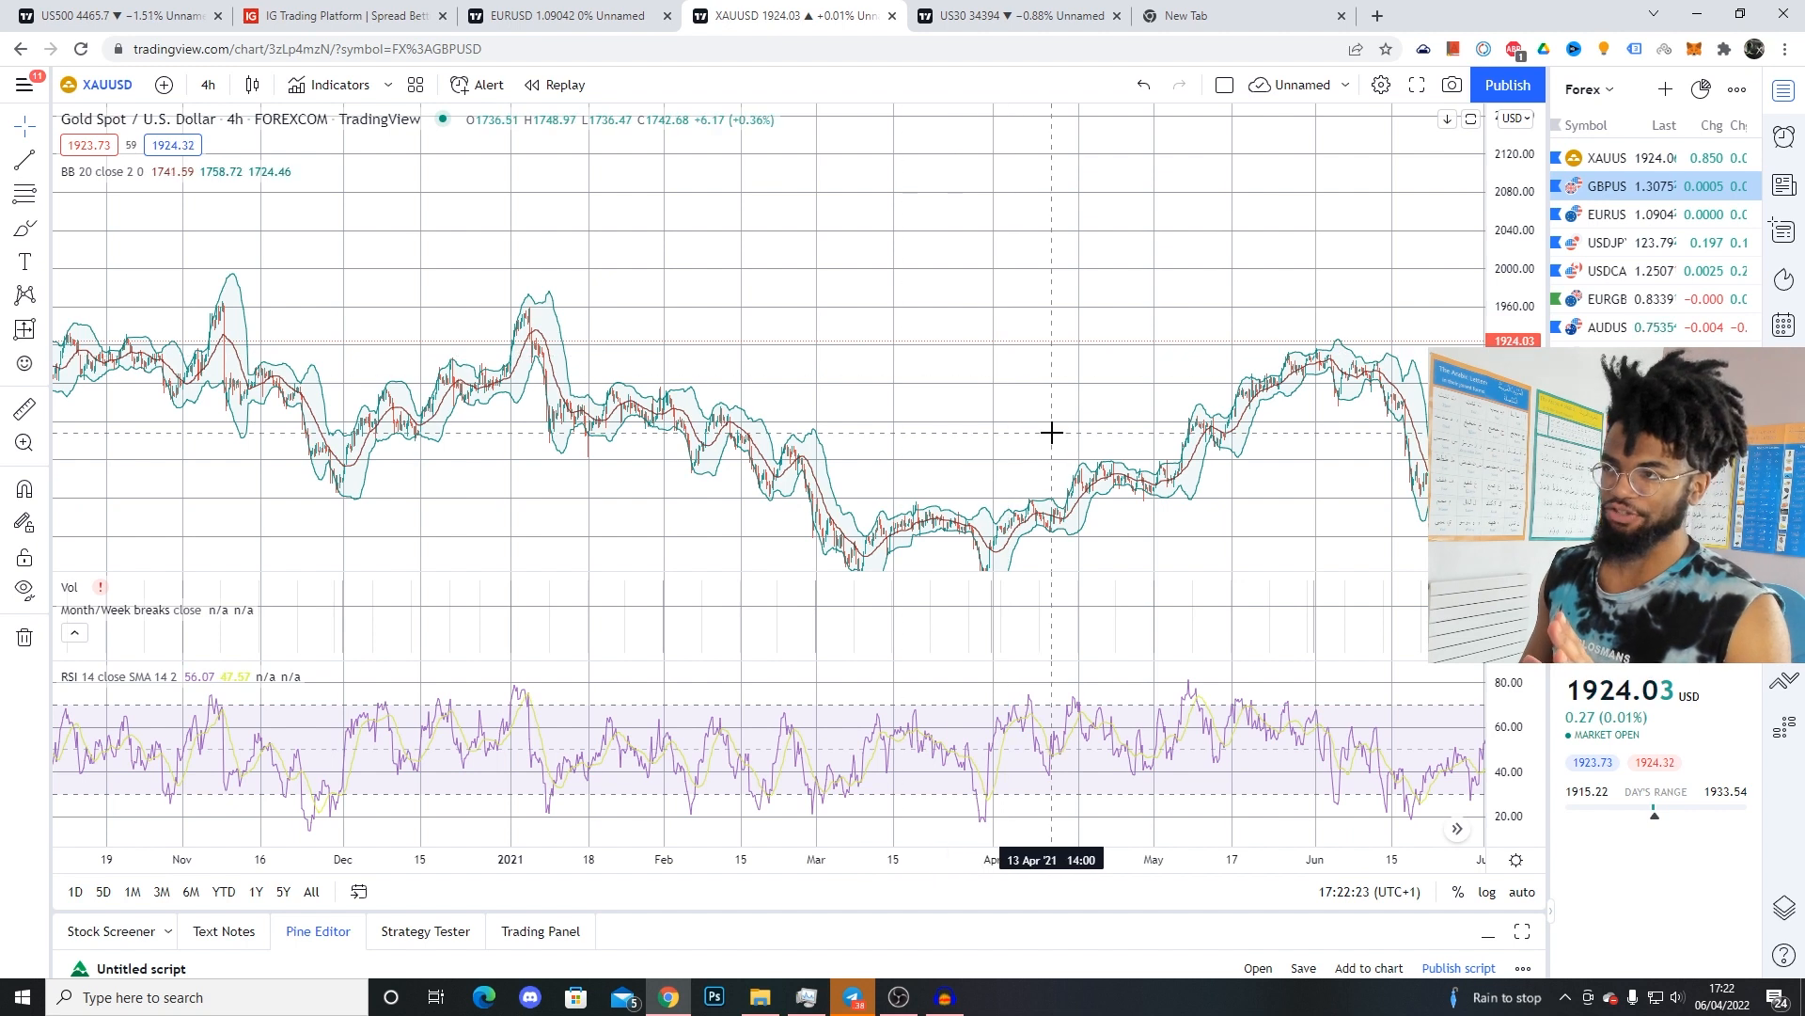
{"action": "mouse_move", "coordinate": [1038, 425]}
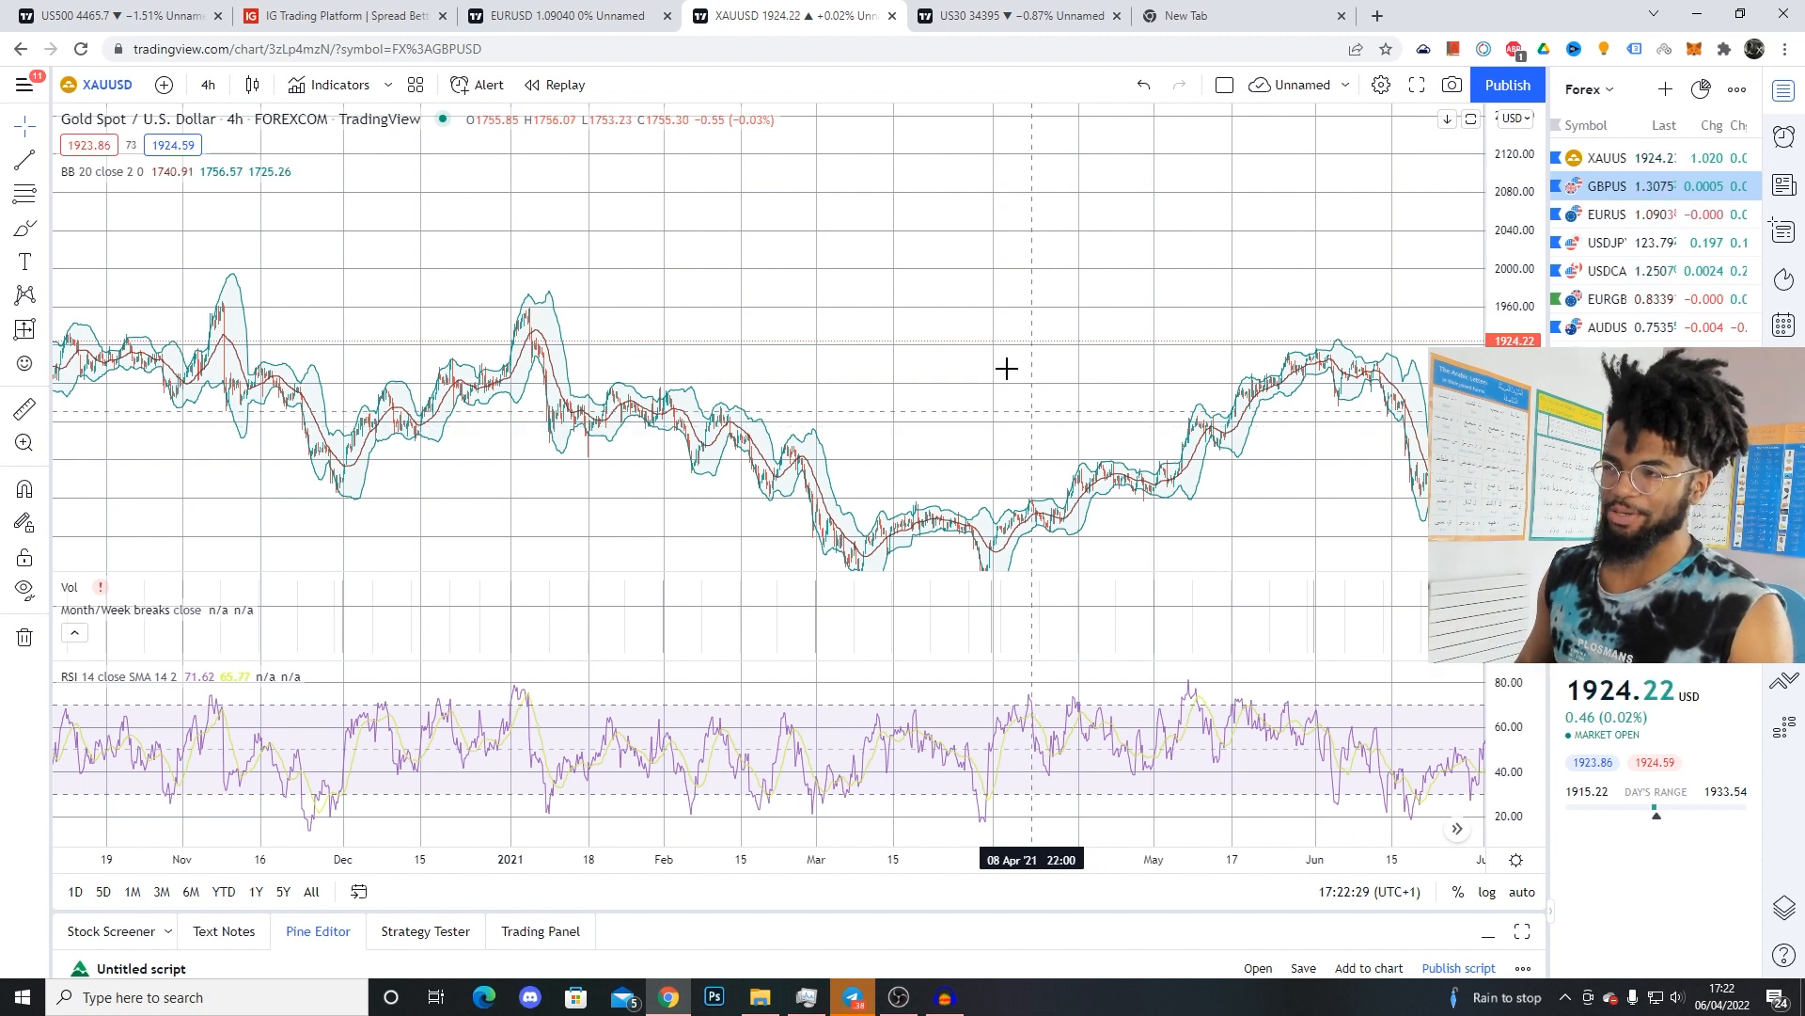
{"action": "mouse_move", "coordinate": [780, 454]}
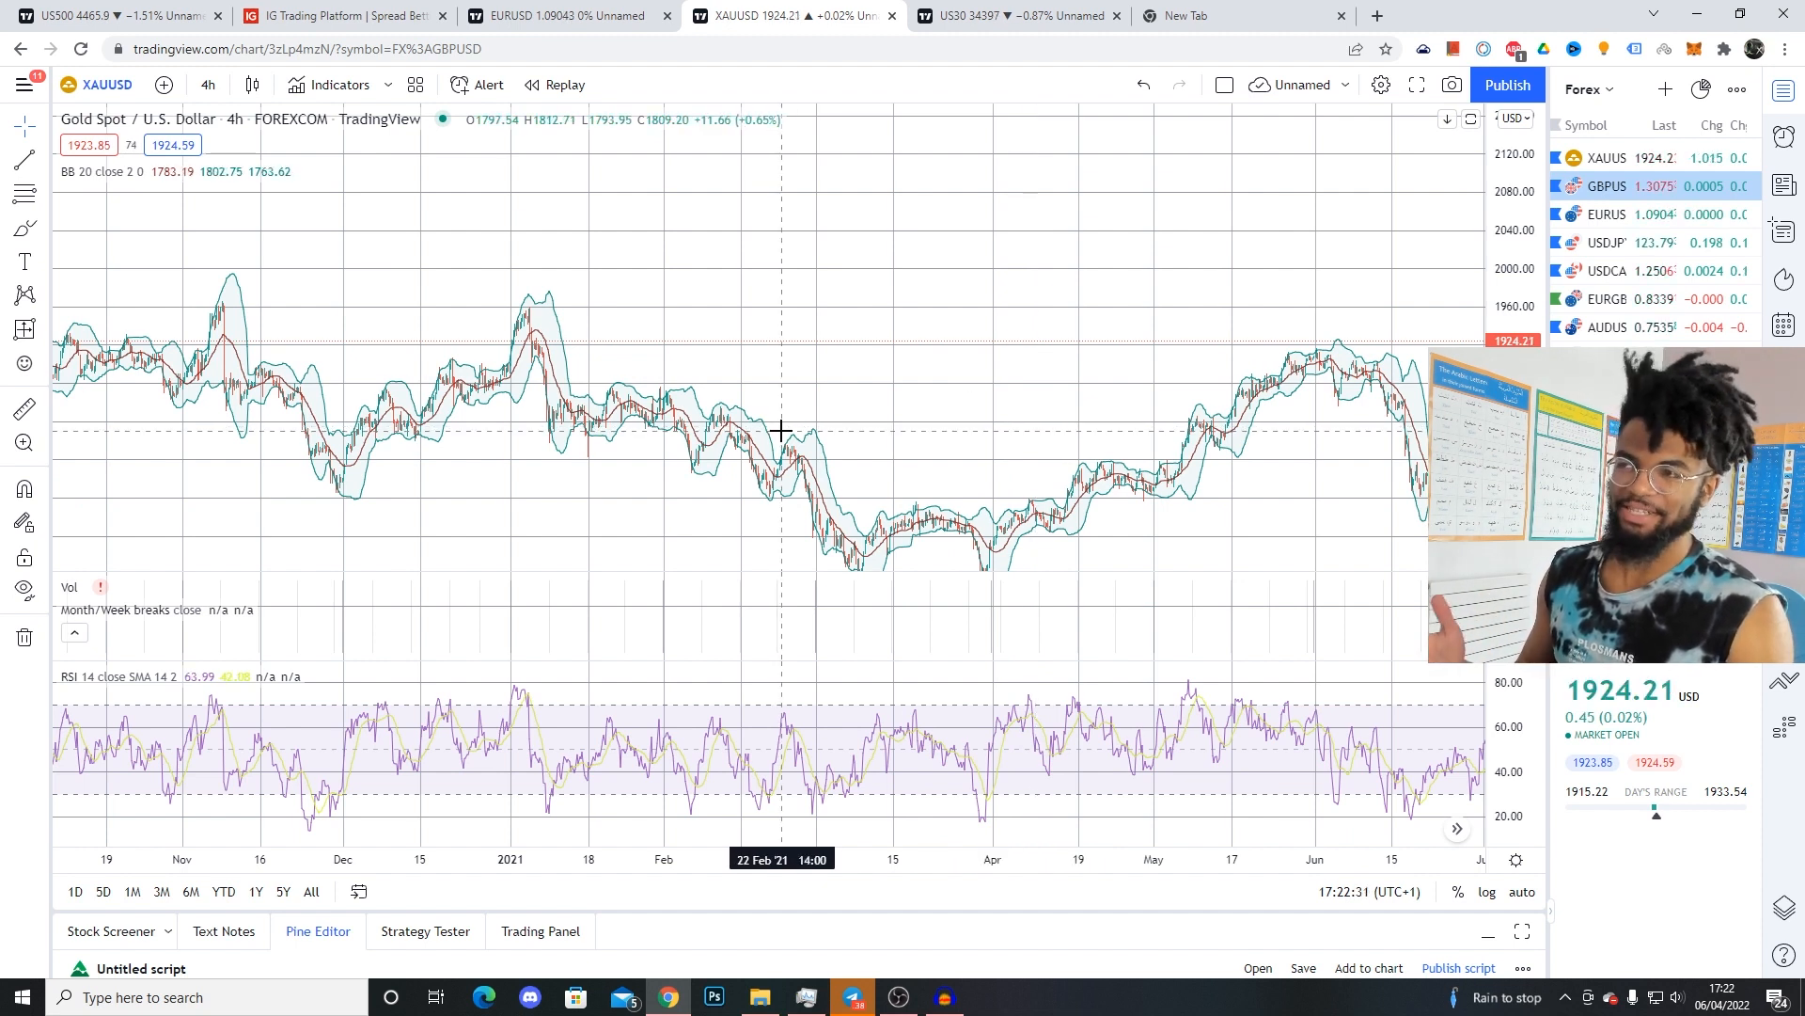
{"action": "mouse_move", "coordinate": [873, 453]}
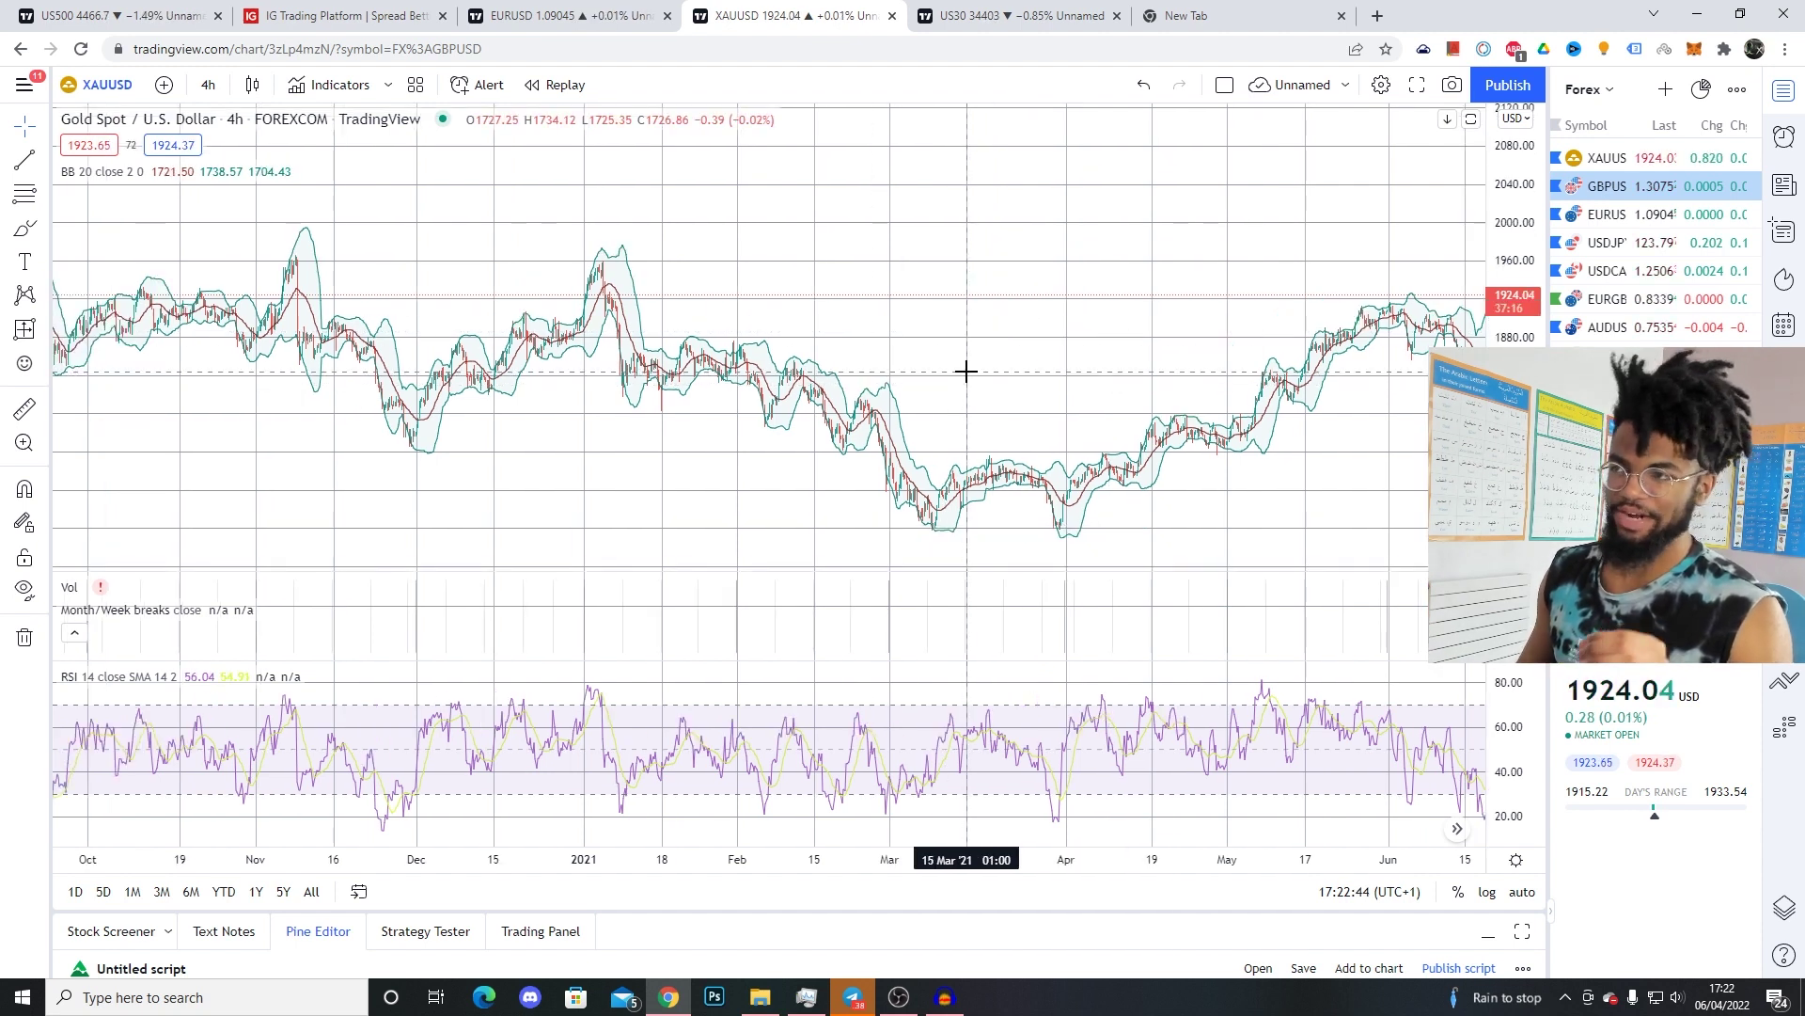
{"action": "mouse_move", "coordinate": [1004, 376]}
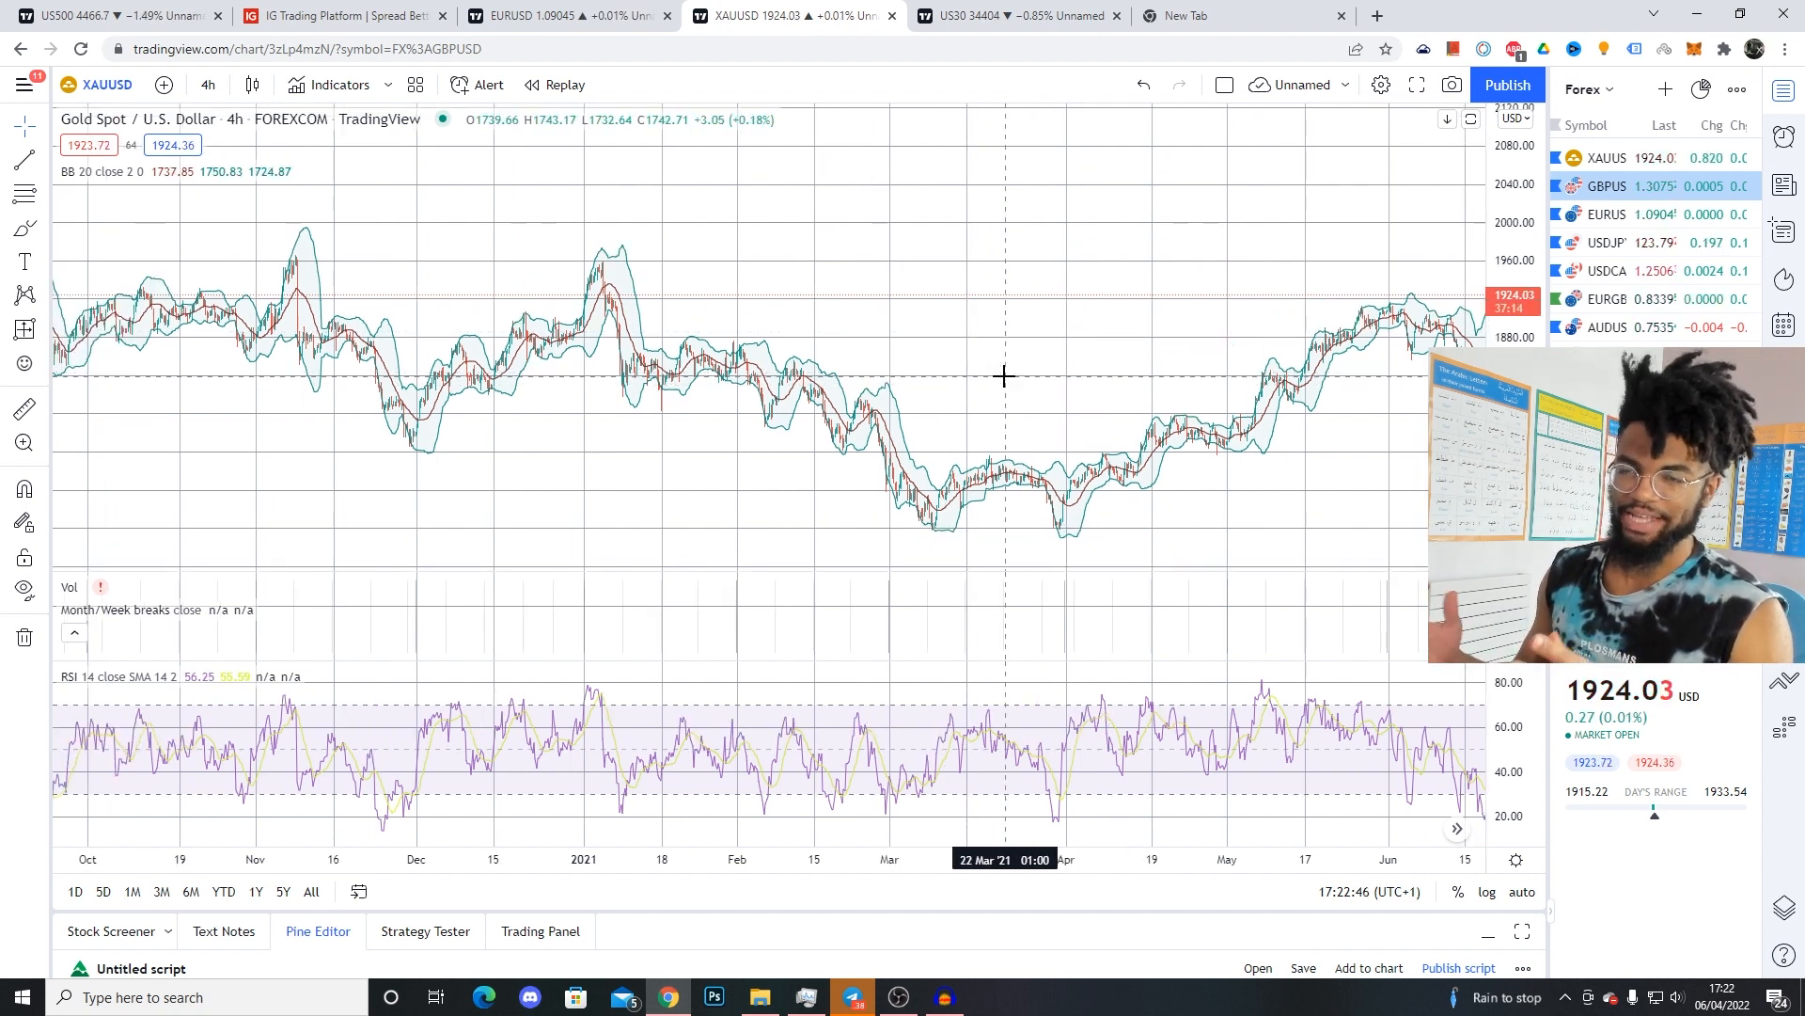
{"action": "mouse_move", "coordinate": [522, 390]}
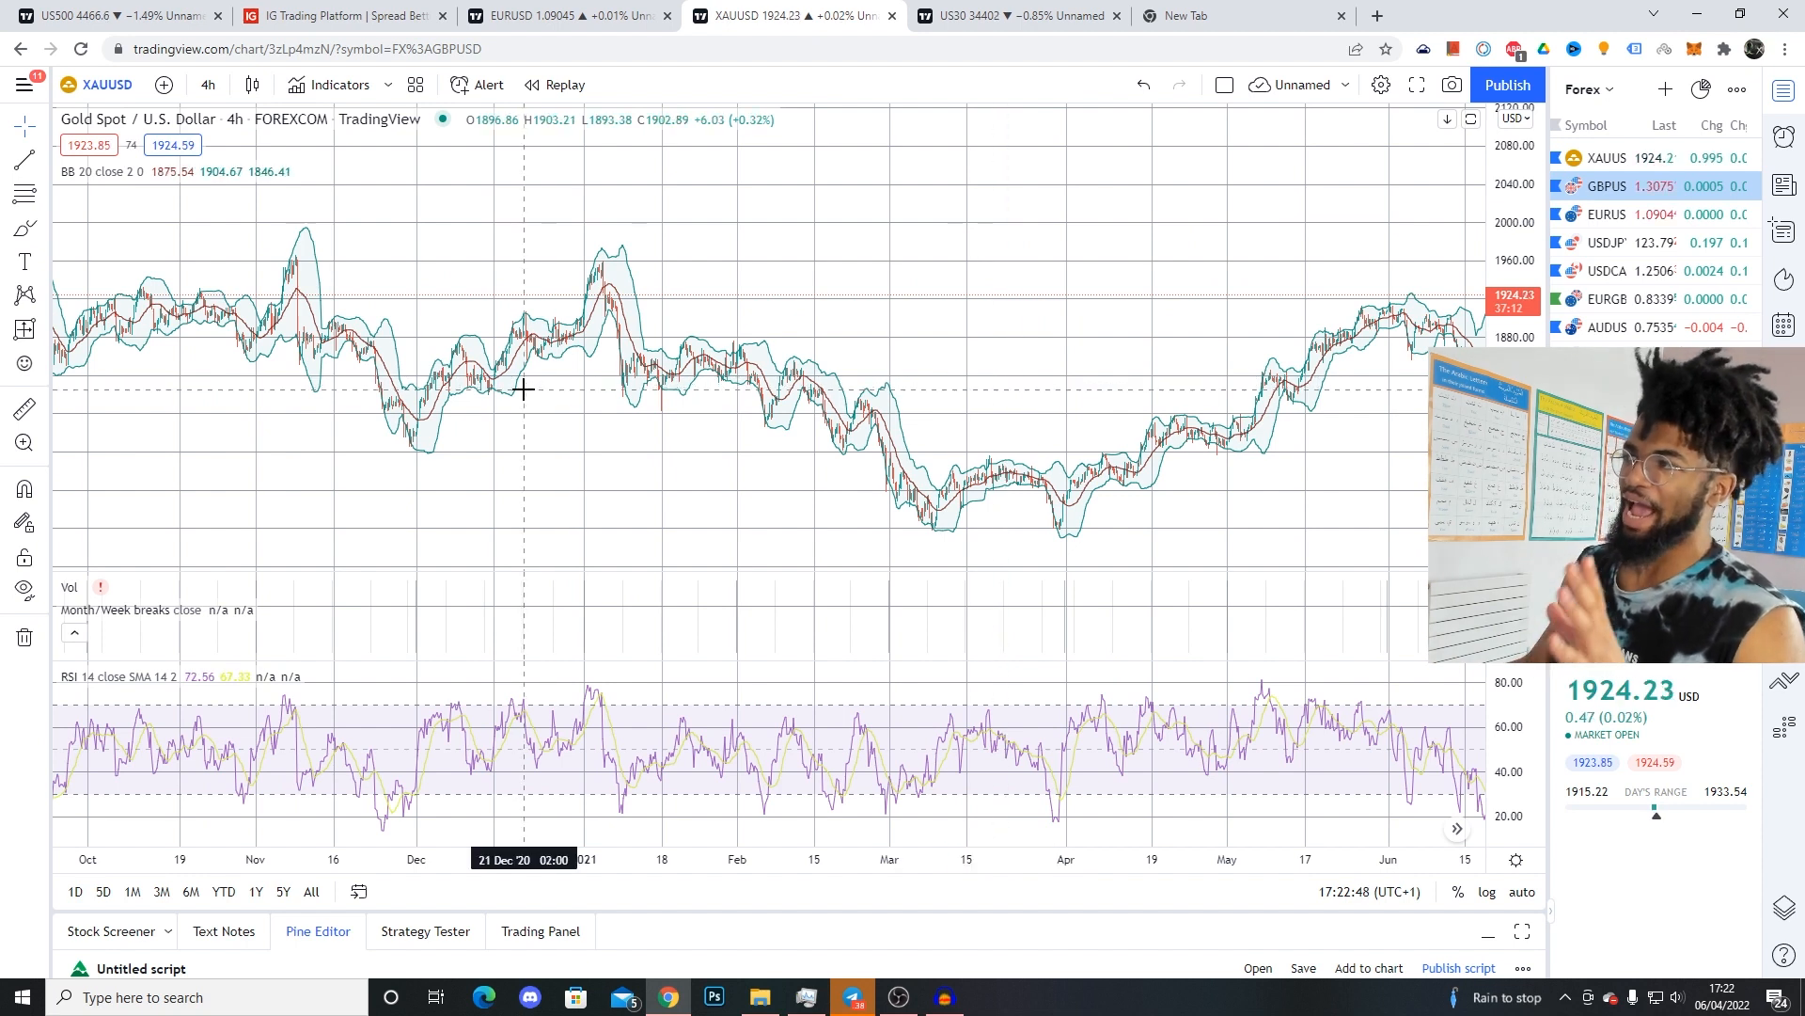
{"action": "mouse_move", "coordinate": [577, 425]}
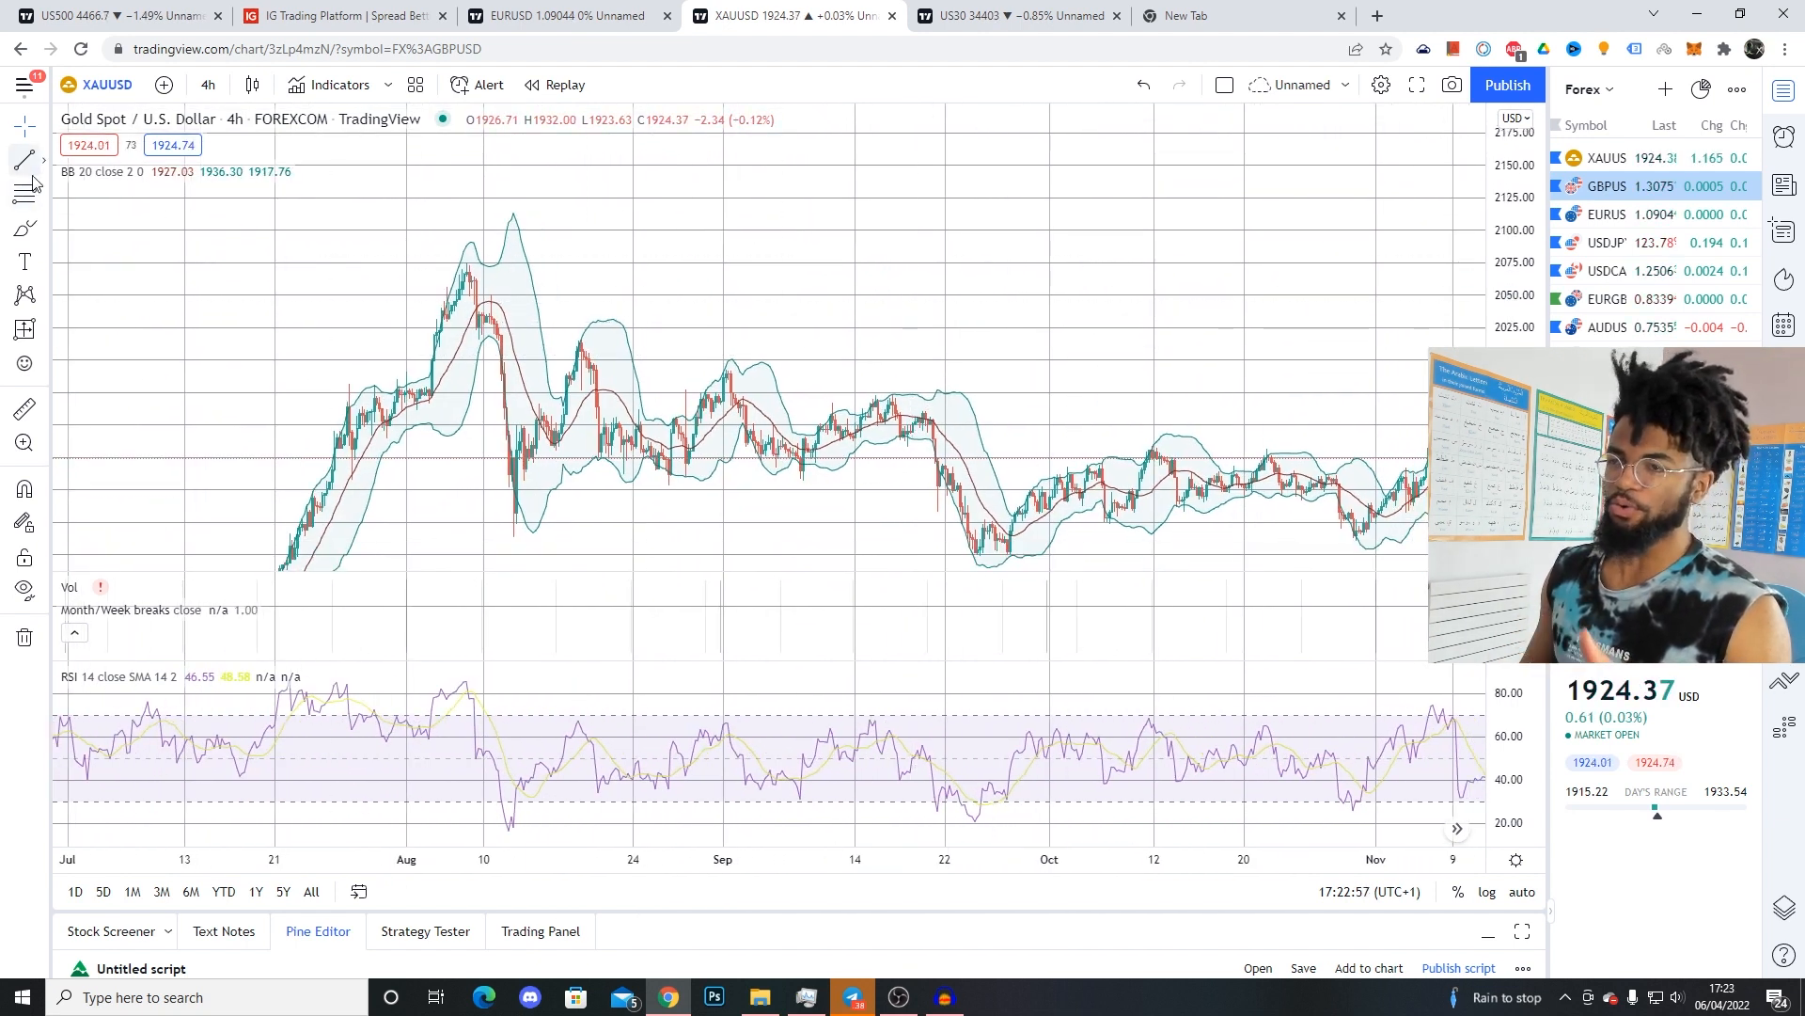
{"action": "mouse_move", "coordinate": [508, 523]}
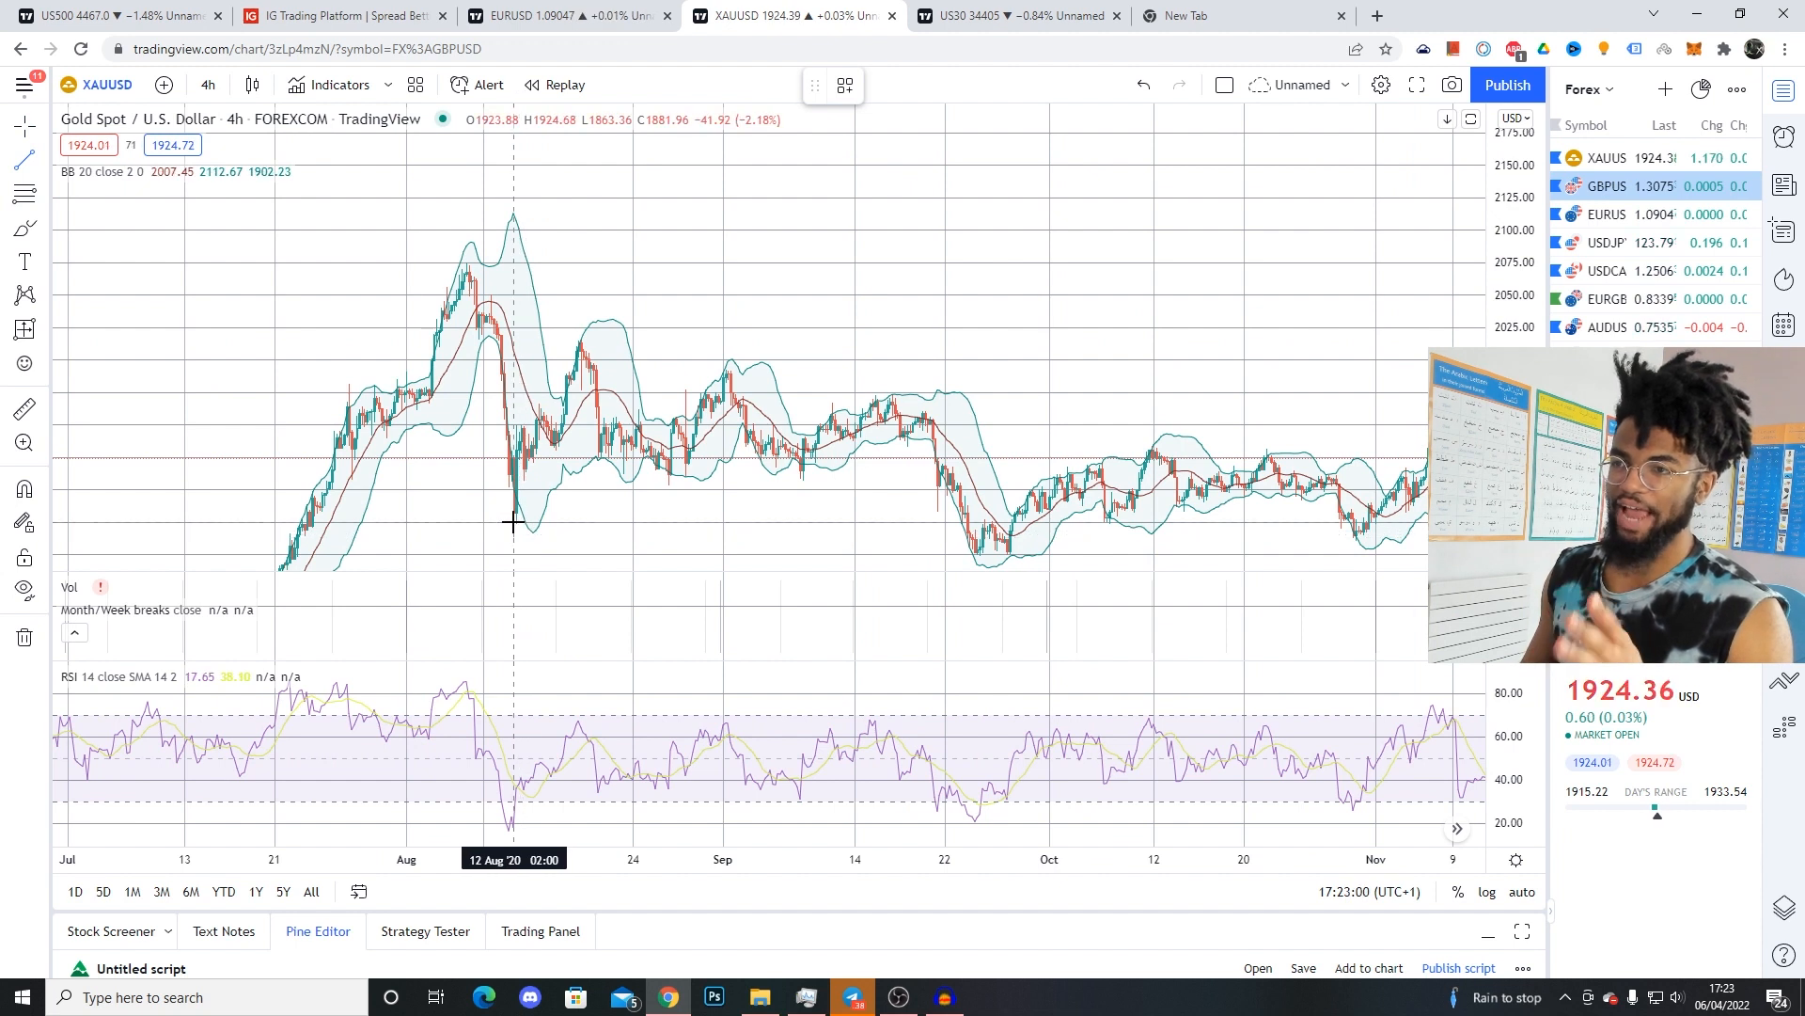
Step: Draw a rising trend line from the 11 August 2020 gold low toward late September
{"action": "left_click_drag", "start_coordinate": [512, 521], "coordinate": [997, 450]}
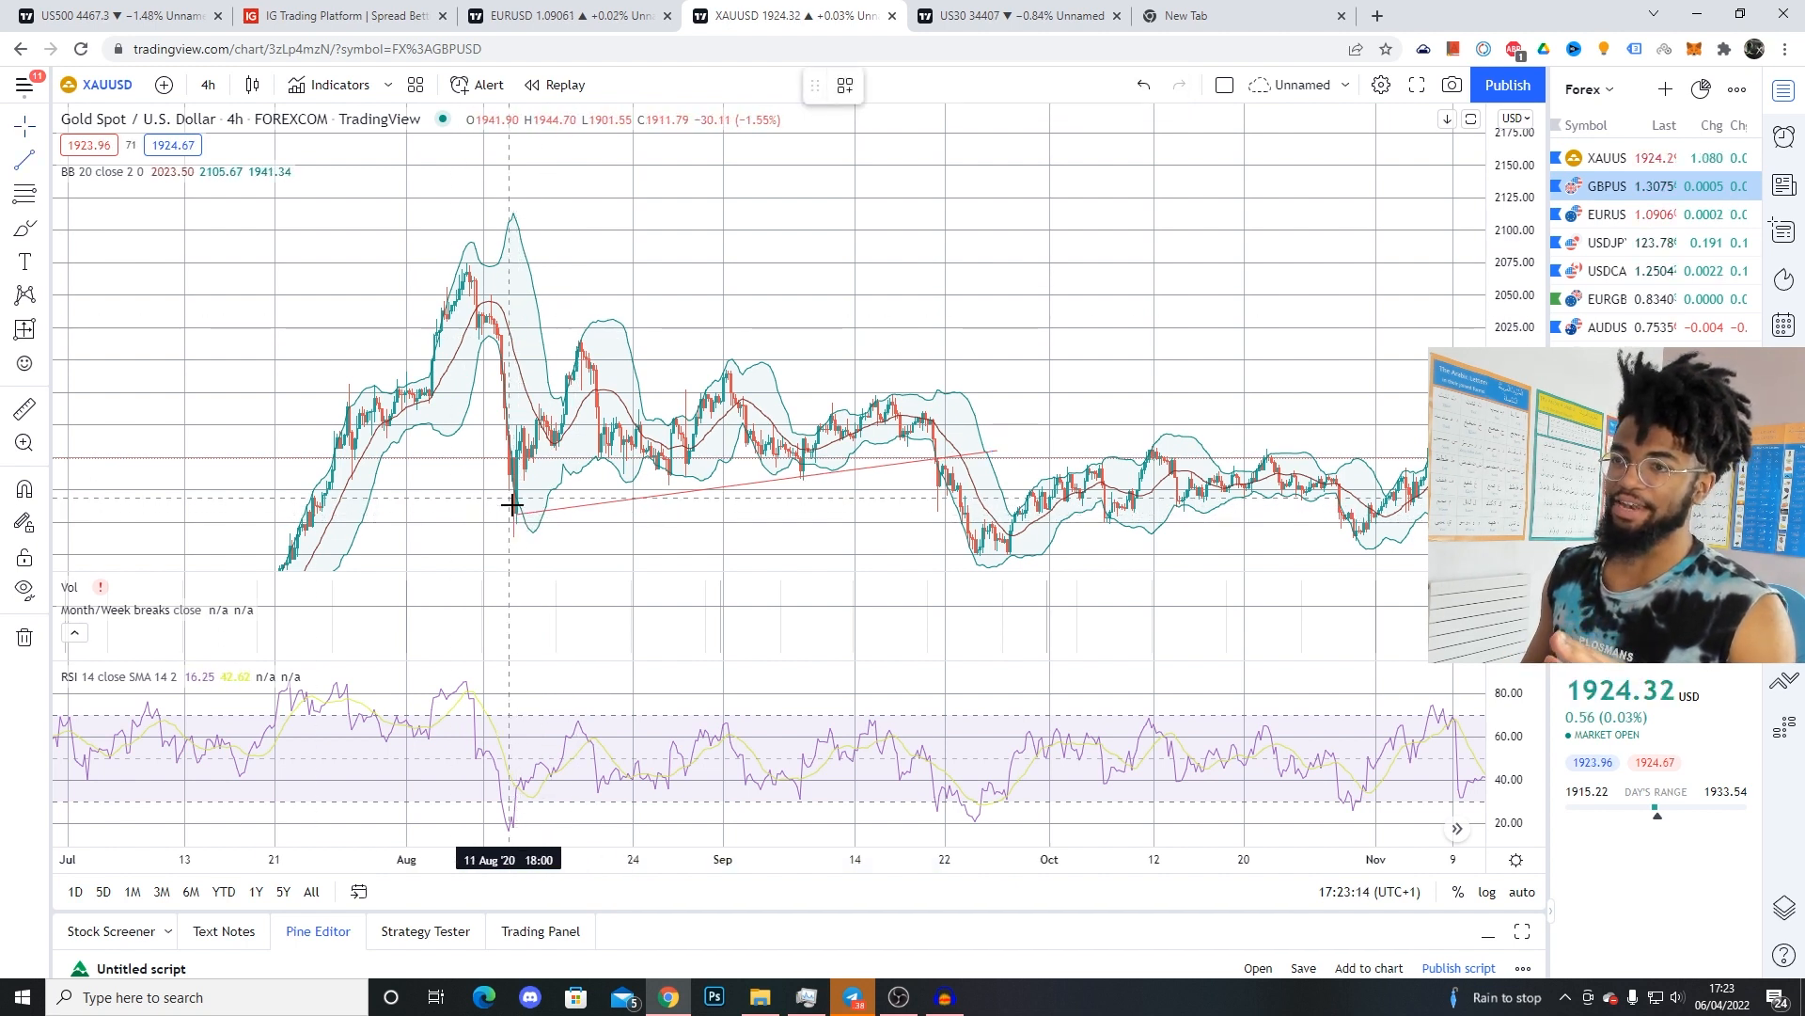
{"action": "mouse_move", "coordinate": [579, 338]}
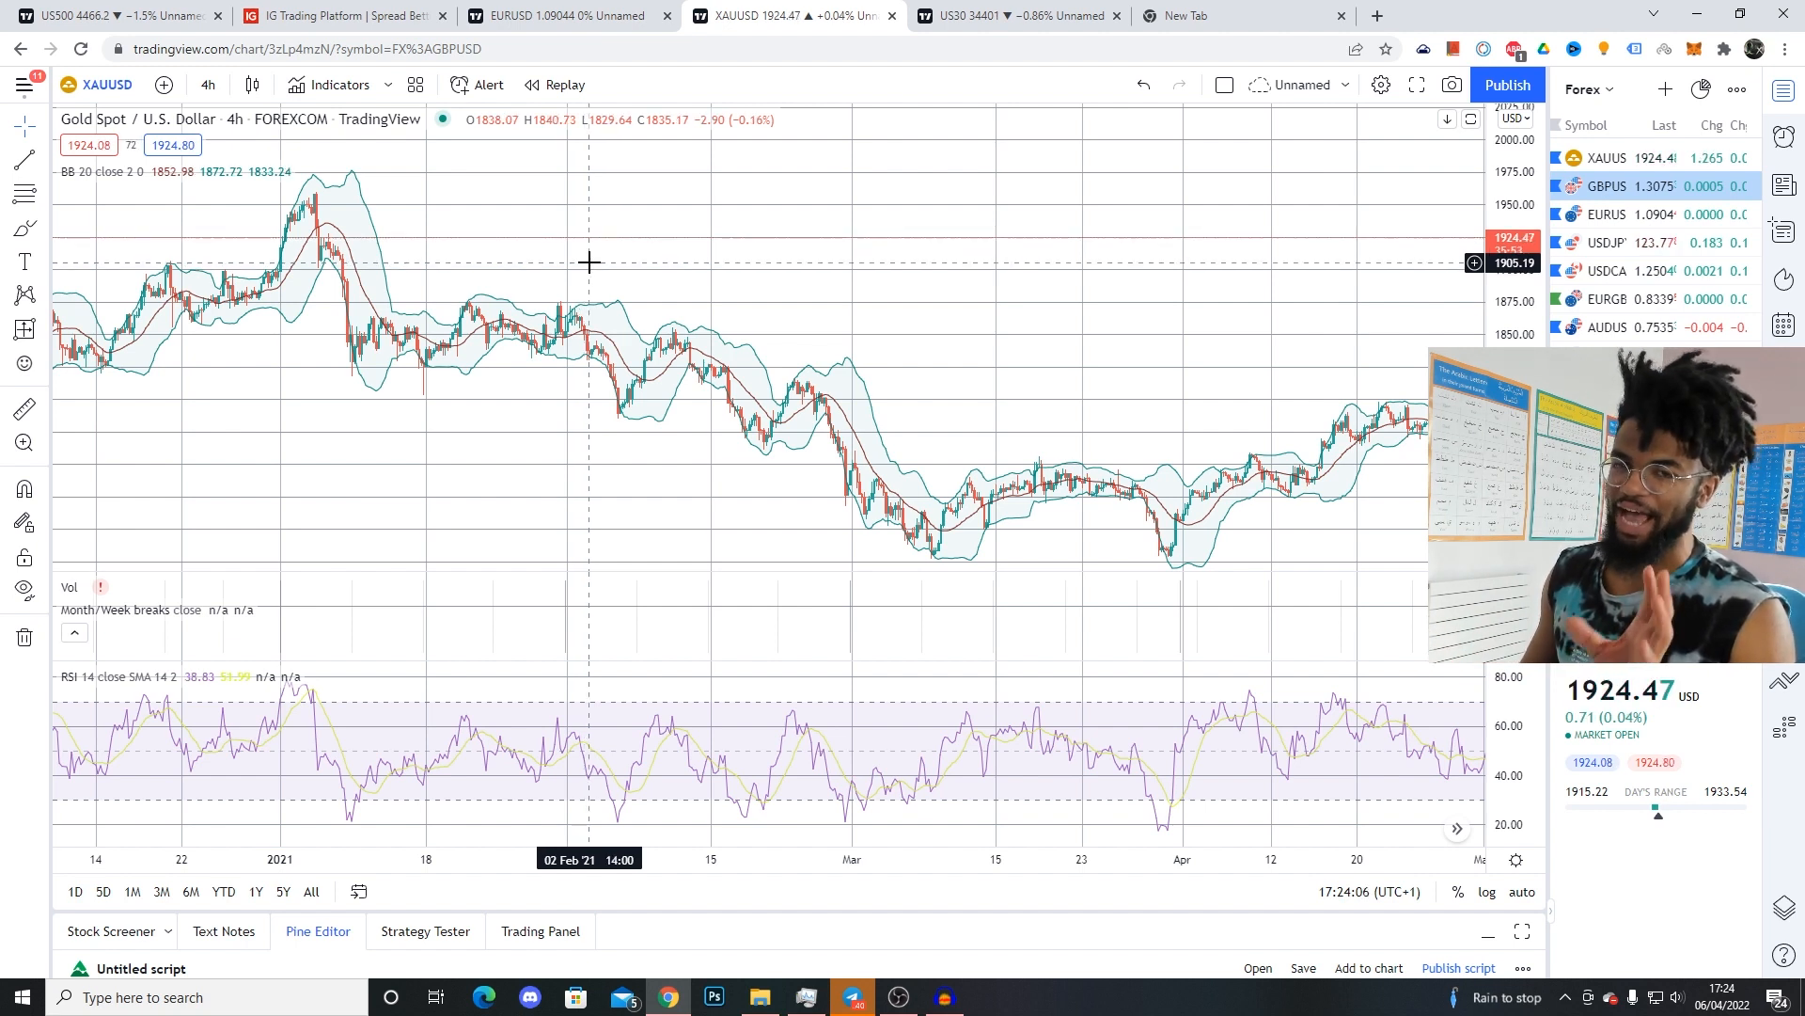
{"action": "mouse_move", "coordinate": [670, 278]}
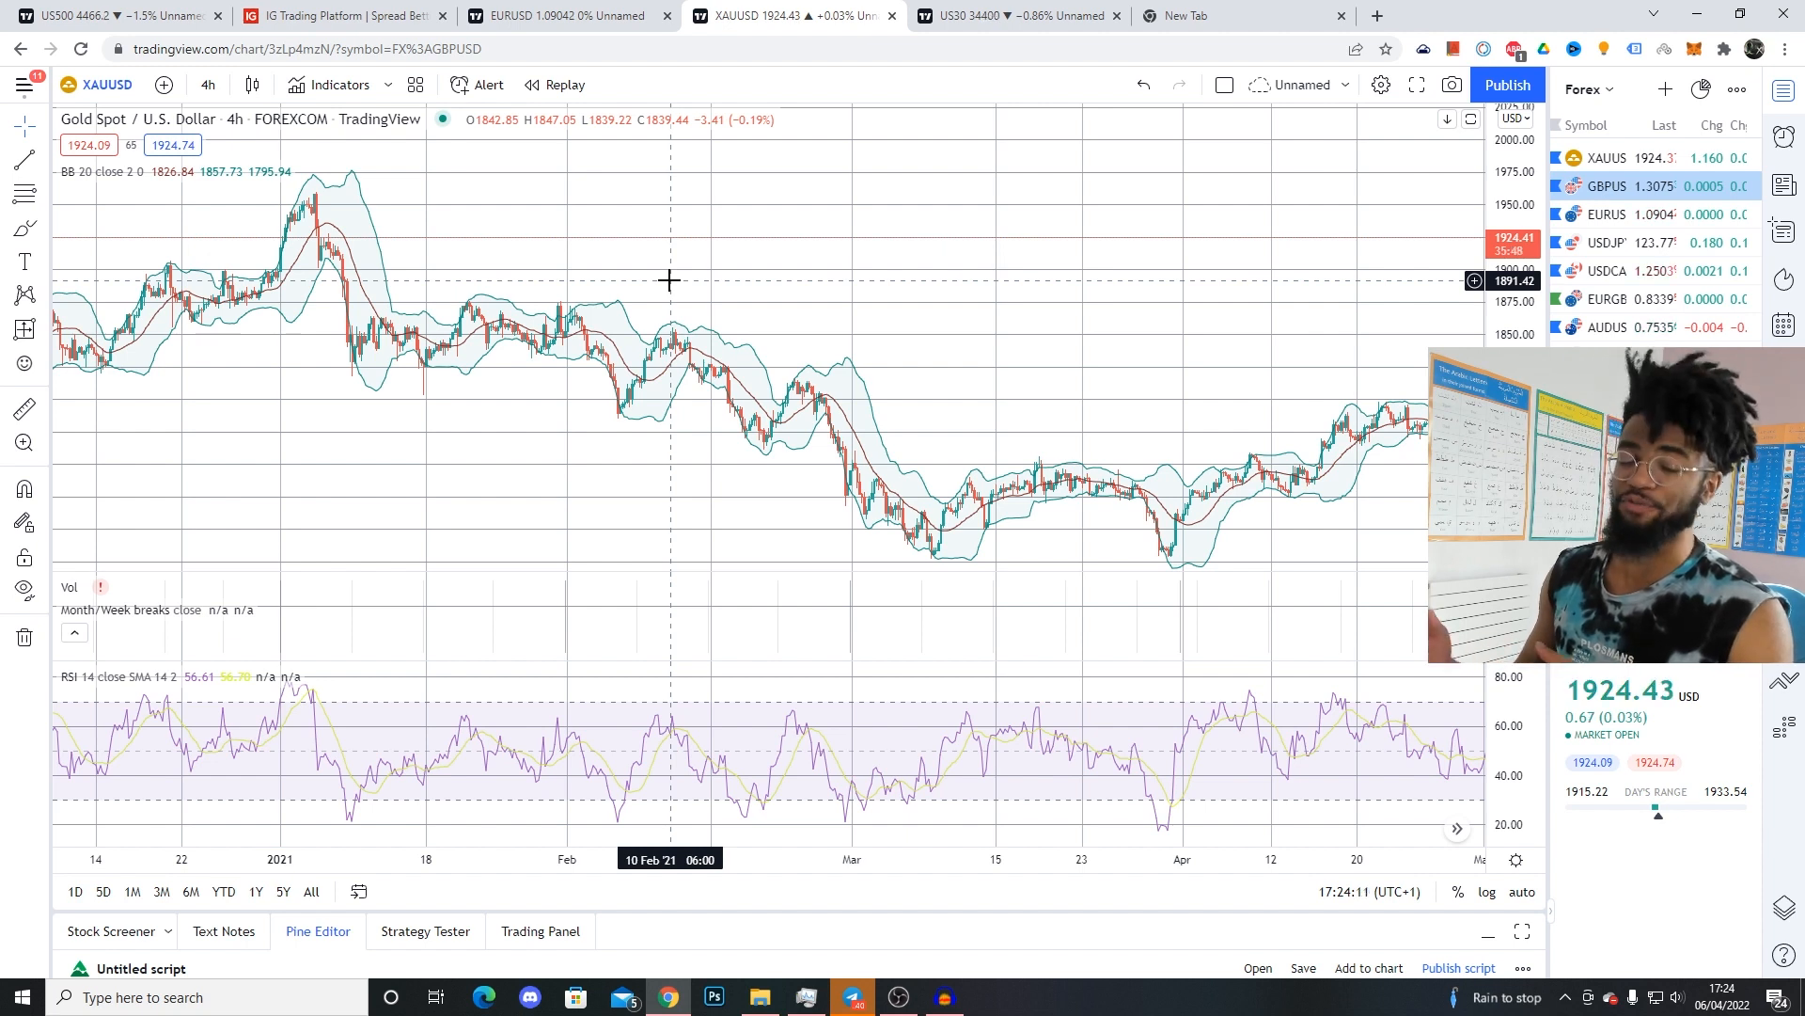
{"action": "mouse_move", "coordinate": [752, 291]}
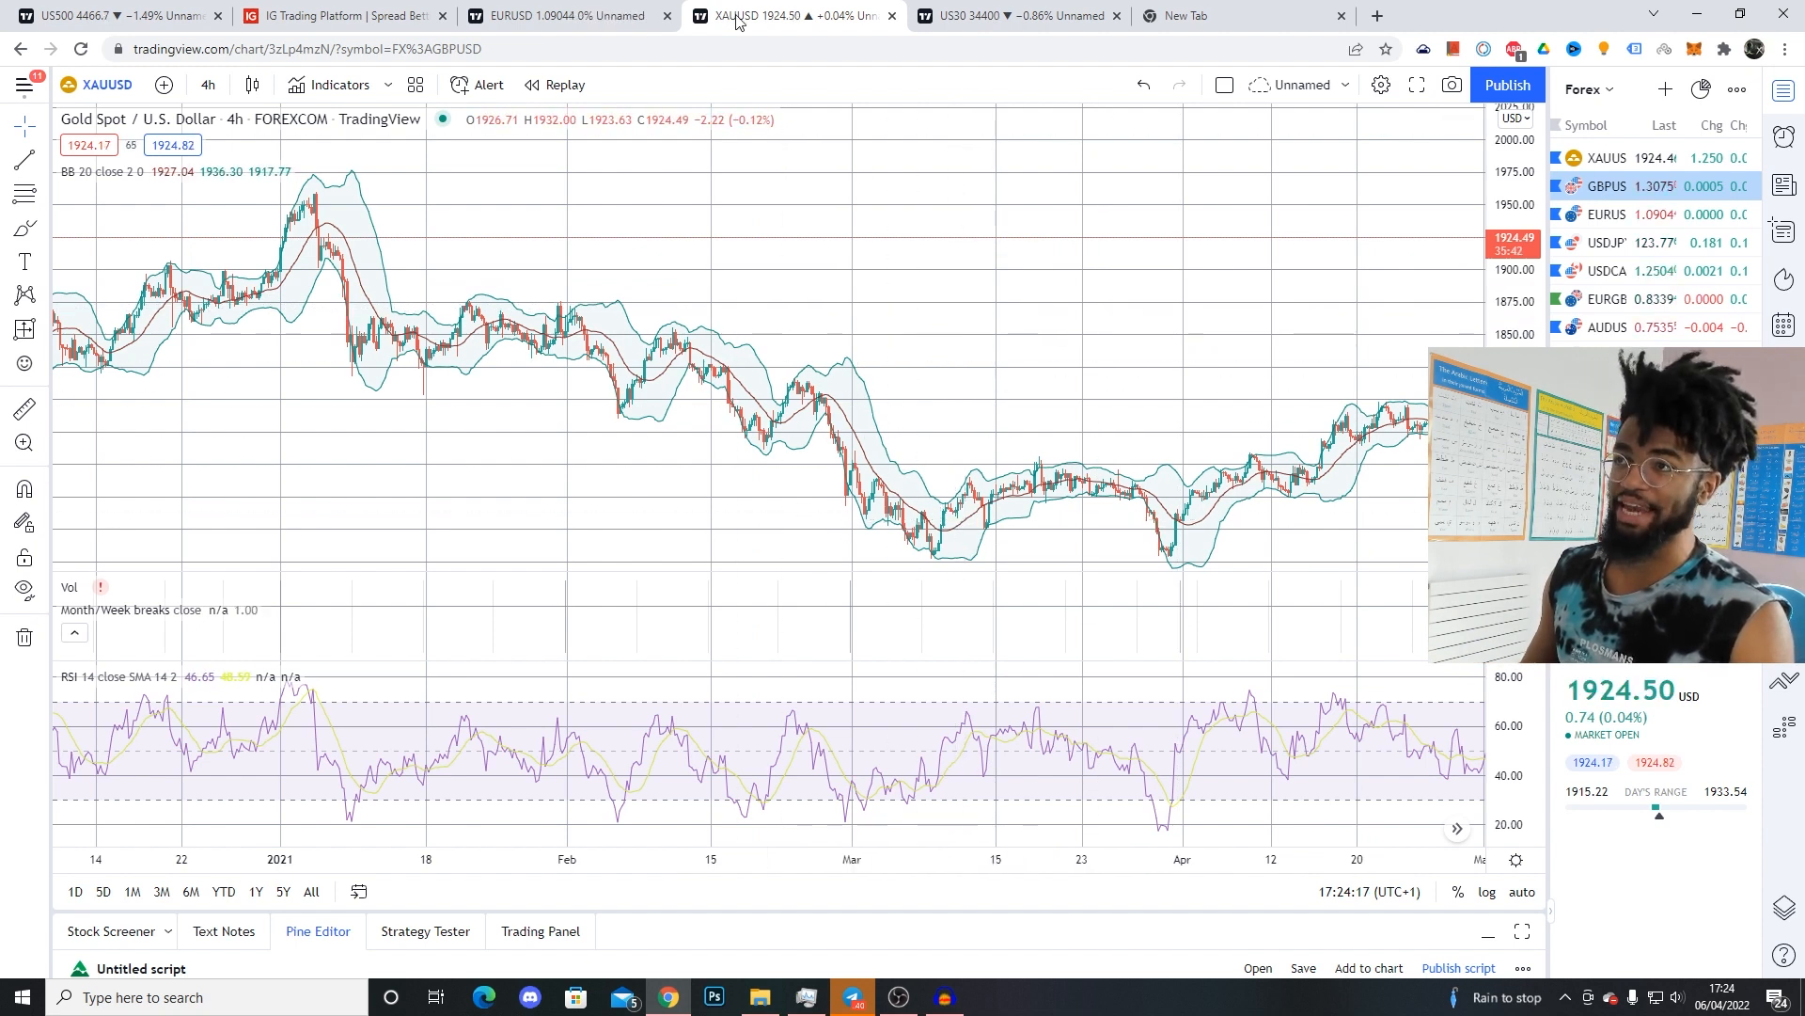
{"action": "mouse_move", "coordinate": [1010, 28]}
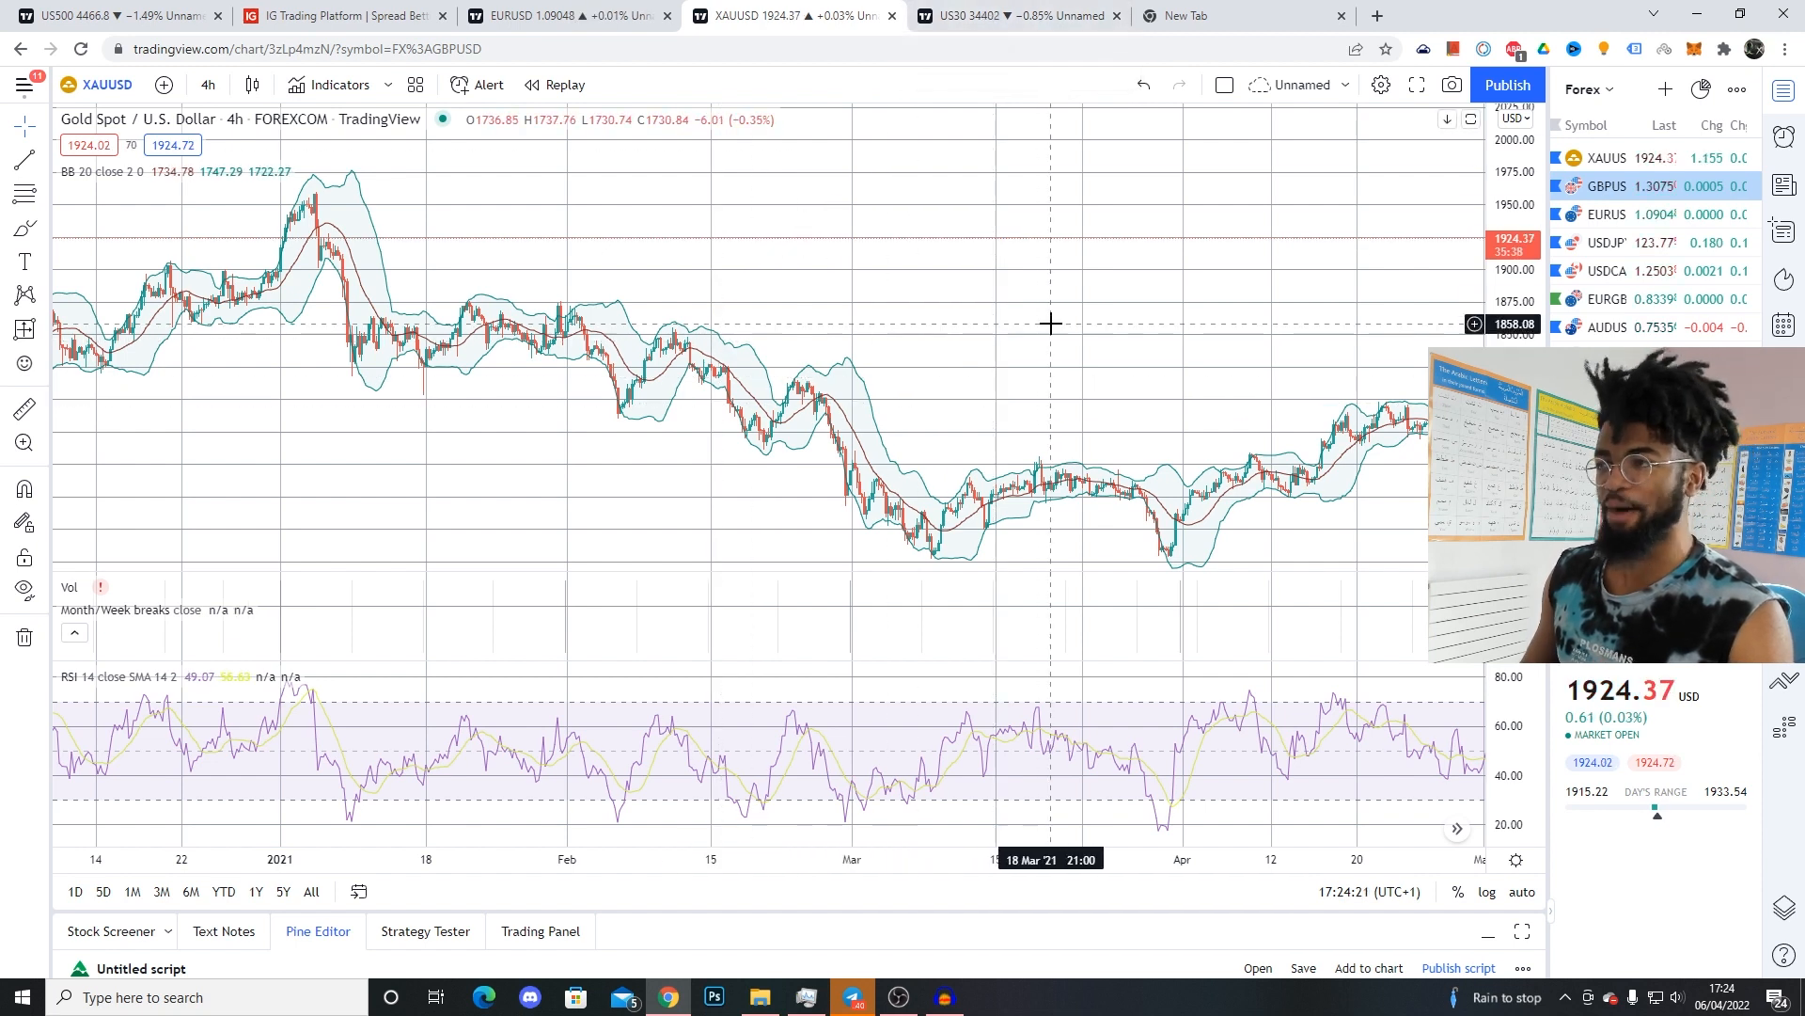
{"action": "mouse_move", "coordinate": [1000, 327]}
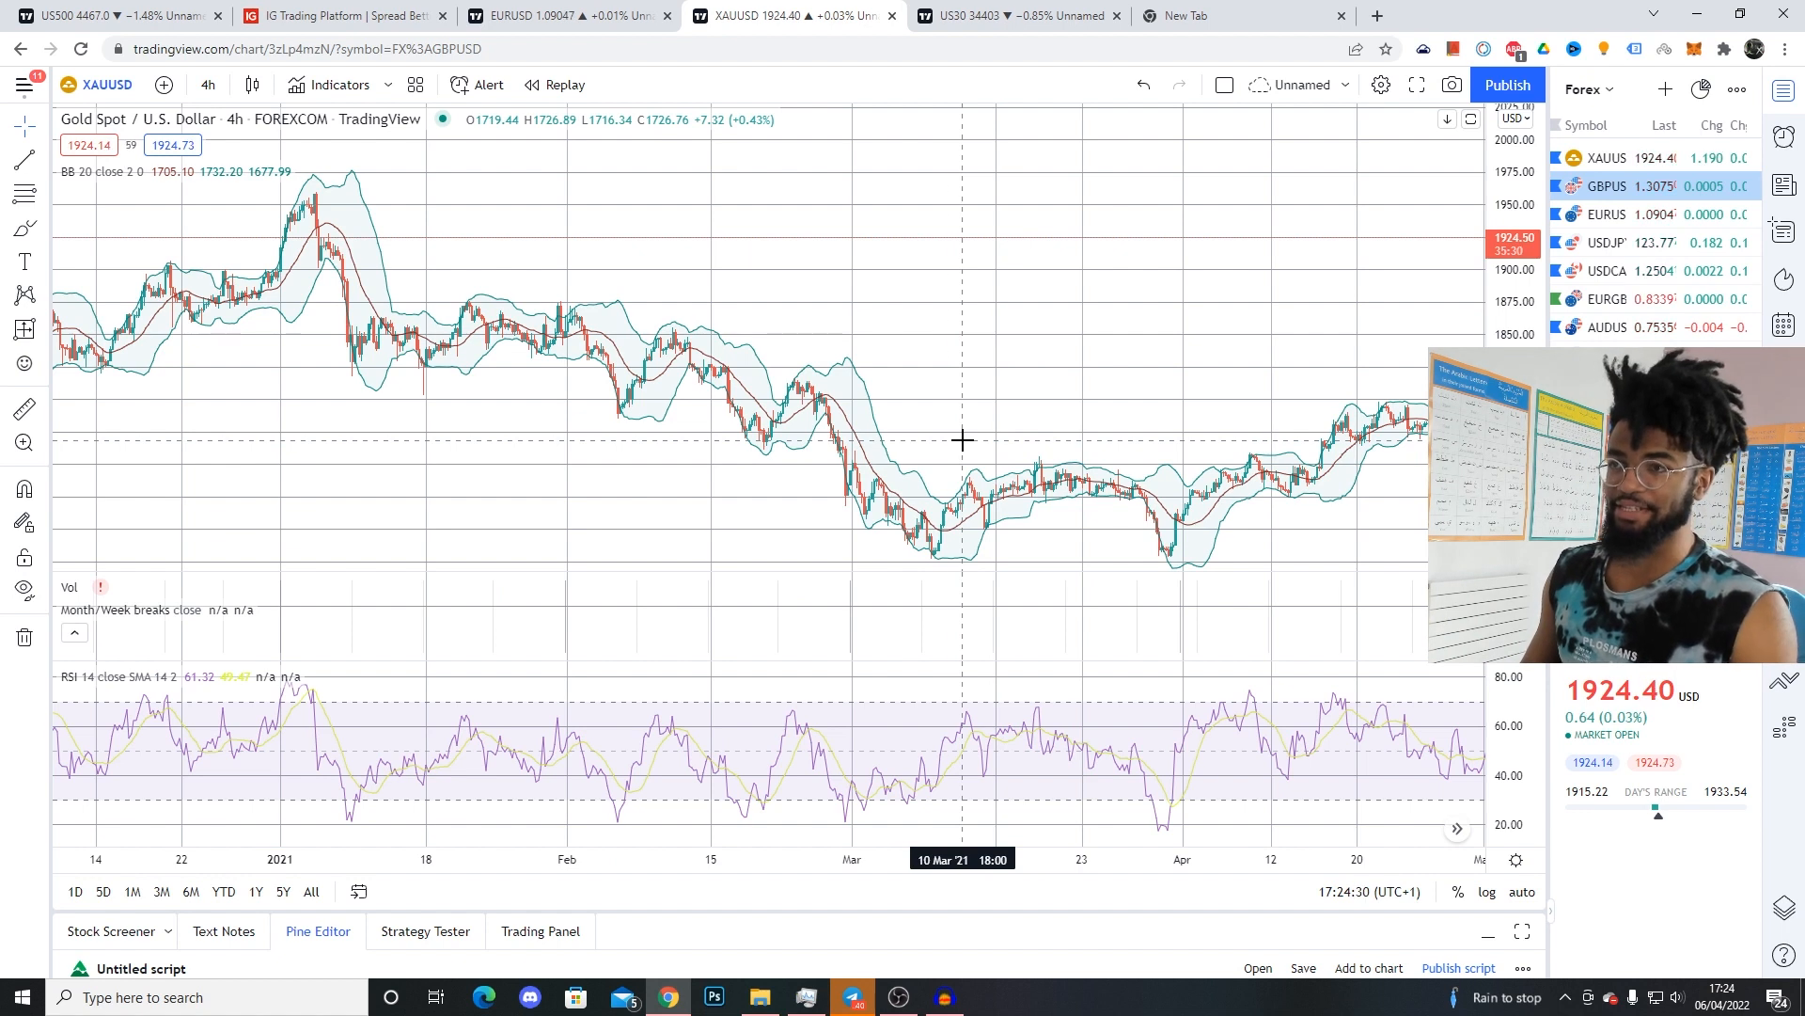
{"action": "mouse_move", "coordinate": [915, 186]}
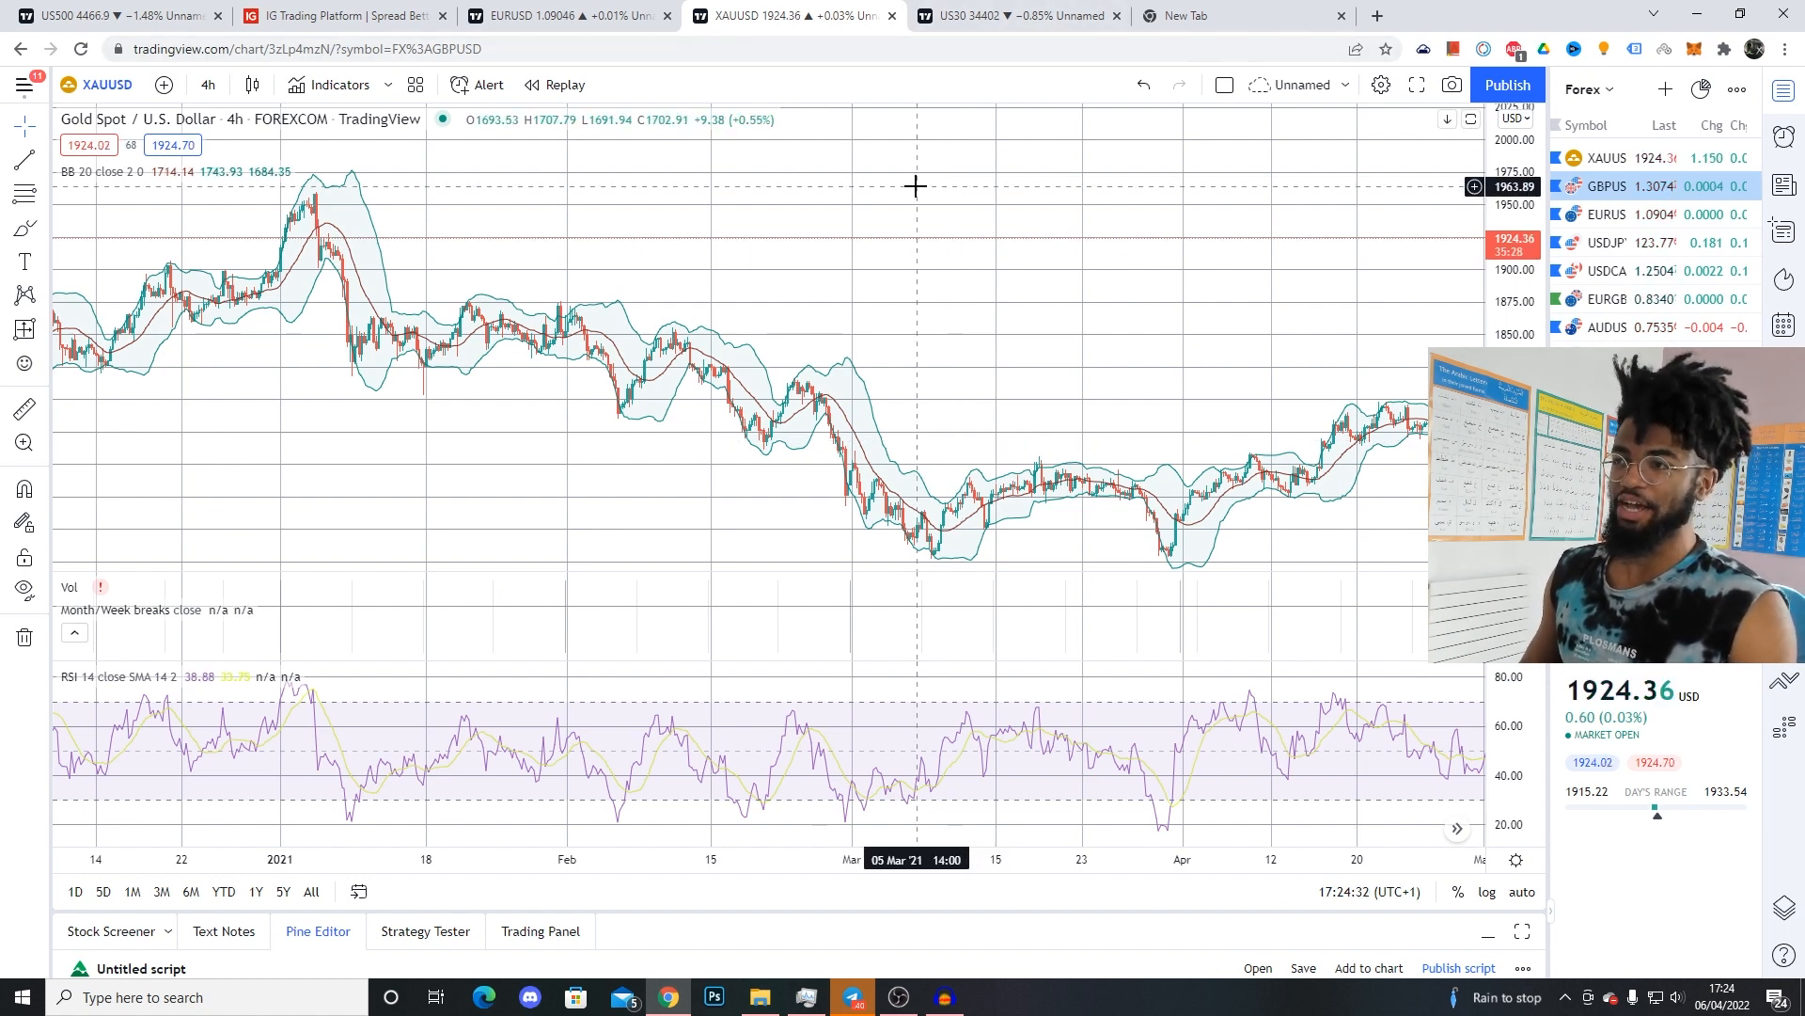
{"action": "mouse_move", "coordinate": [754, 331]}
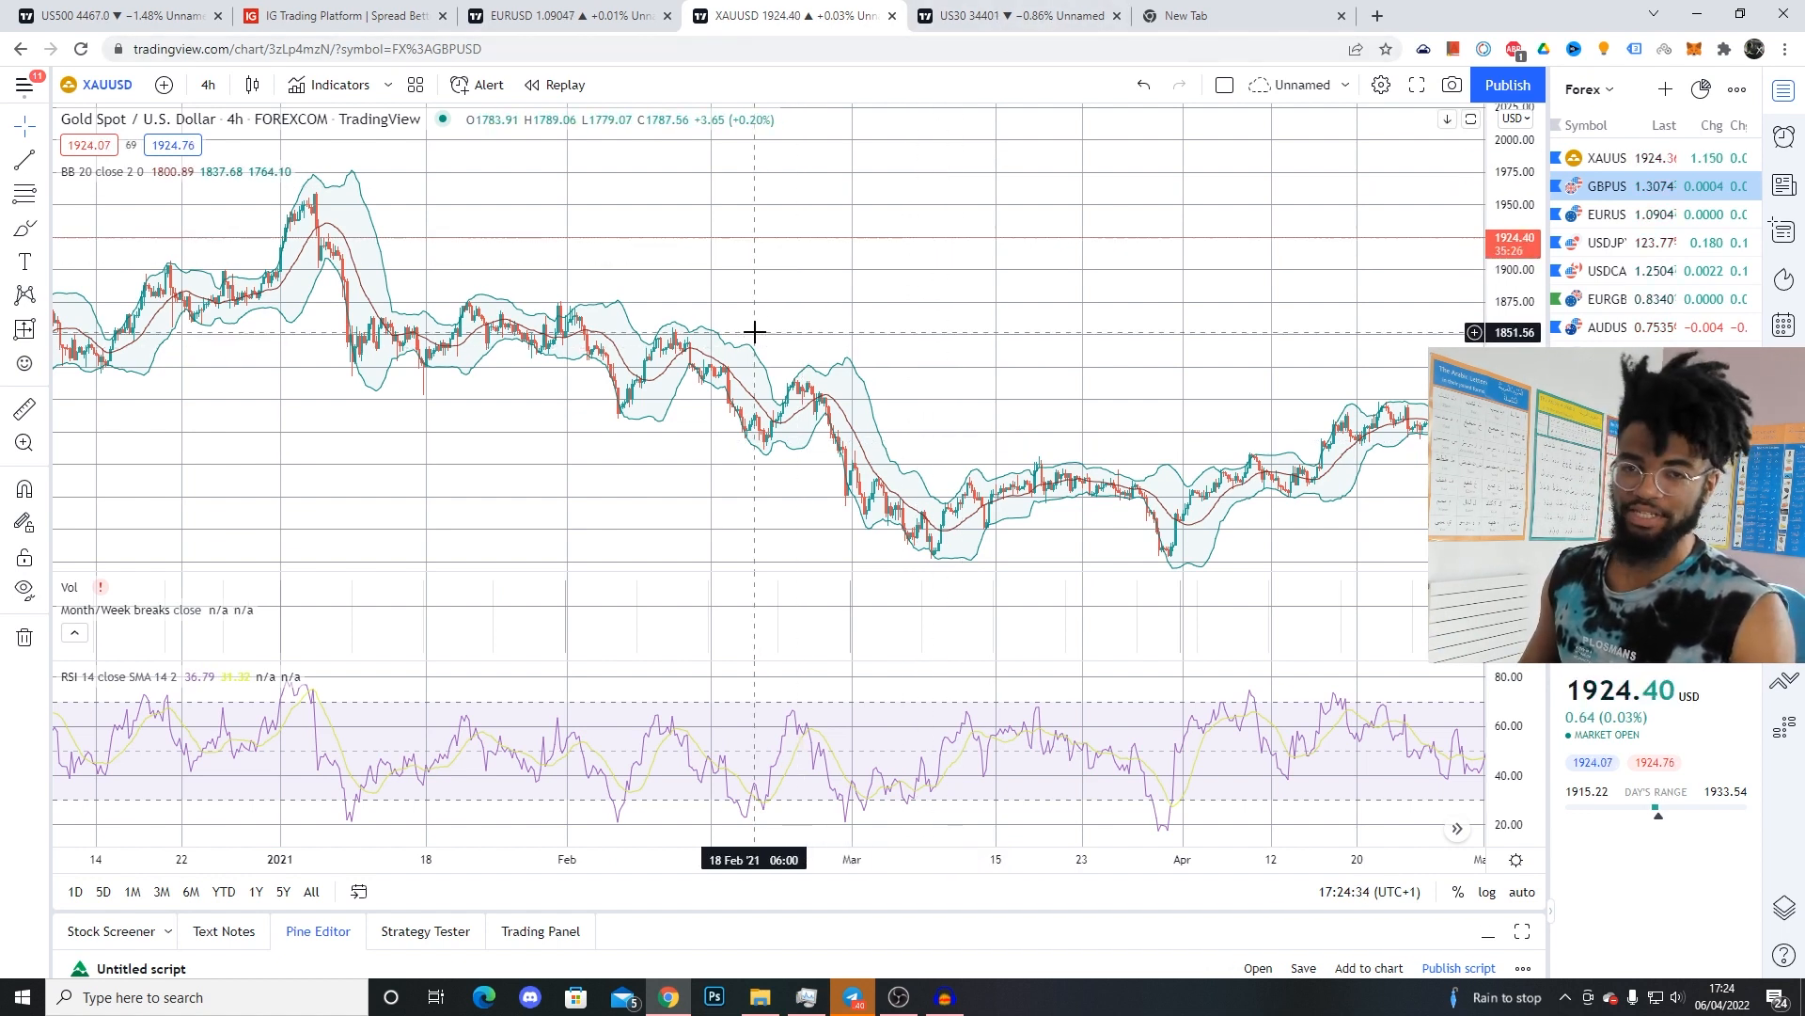